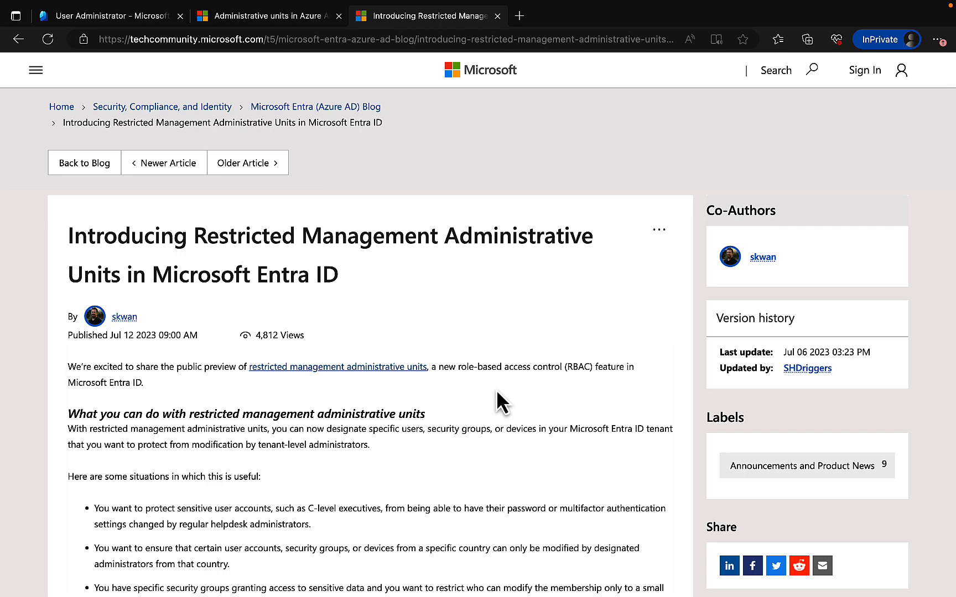
{"action": "mouse_move", "coordinate": [528, 428]}
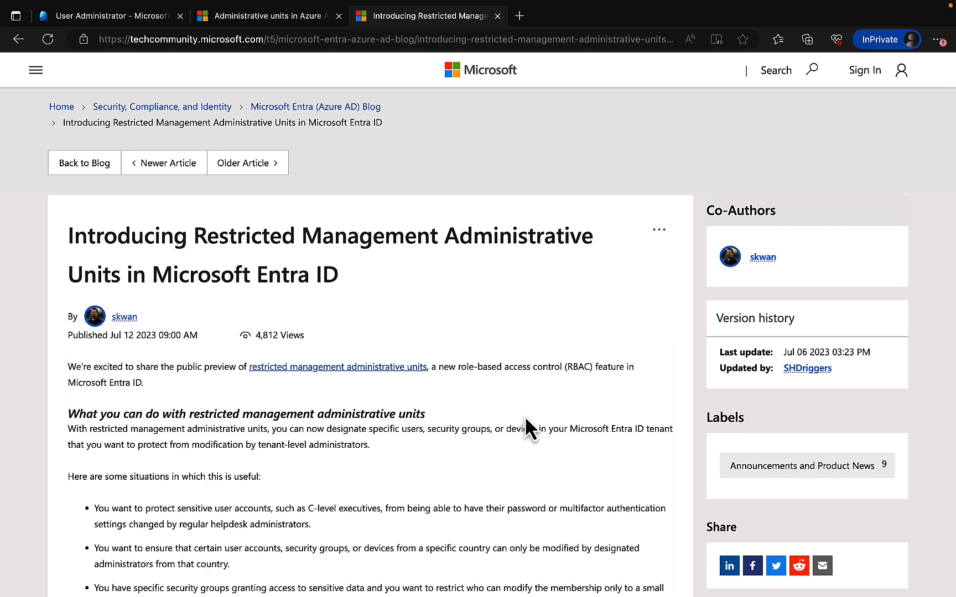
Scroll through the current page and return to the User Administrator assignments tab
{"action": "scroll", "scroll_direction": "down", "scroll_amount": 3}
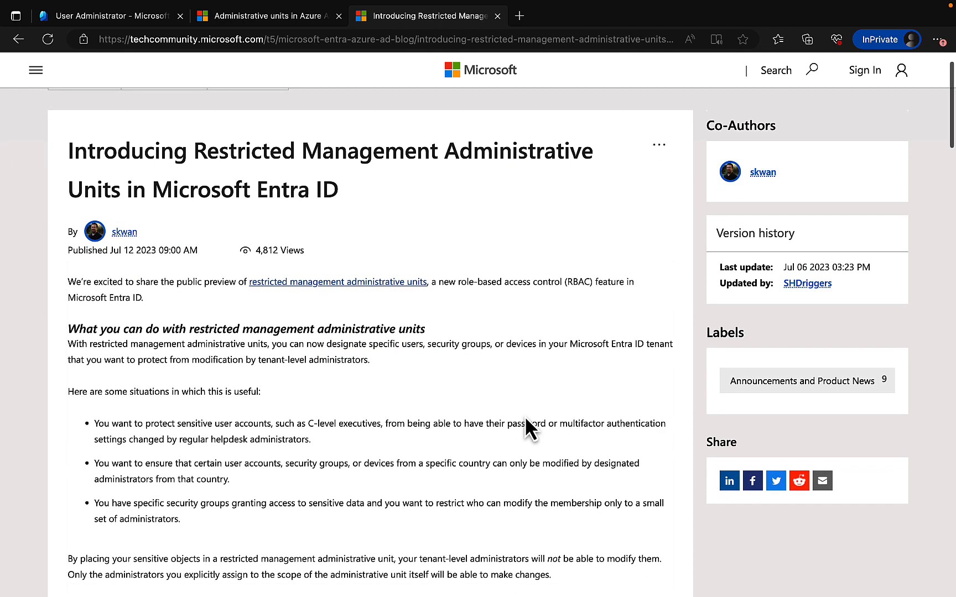
{"action": "scroll", "scroll_direction": "down", "scroll_amount": 3}
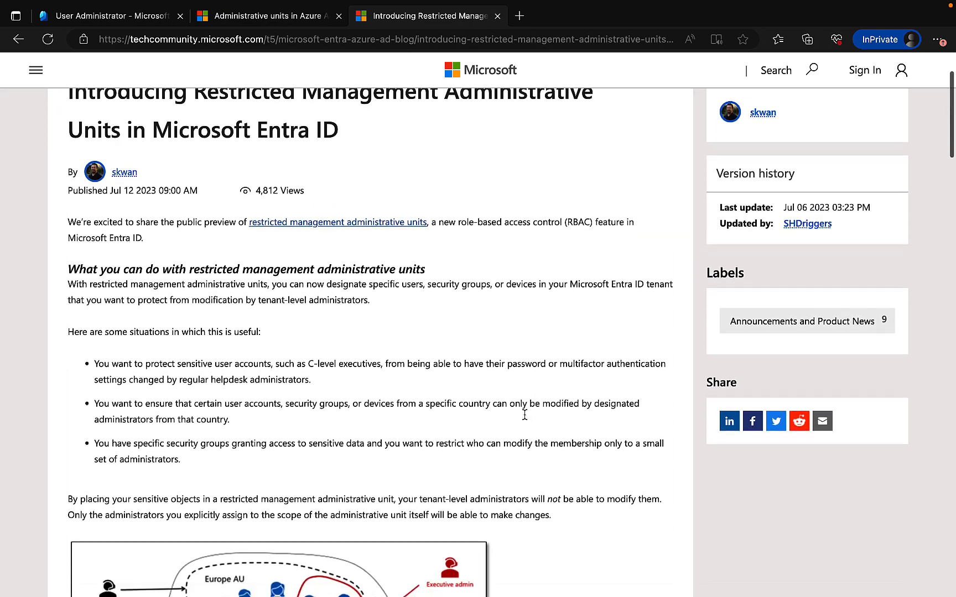
{"action": "scroll", "scroll_direction": "down", "scroll_amount": 3}
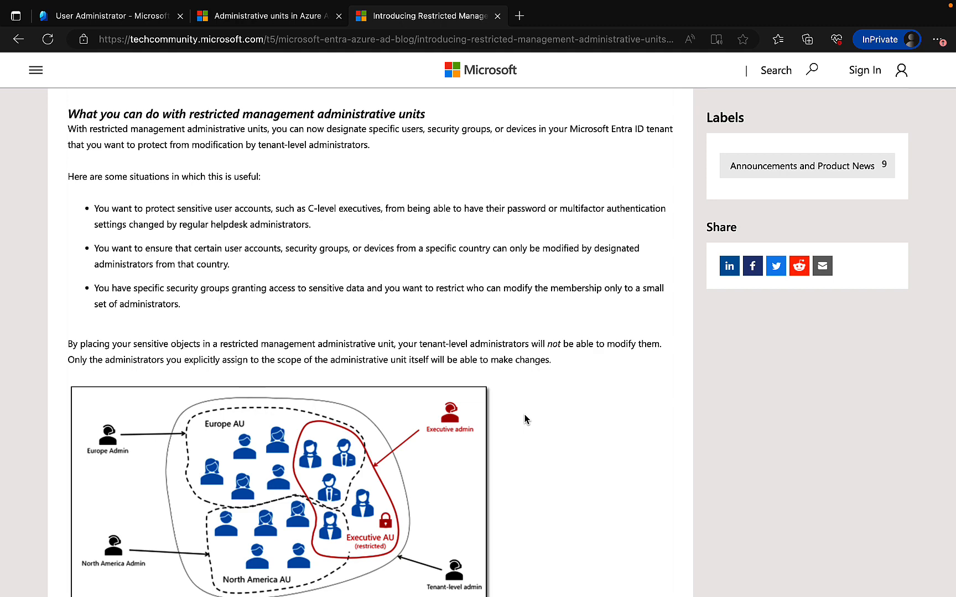
{"action": "scroll", "scroll_direction": "down", "scroll_amount": 3}
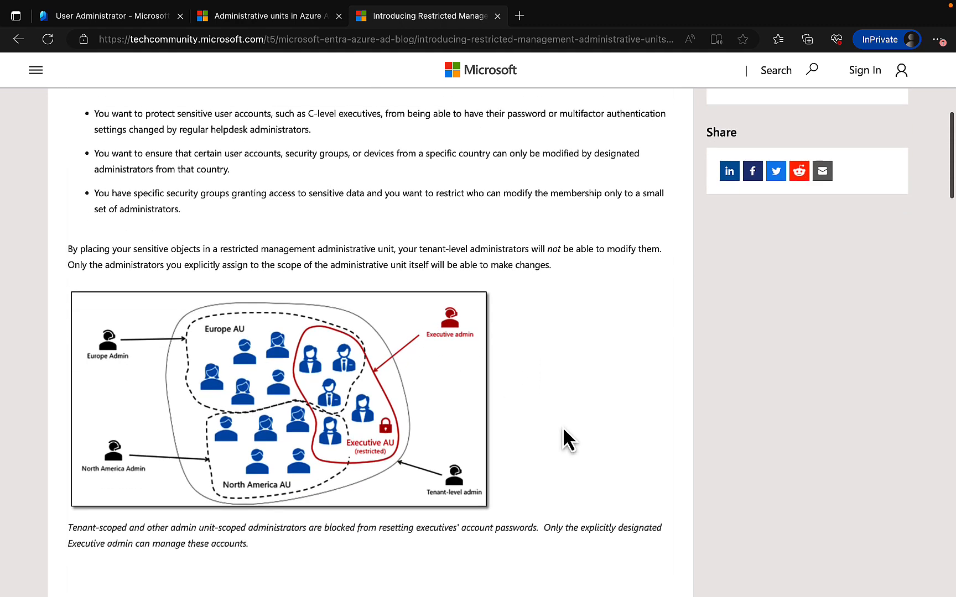
{"action": "scroll", "scroll_direction": "down", "scroll_amount": 3}
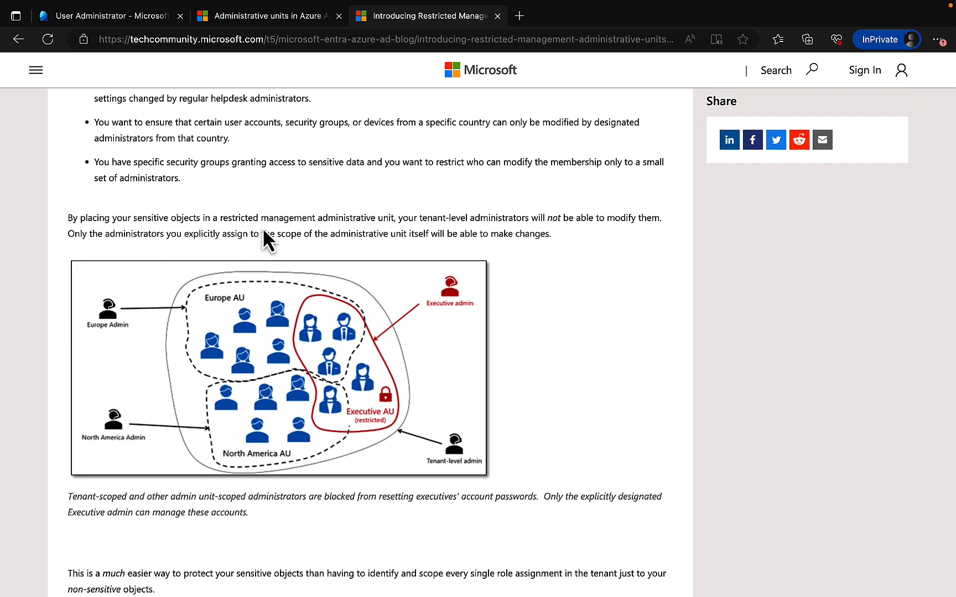
{"action": "mouse_move", "coordinate": [351, 239]}
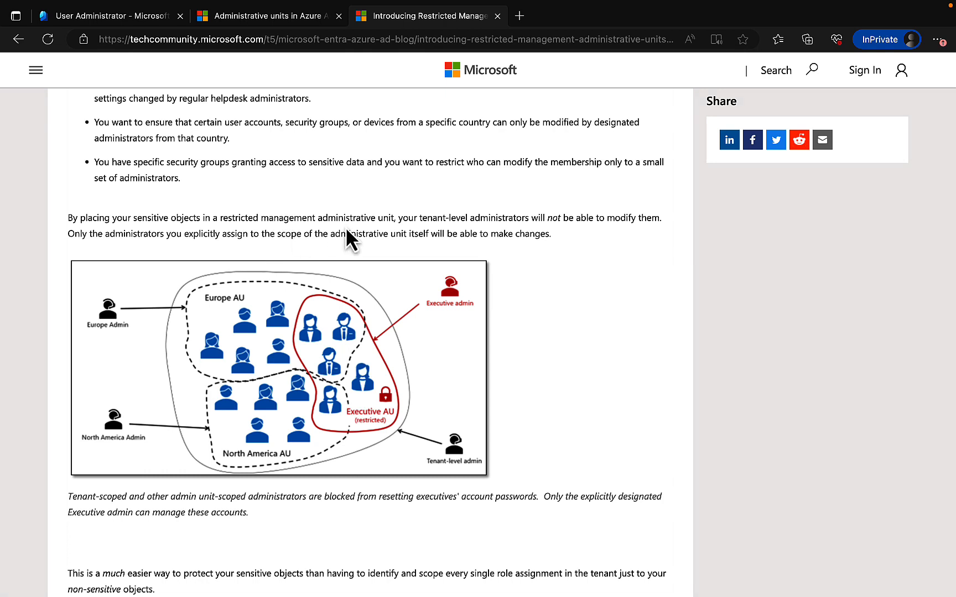
{"action": "mouse_move", "coordinate": [537, 237]}
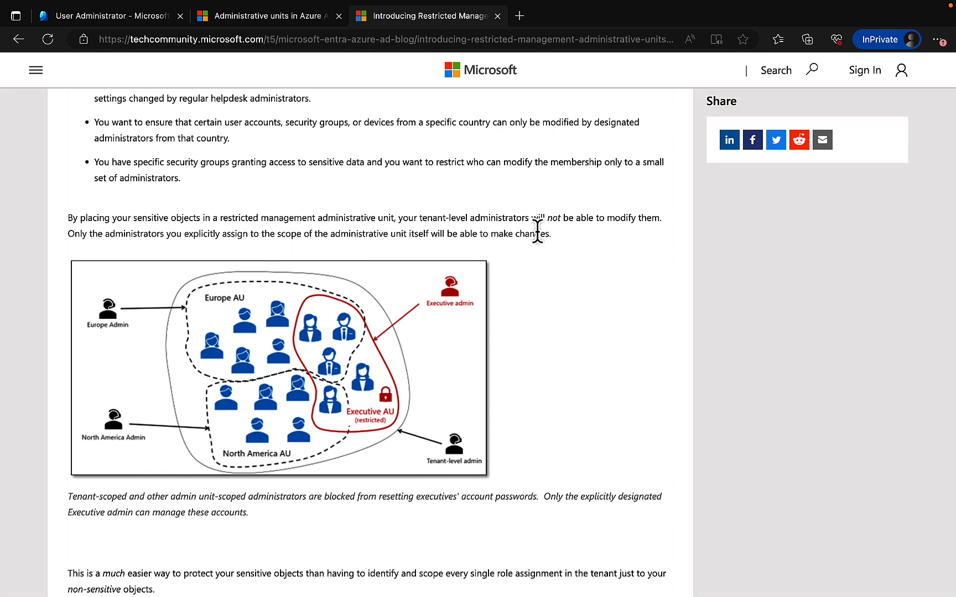
{"action": "mouse_move", "coordinate": [571, 255]}
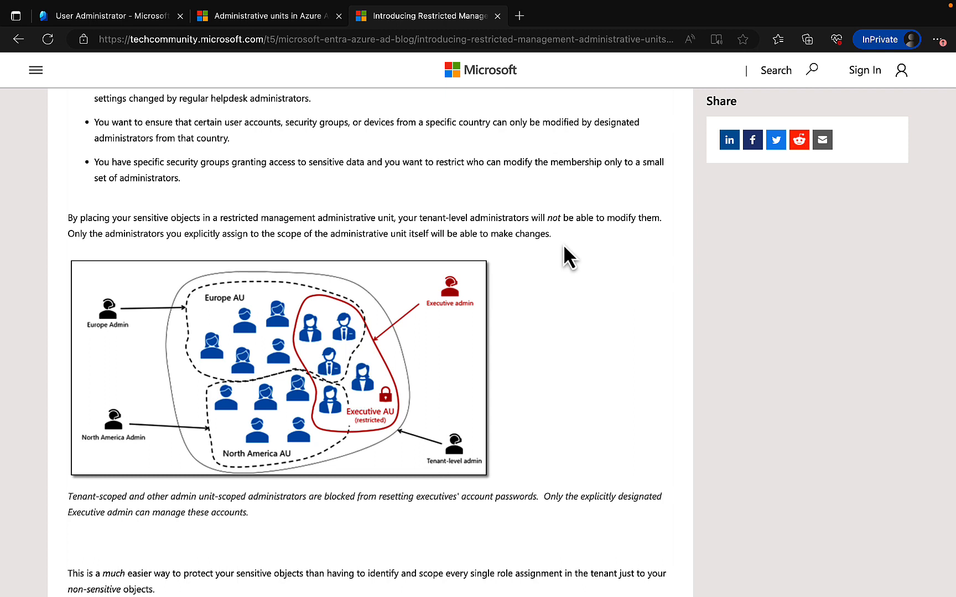
{"action": "mouse_move", "coordinate": [570, 287]}
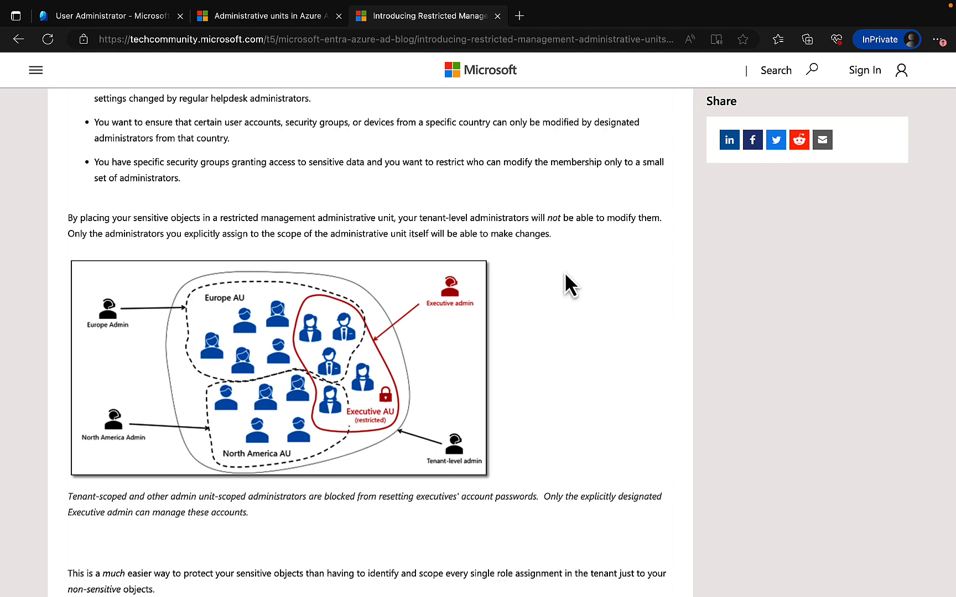
{"action": "mouse_move", "coordinate": [585, 326]}
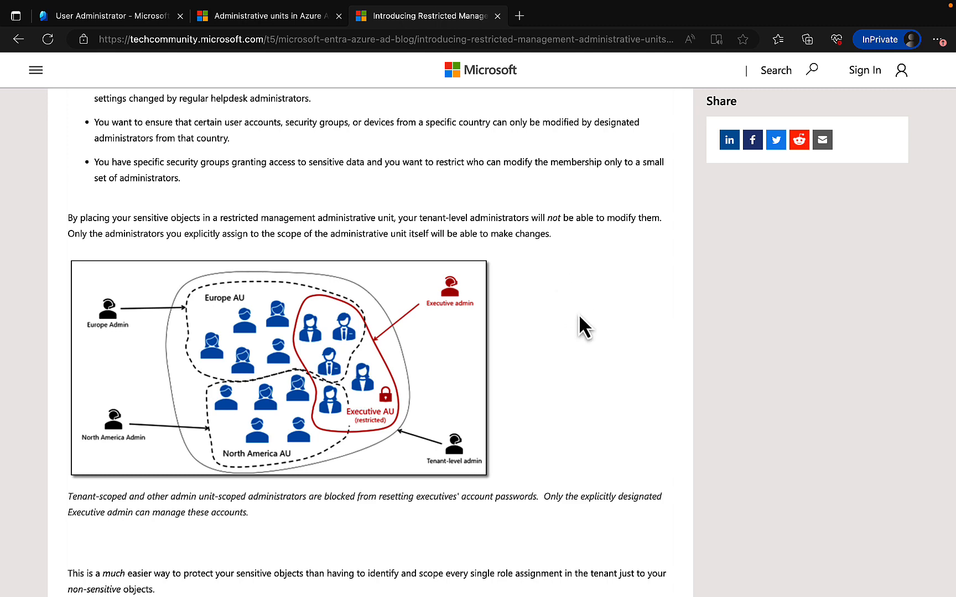
{"action": "scroll", "scroll_direction": "down", "scroll_amount": 3}
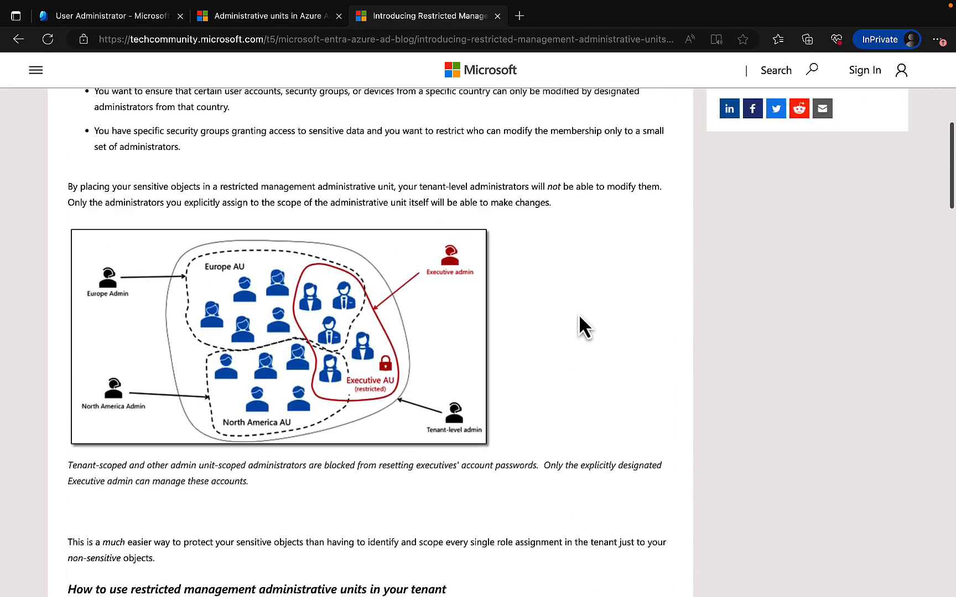
{"action": "scroll", "scroll_direction": "up", "scroll_amount": 3}
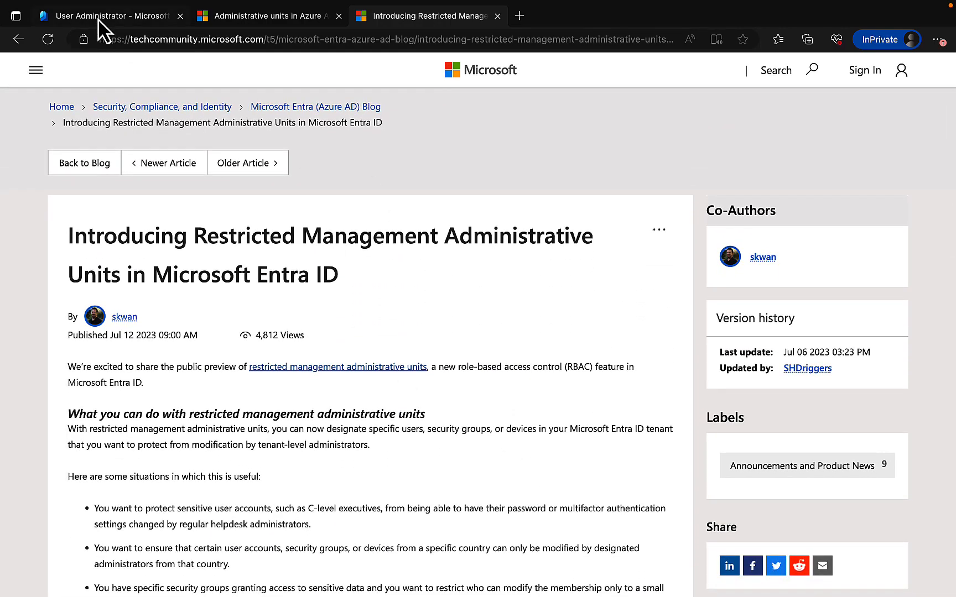
{"action": "left_click", "coordinate": [109, 15]}
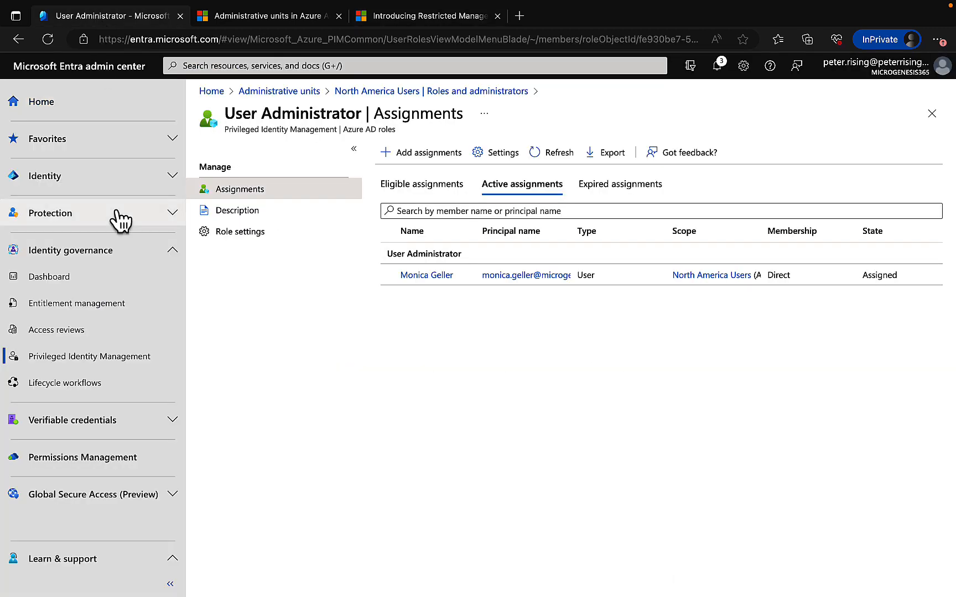
{"action": "mouse_move", "coordinate": [130, 243]}
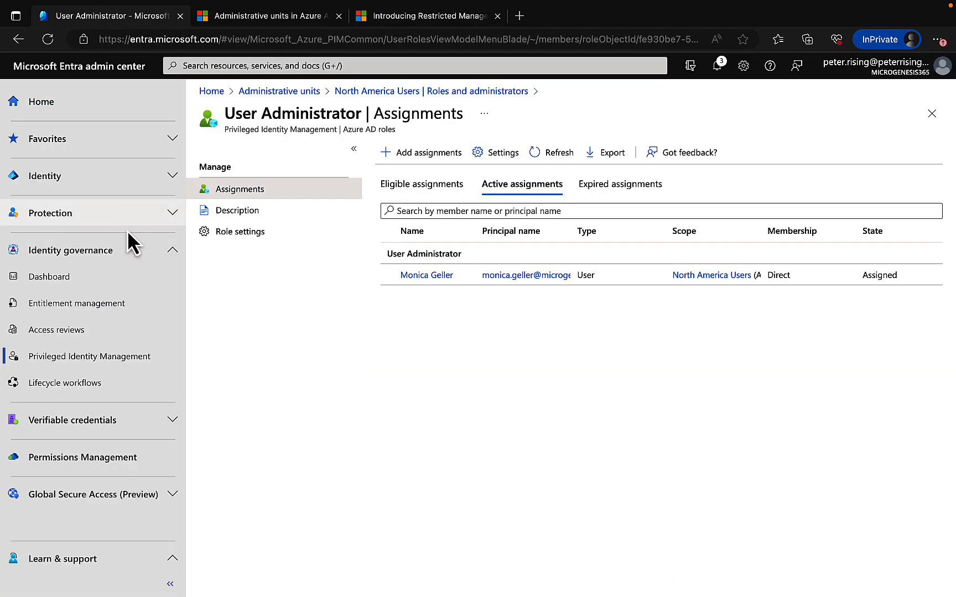
{"action": "mouse_move", "coordinate": [116, 150]}
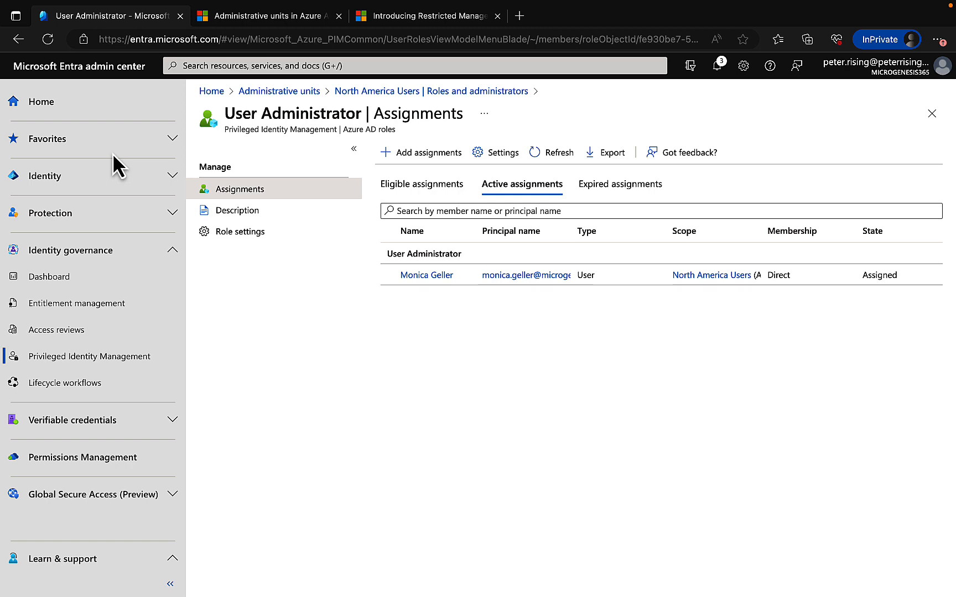
{"action": "mouse_move", "coordinate": [79, 251]}
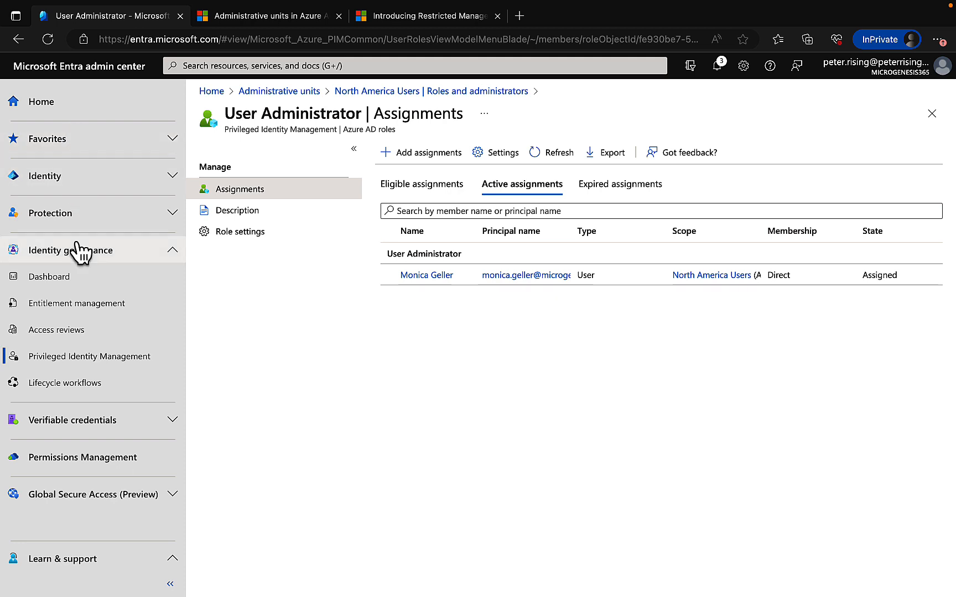
{"action": "mouse_move", "coordinate": [128, 203]}
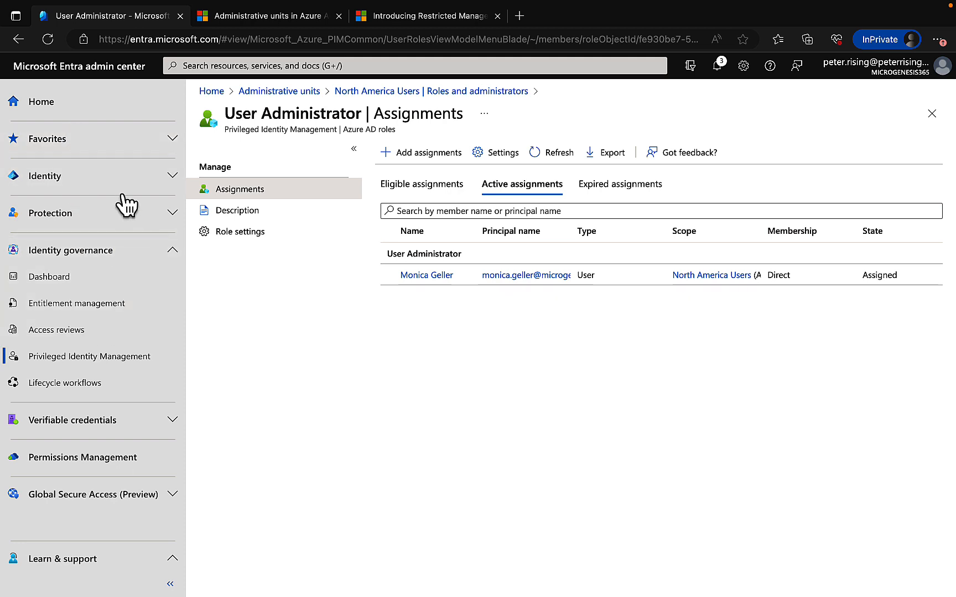
Navigate via Identity > Roles & admins to the Admin units list showing North America Users
{"action": "left_click", "coordinate": [44, 176]}
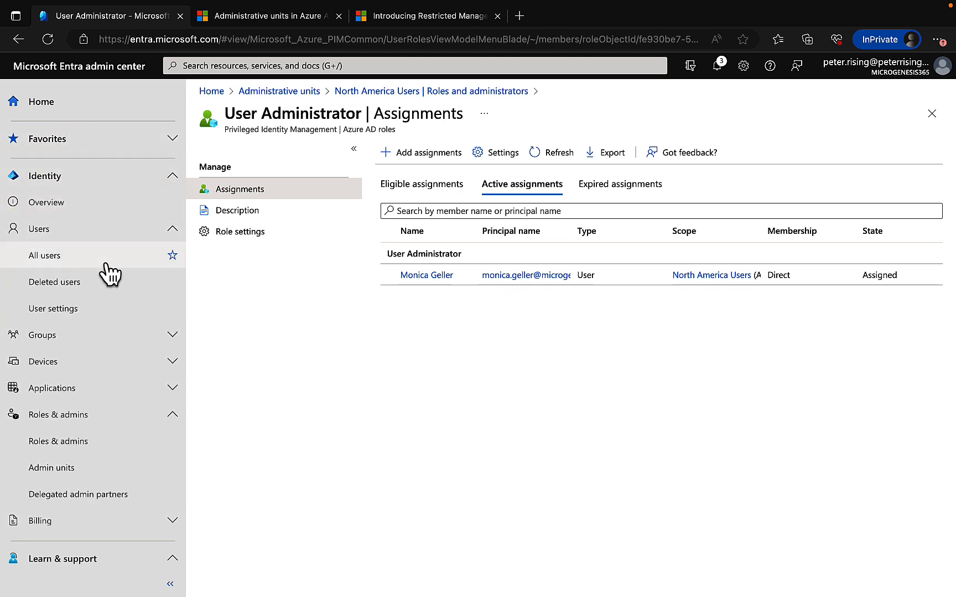
{"action": "scroll", "scroll_direction": "down", "scroll_amount": 3}
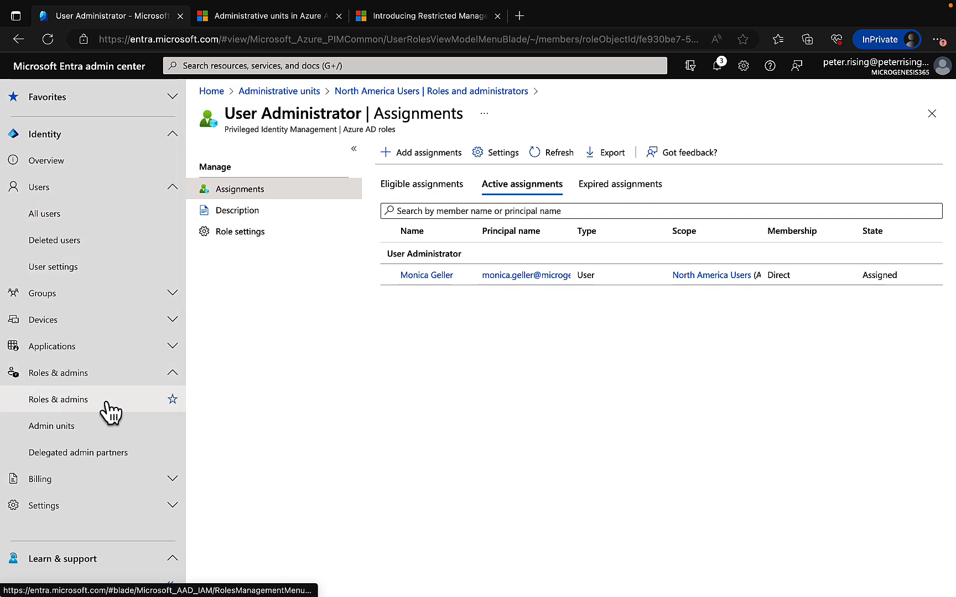
{"action": "mouse_move", "coordinate": [51, 426]}
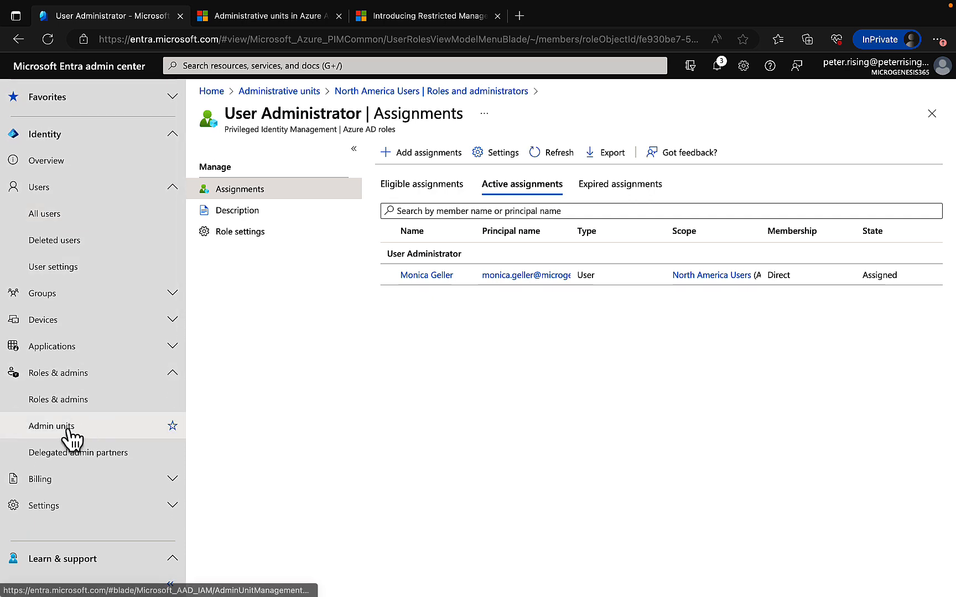
{"action": "left_click", "coordinate": [51, 426]}
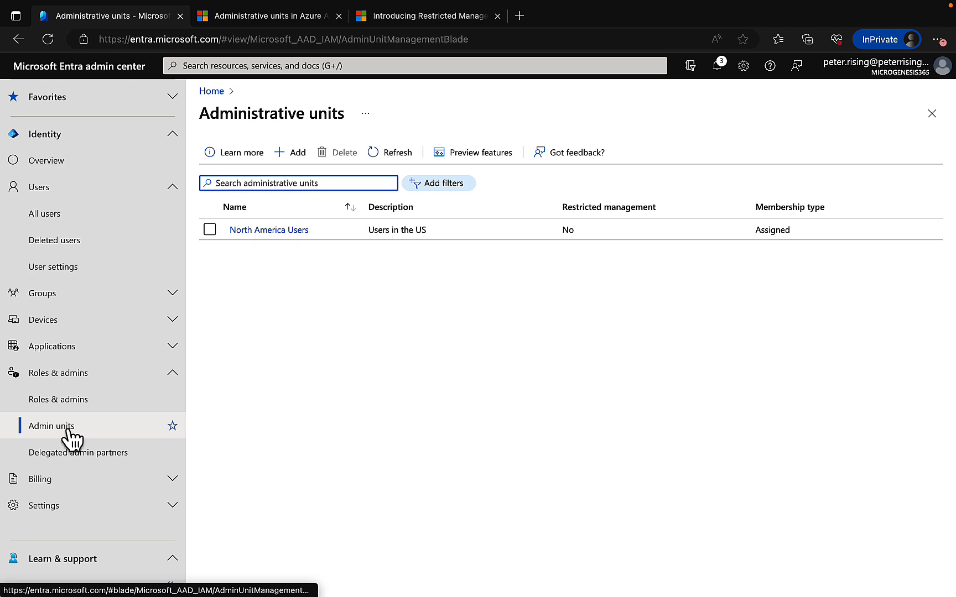
{"action": "mouse_move", "coordinate": [438, 355]}
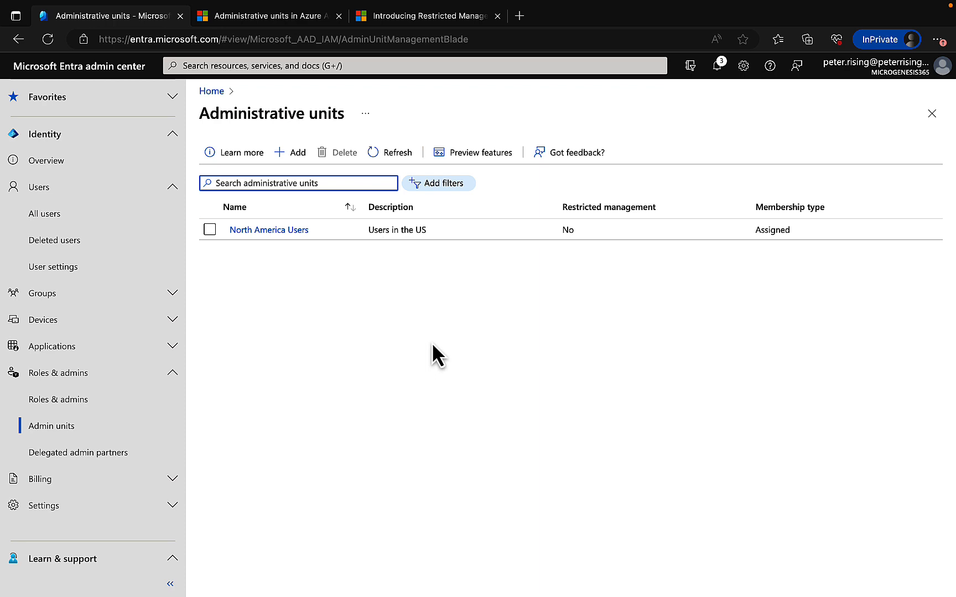
{"action": "mouse_move", "coordinate": [415, 125]}
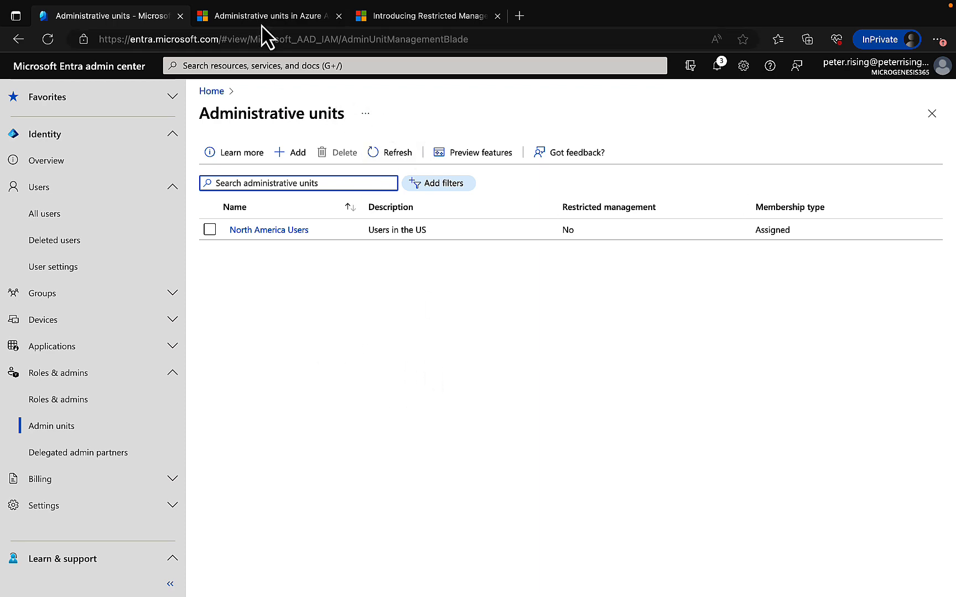
Read the Learn administrative units article down to the Deployment scenario diagram and Constraints heading
{"action": "left_click", "coordinate": [267, 15]}
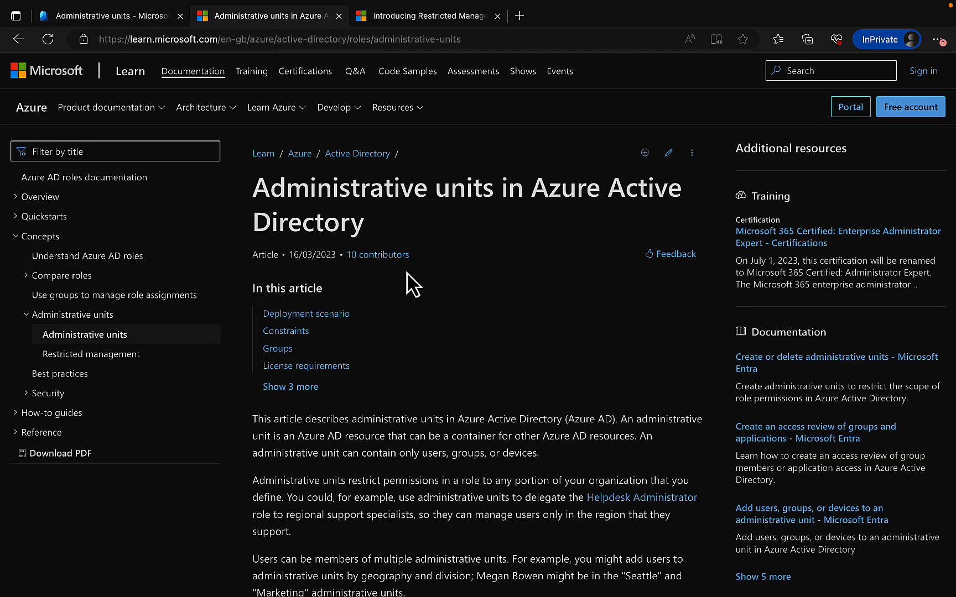
{"action": "mouse_move", "coordinate": [488, 311]}
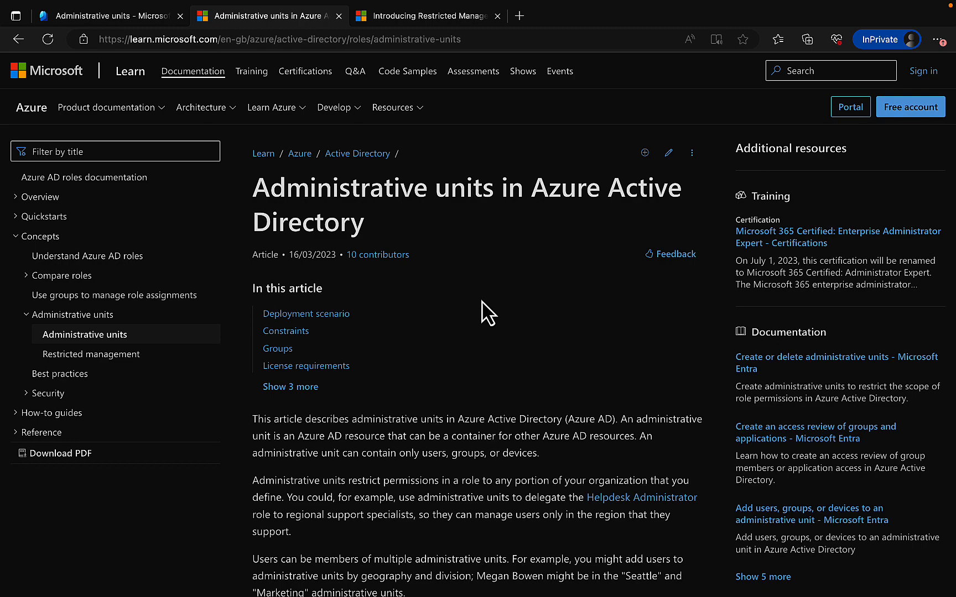
{"action": "scroll", "scroll_direction": "down", "scroll_amount": 3}
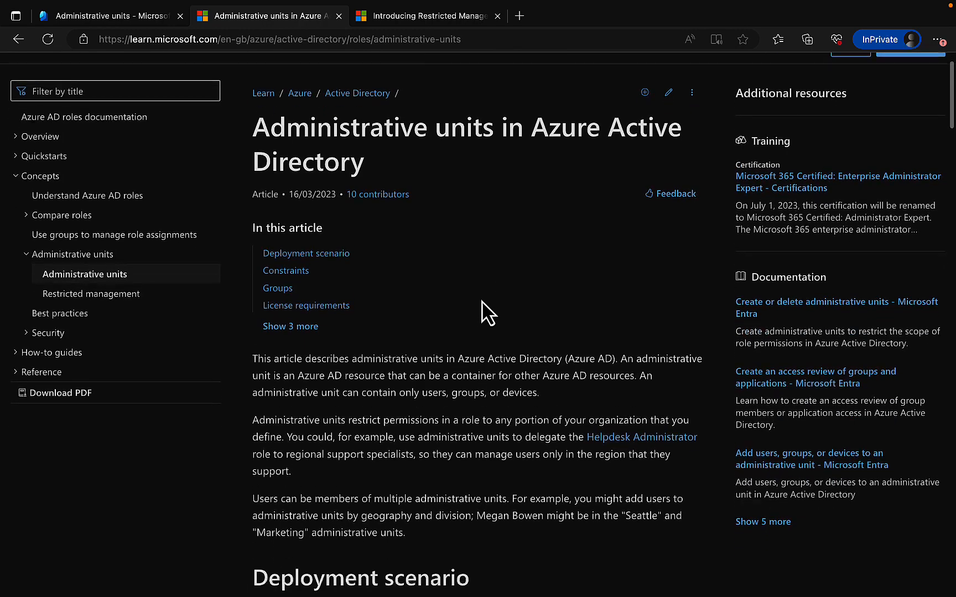
{"action": "scroll", "scroll_direction": "down", "scroll_amount": 3}
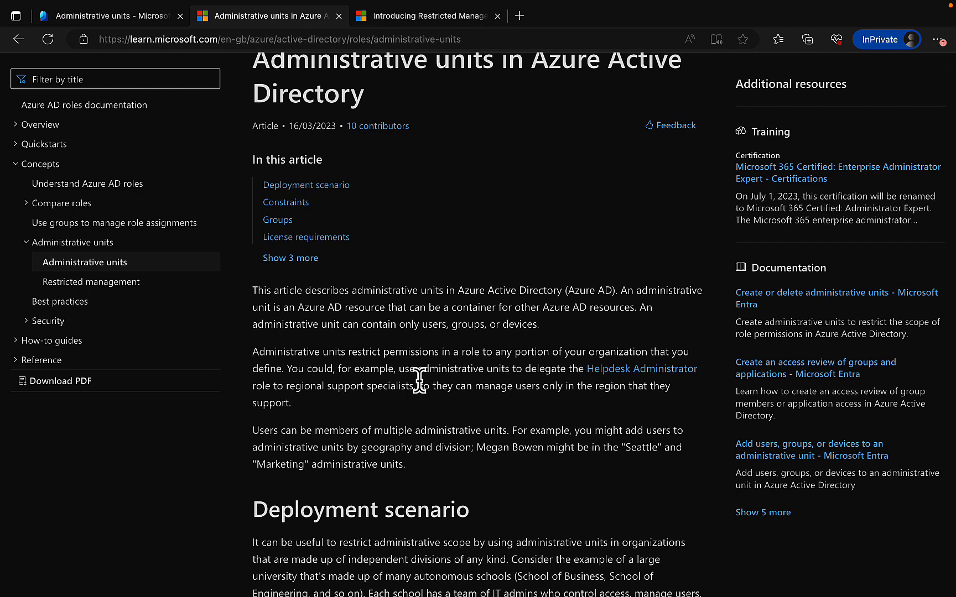
{"action": "mouse_move", "coordinate": [451, 376]}
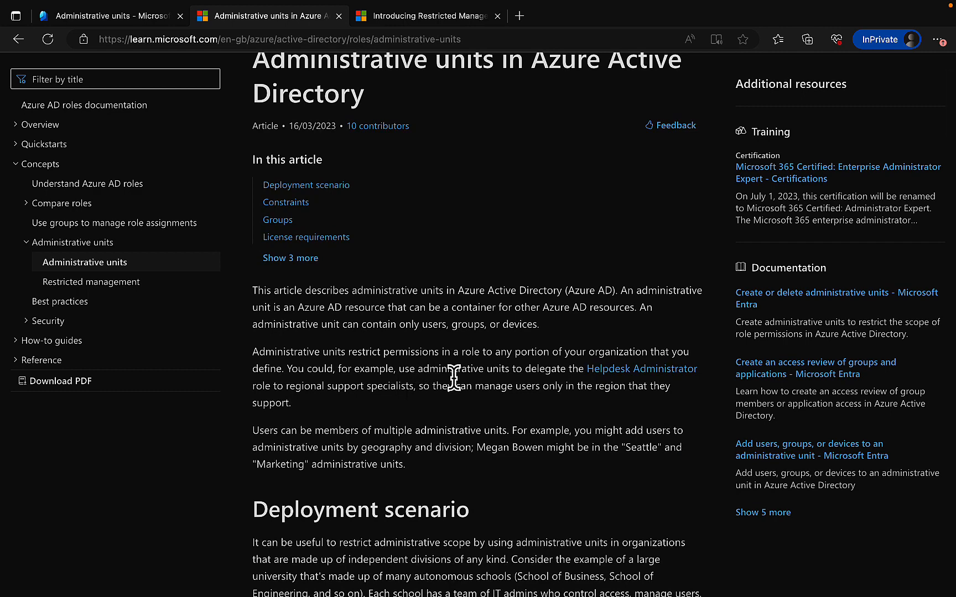
{"action": "scroll", "scroll_direction": "down", "scroll_amount": 3}
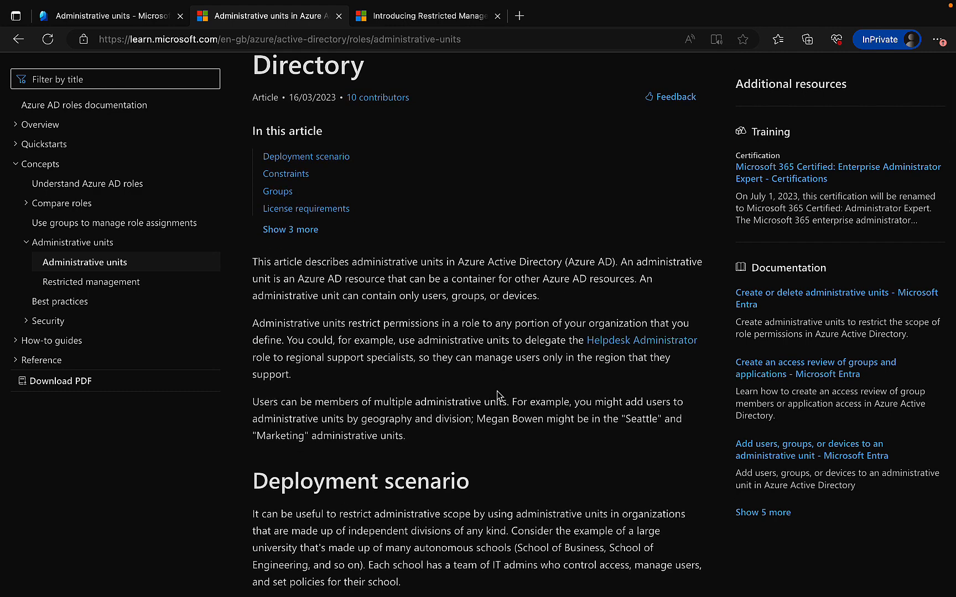
{"action": "mouse_move", "coordinate": [378, 351]}
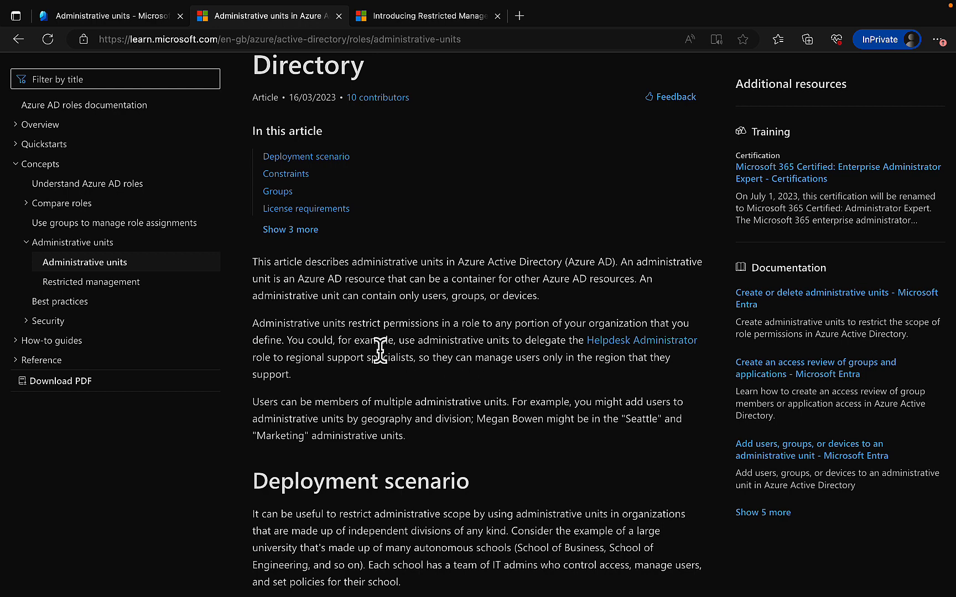
{"action": "scroll", "scroll_direction": "down", "scroll_amount": 3}
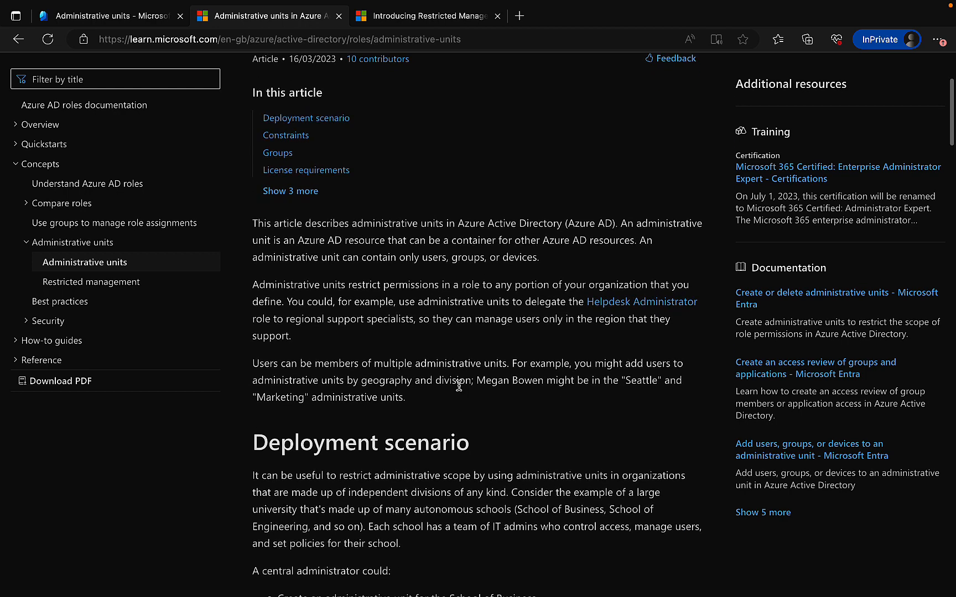
{"action": "mouse_move", "coordinate": [620, 308]}
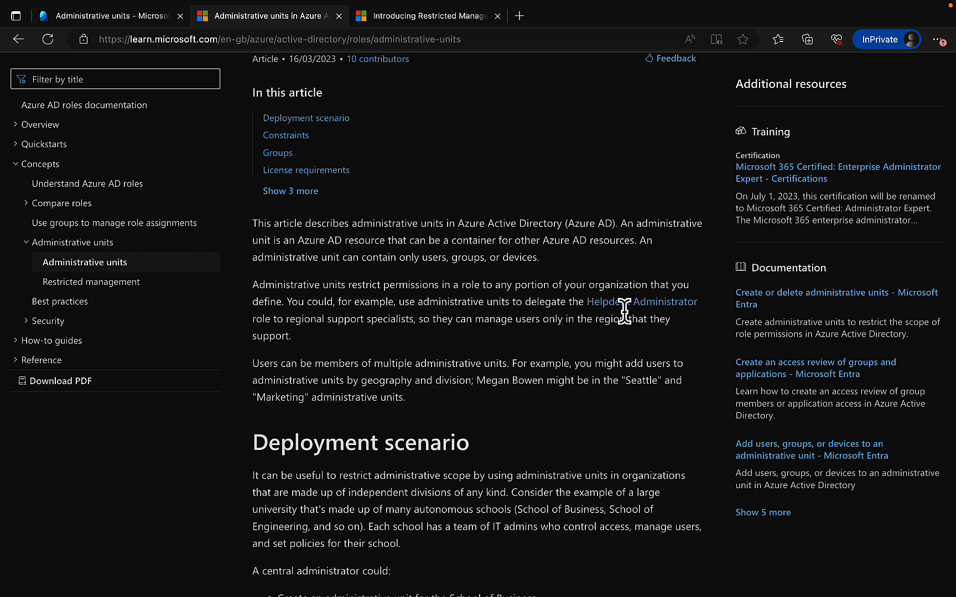
{"action": "mouse_move", "coordinate": [379, 343]}
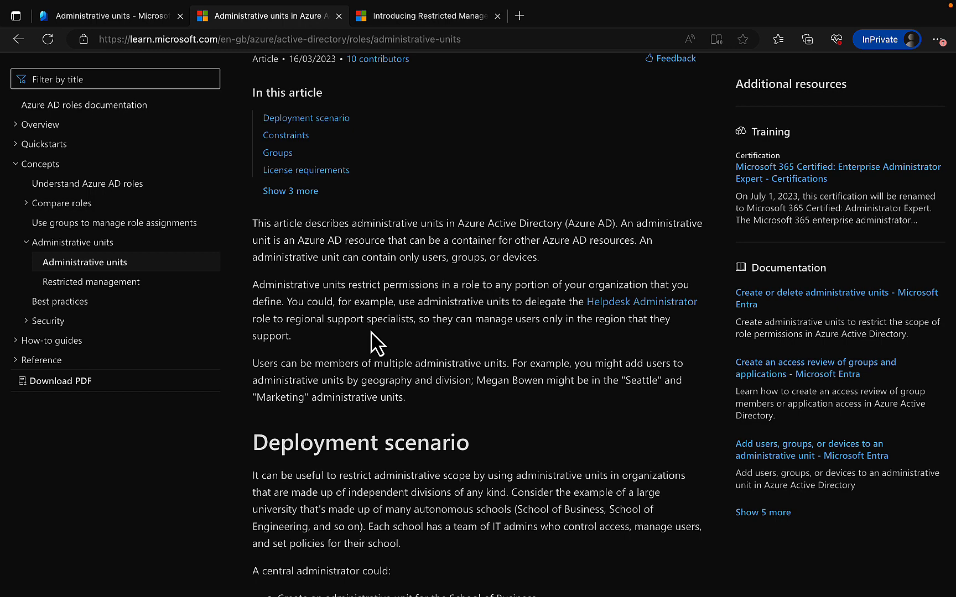
{"action": "scroll", "scroll_direction": "down", "scroll_amount": 3}
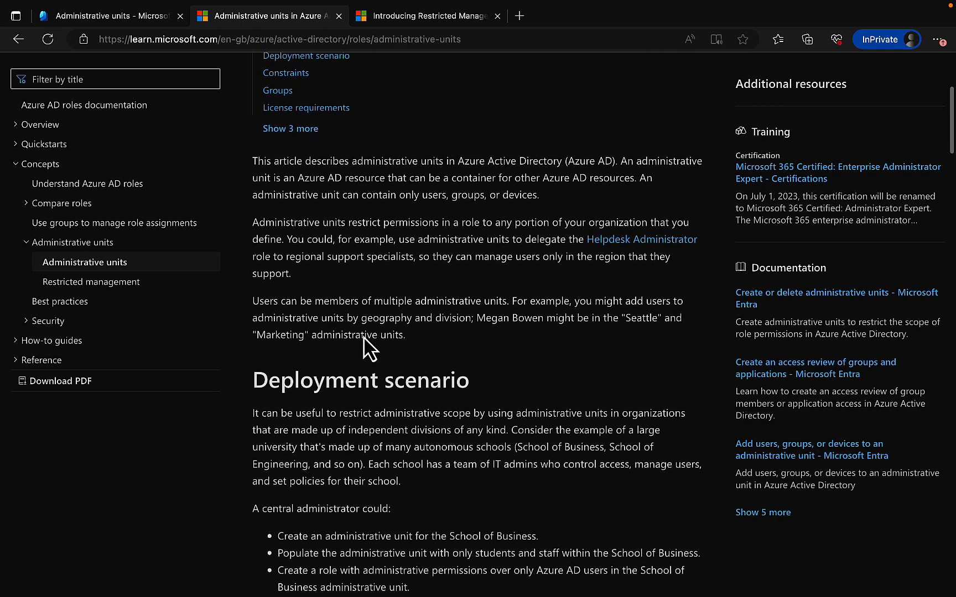
{"action": "mouse_move", "coordinate": [481, 342]}
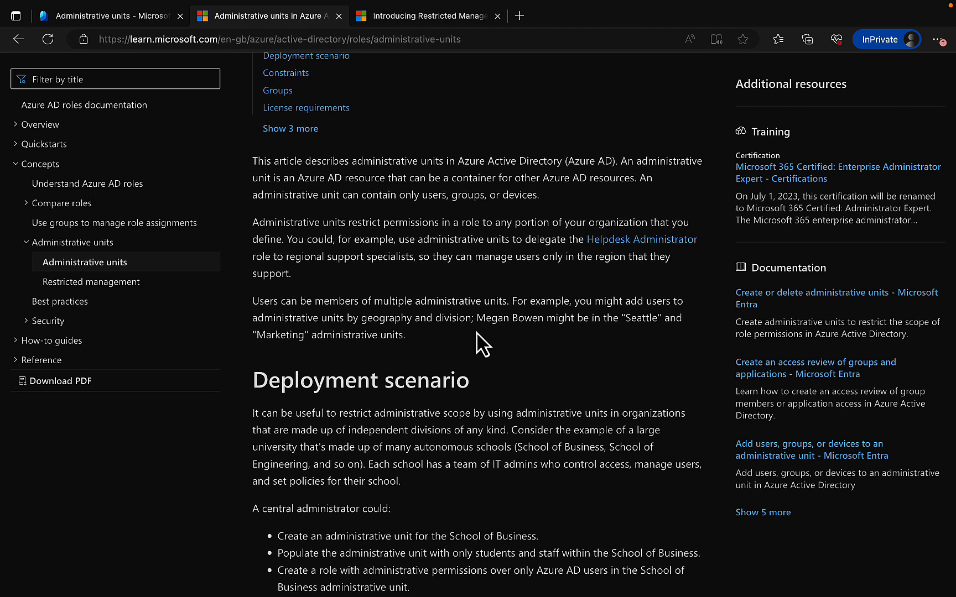
{"action": "mouse_move", "coordinate": [578, 350]}
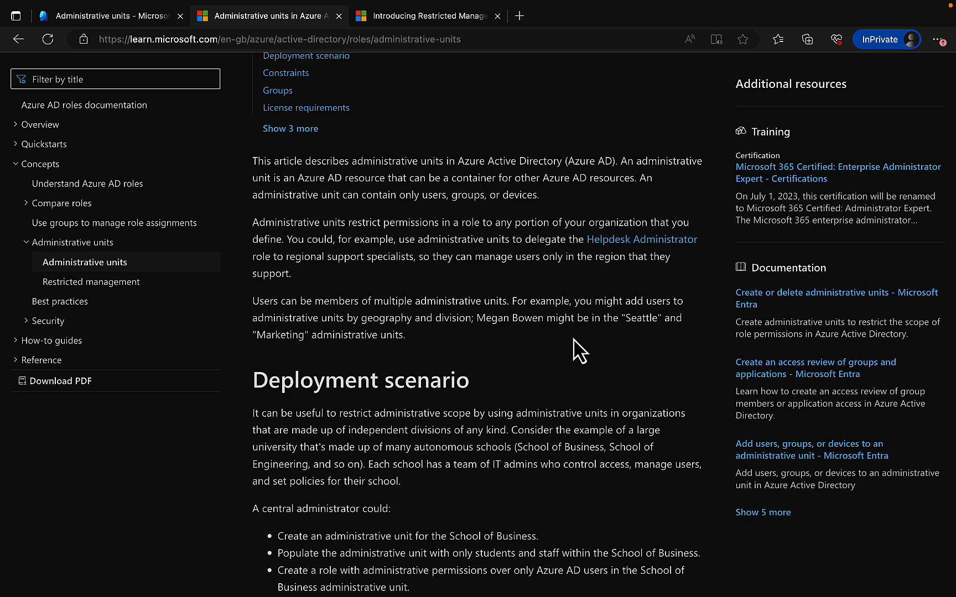
{"action": "mouse_move", "coordinate": [523, 356]}
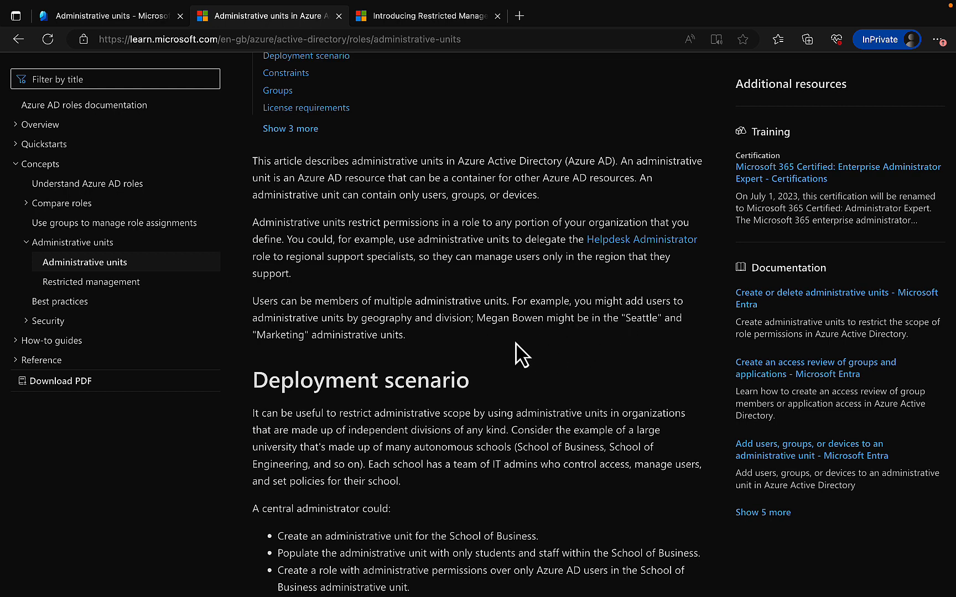
{"action": "mouse_move", "coordinate": [457, 340]}
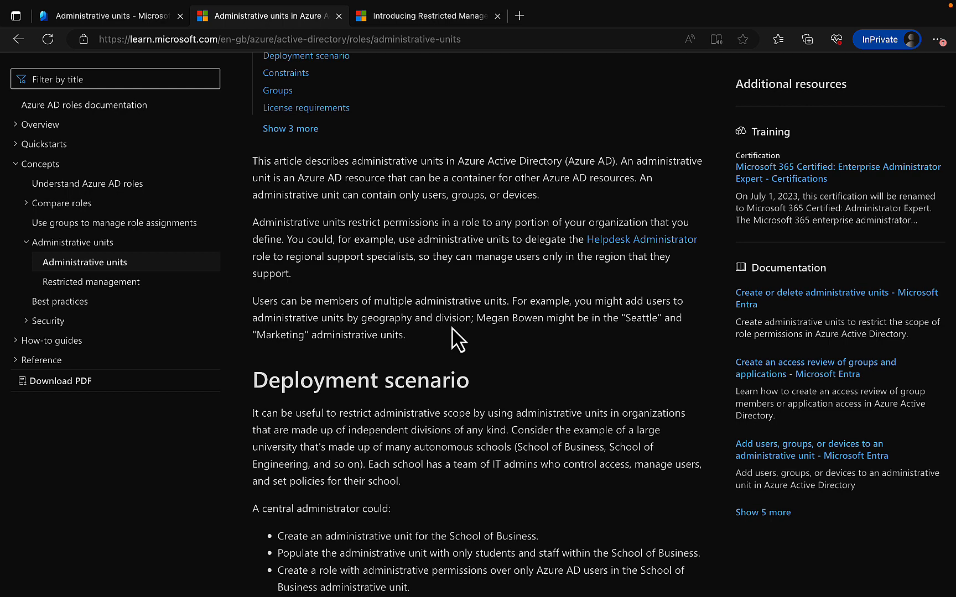
{"action": "mouse_move", "coordinate": [576, 337]}
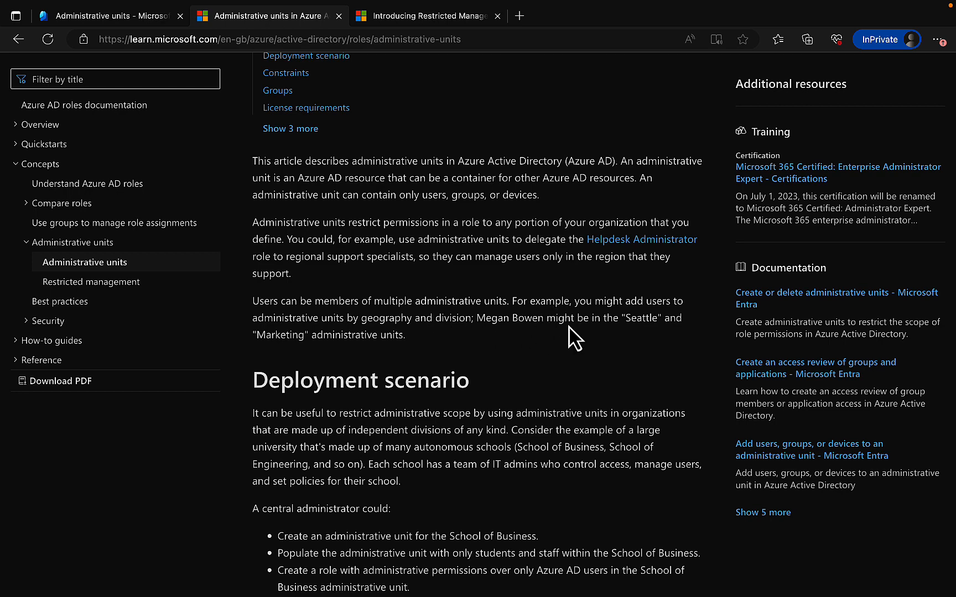
{"action": "mouse_move", "coordinate": [473, 338]}
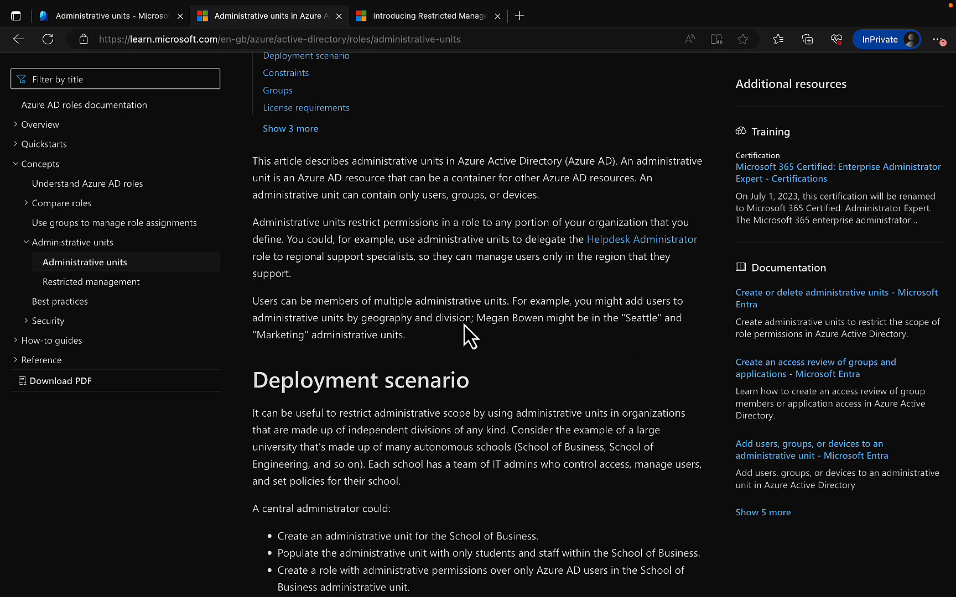
{"action": "mouse_move", "coordinate": [448, 350]}
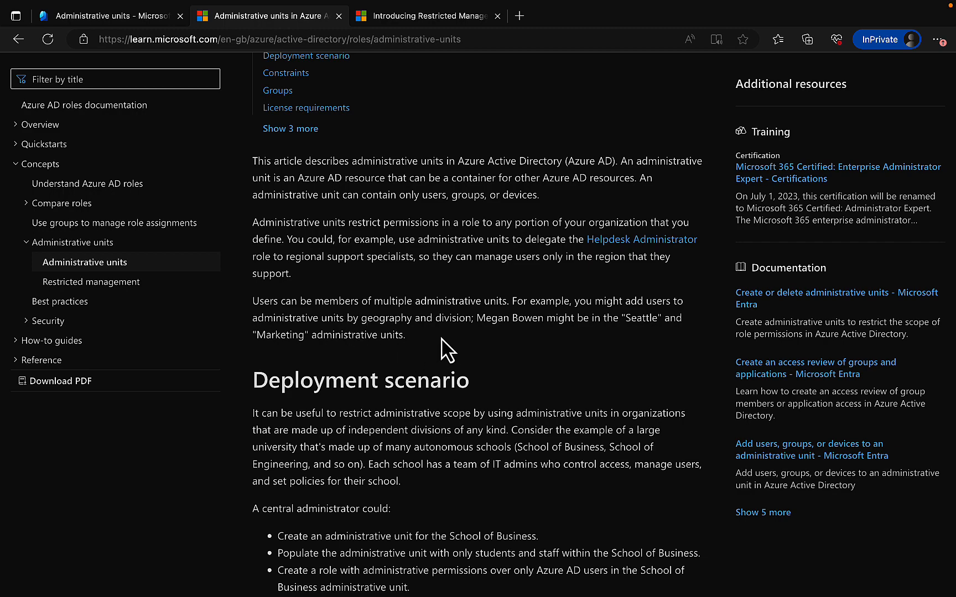
{"action": "scroll", "scroll_direction": "down", "scroll_amount": 3}
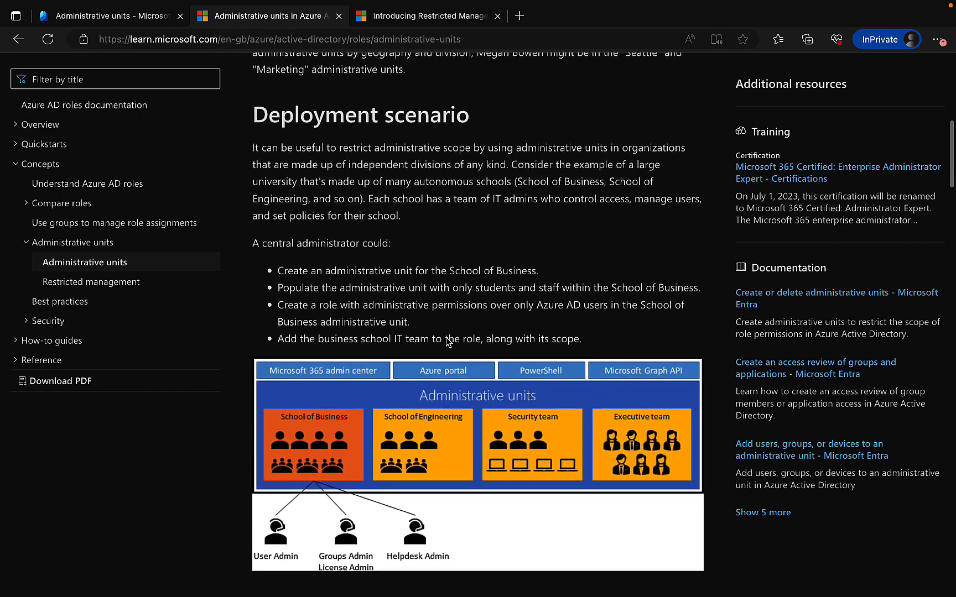
{"action": "scroll", "scroll_direction": "down", "scroll_amount": 3}
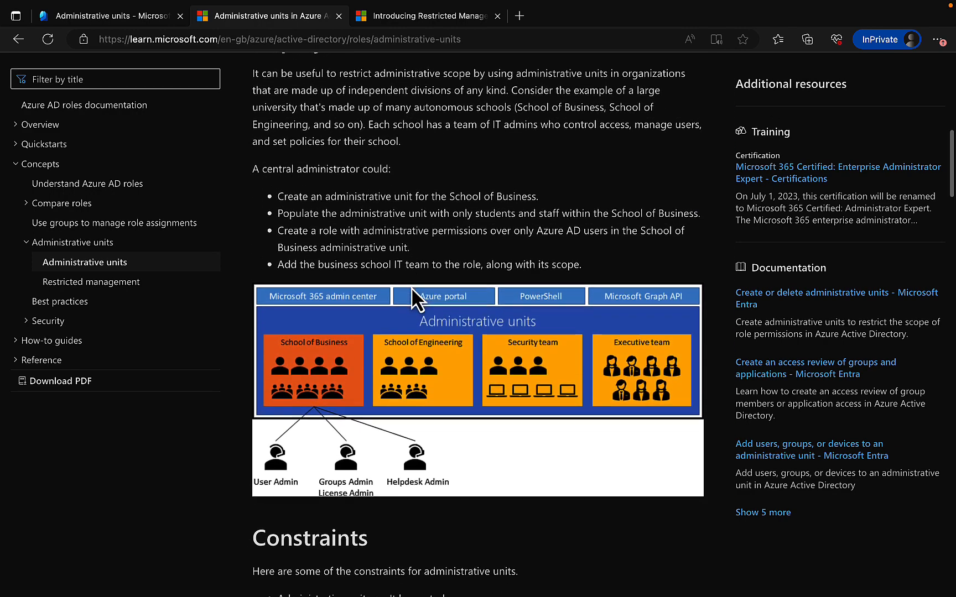
{"action": "mouse_move", "coordinate": [380, 372]}
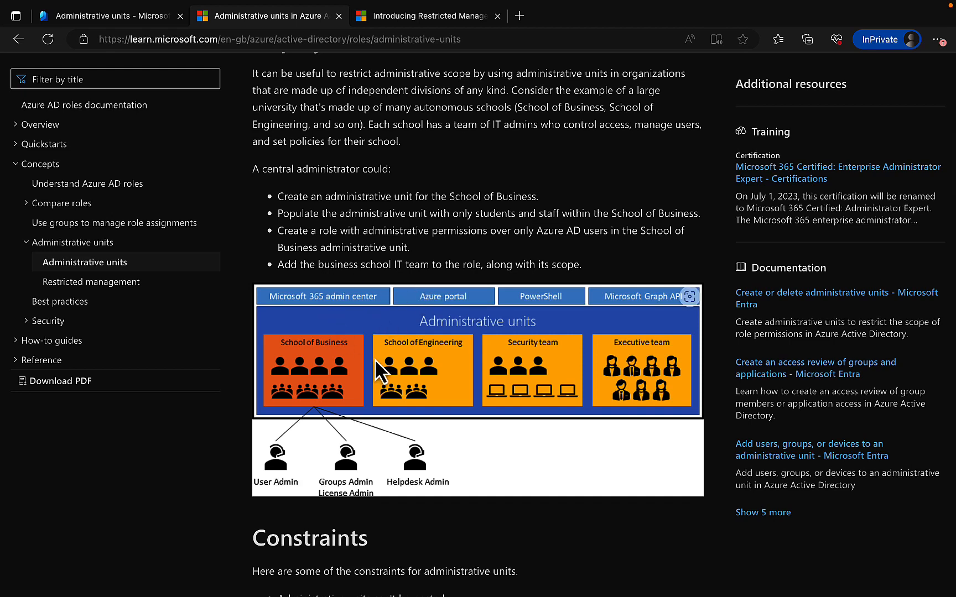
{"action": "mouse_move", "coordinate": [421, 220]}
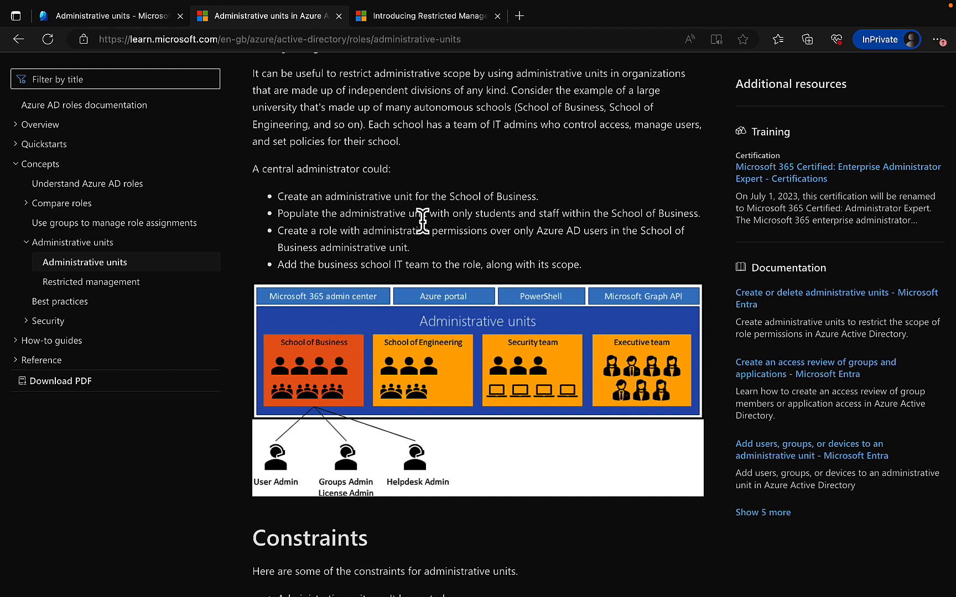
Switch back to the Entra Administrative units browser tab
{"action": "left_click", "coordinate": [101, 15]}
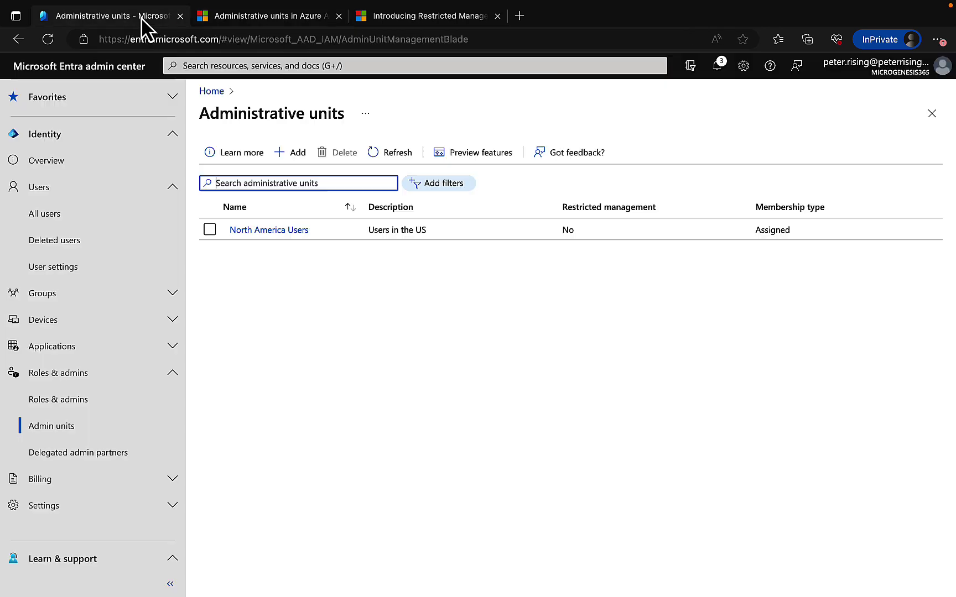
{"action": "mouse_move", "coordinate": [421, 401]}
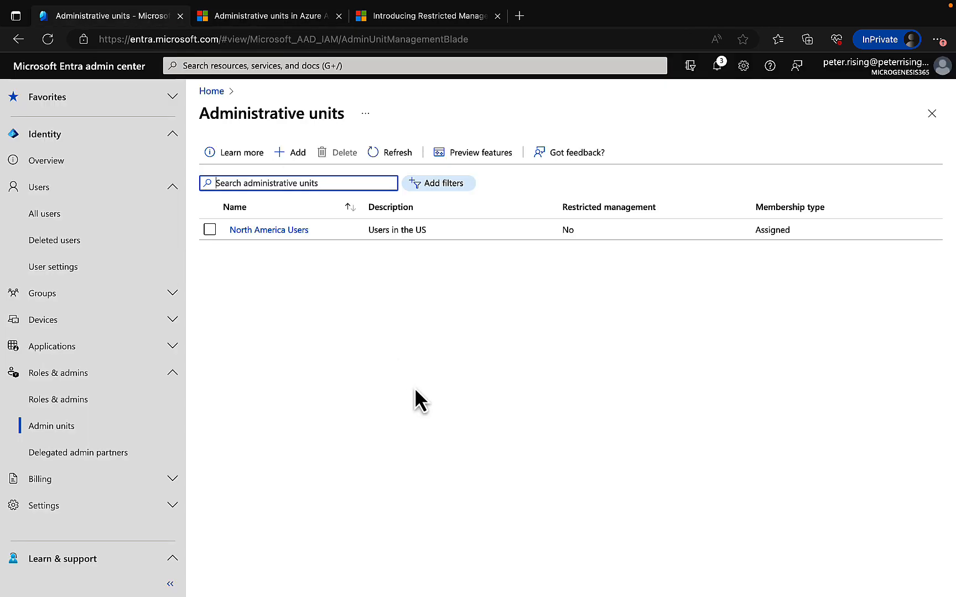
{"action": "mouse_move", "coordinate": [303, 287]}
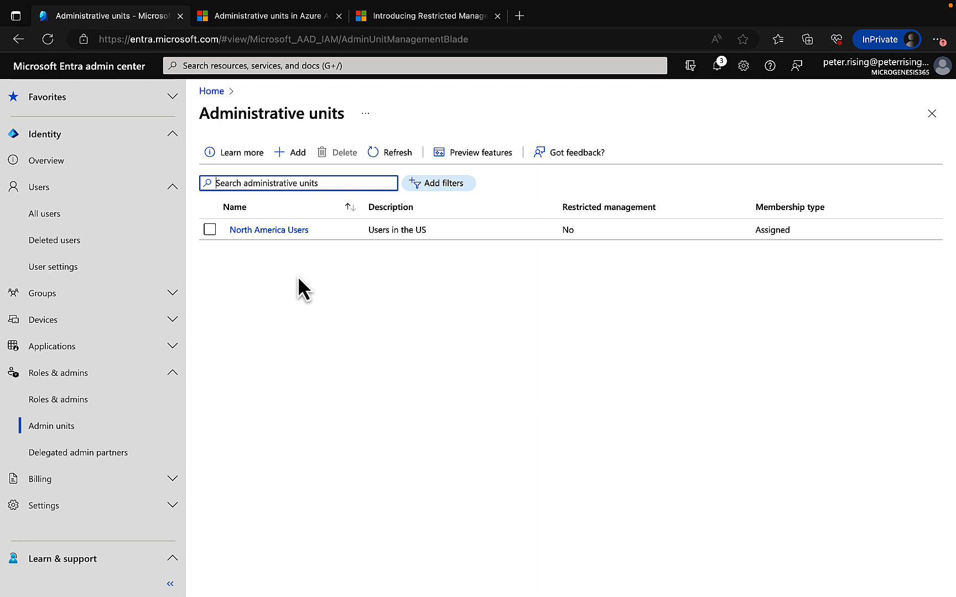
{"action": "mouse_move", "coordinate": [269, 231]}
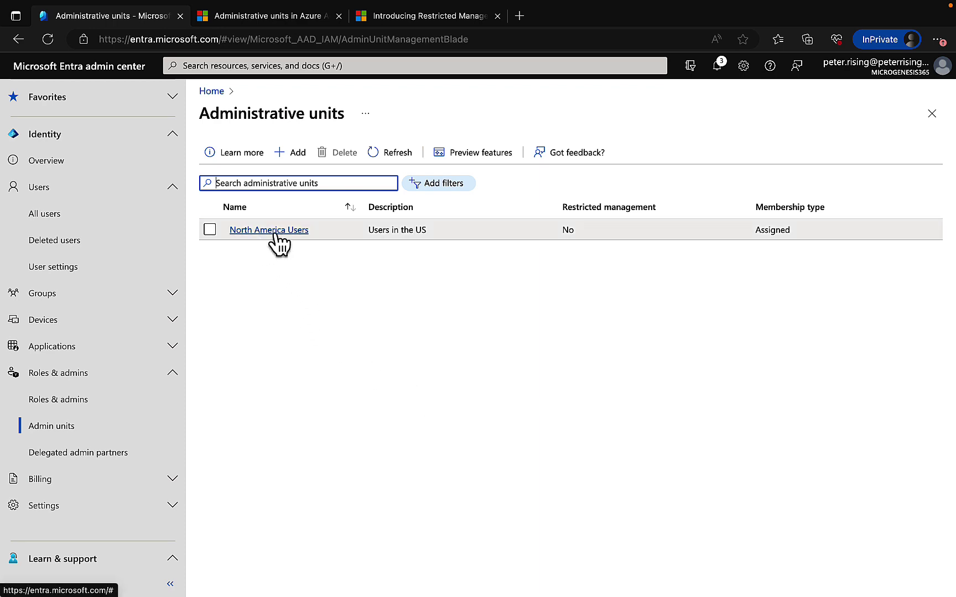
{"action": "mouse_move", "coordinate": [354, 412]}
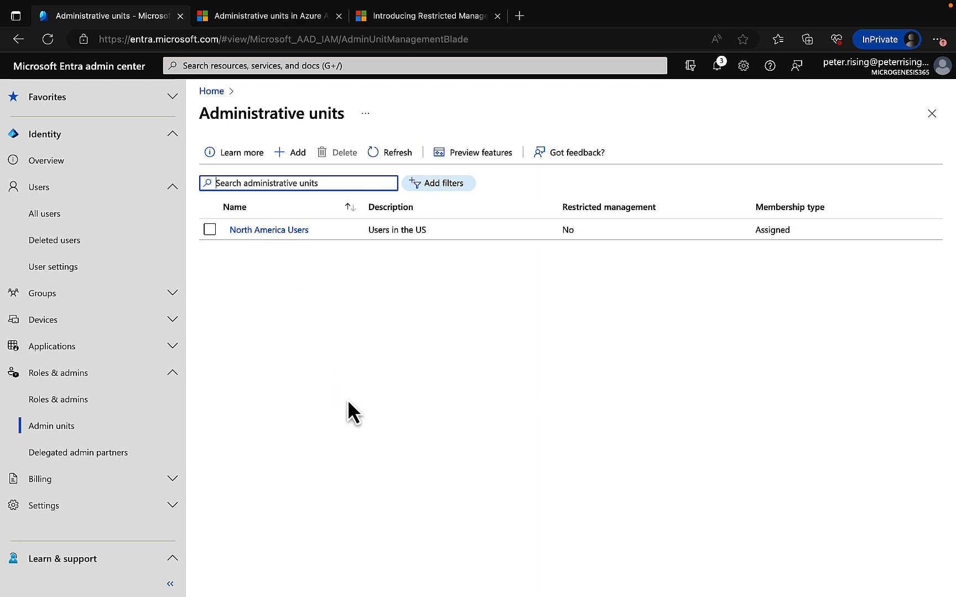
{"action": "mouse_move", "coordinate": [412, 262]}
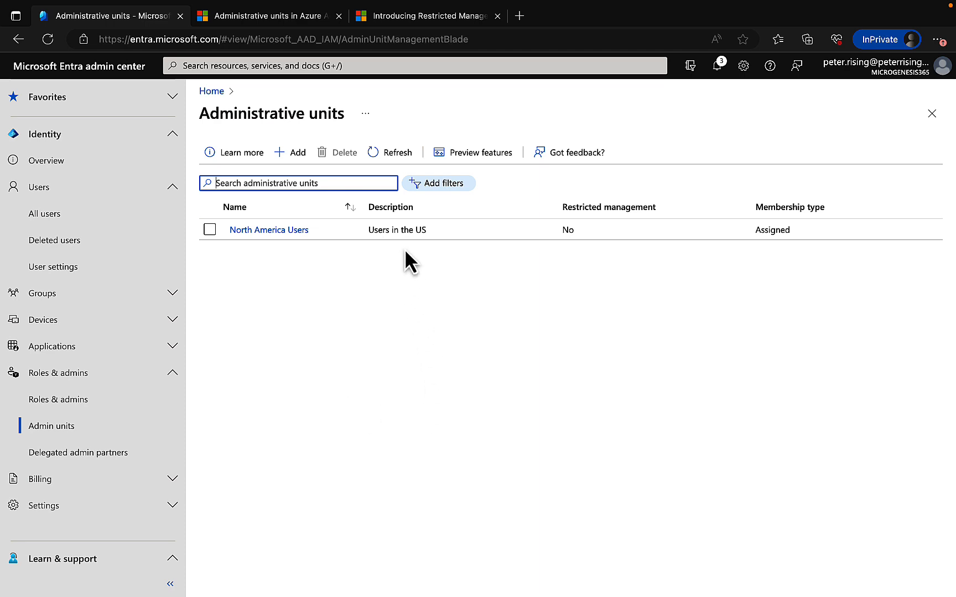
{"action": "mouse_move", "coordinate": [541, 340]}
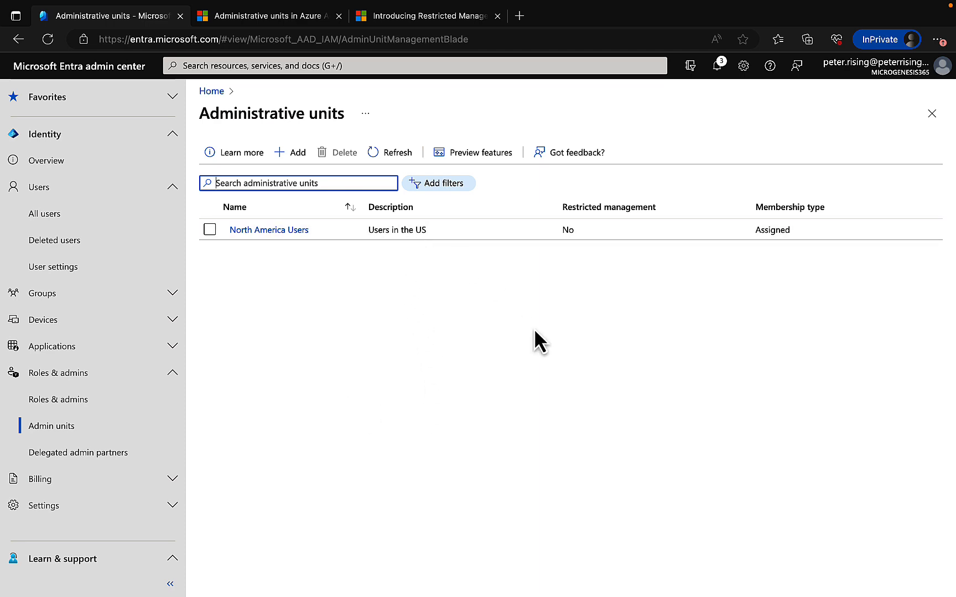
{"action": "mouse_move", "coordinate": [623, 294]}
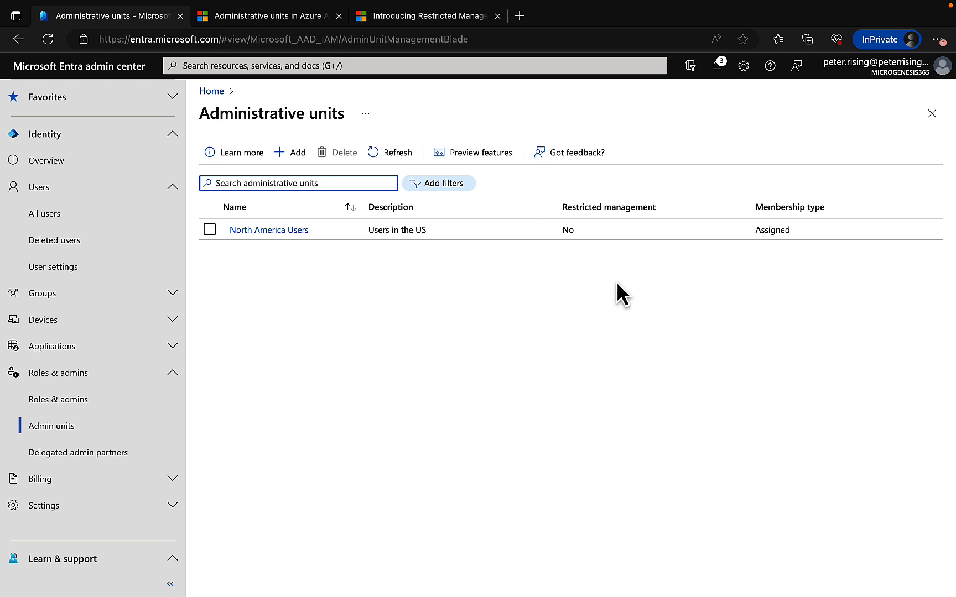
{"action": "mouse_move", "coordinate": [614, 234]}
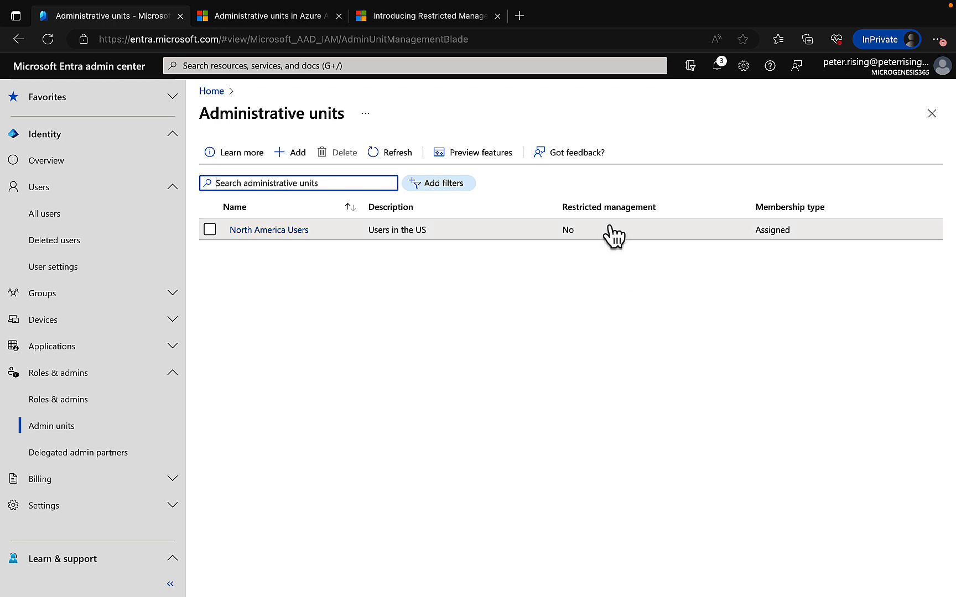
{"action": "mouse_move", "coordinate": [610, 317]}
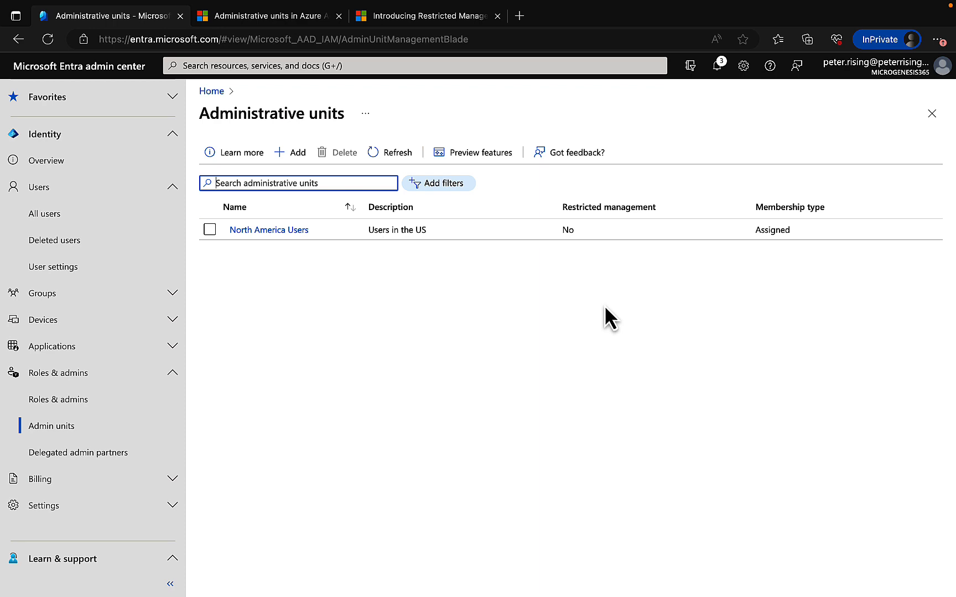
{"action": "mouse_move", "coordinate": [778, 246]}
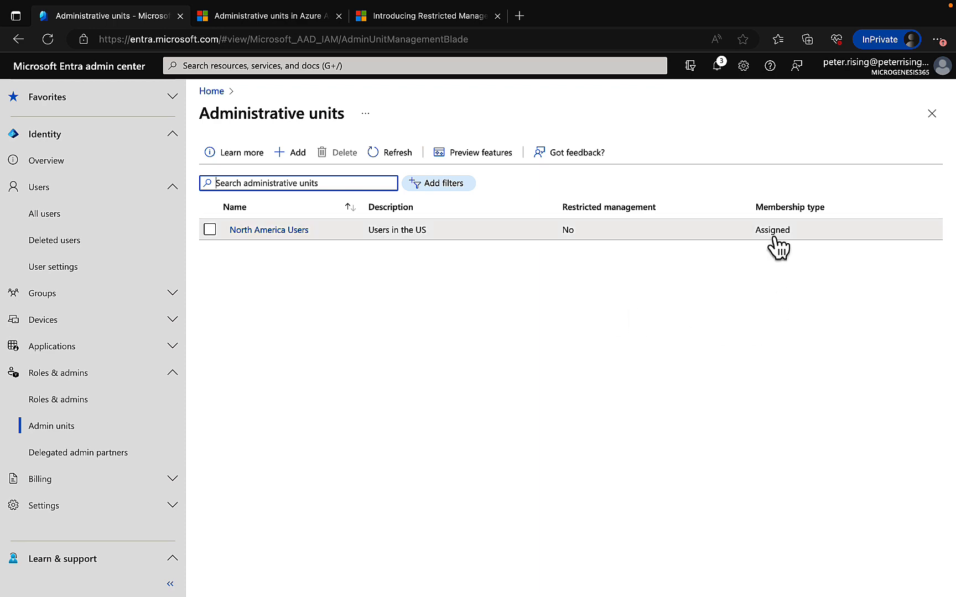
{"action": "mouse_move", "coordinate": [269, 230]}
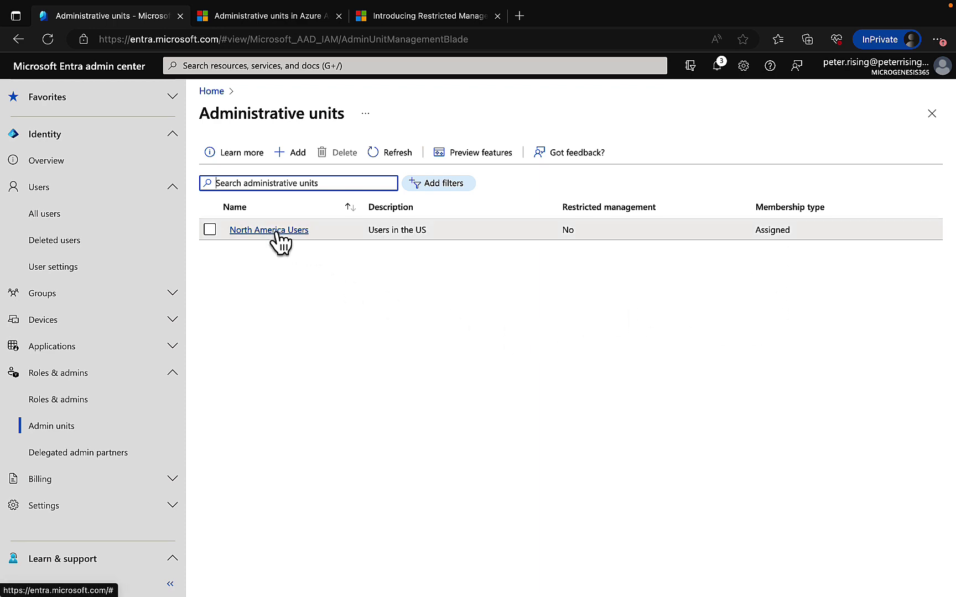
{"action": "left_click", "coordinate": [268, 230]}
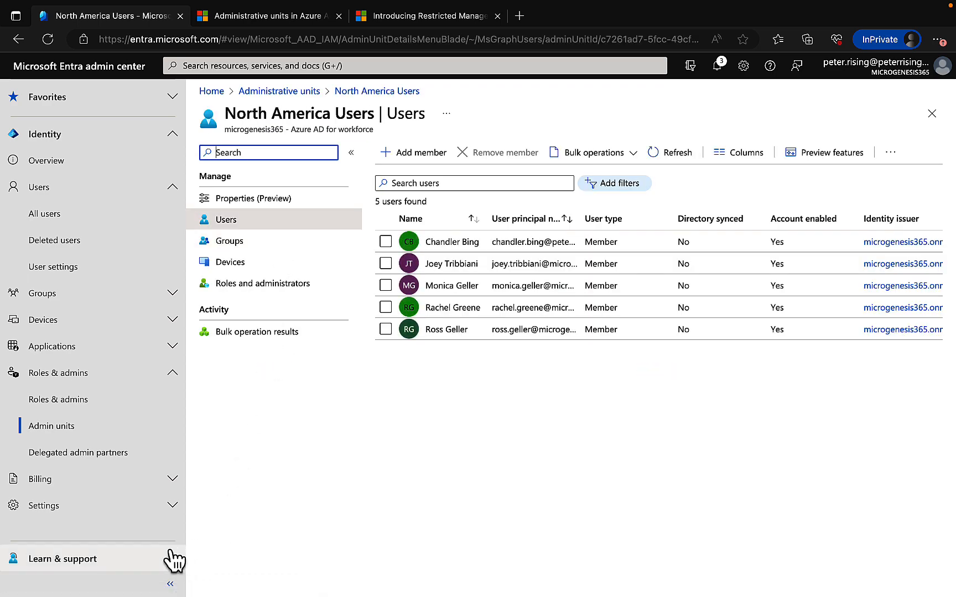
{"action": "left_click", "coordinate": [170, 584]}
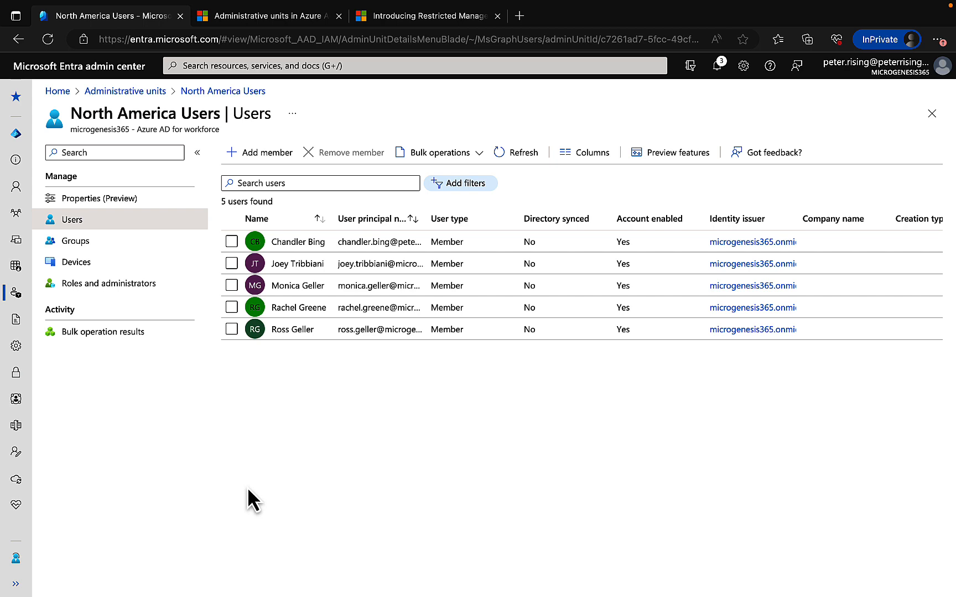
{"action": "left_click", "coordinate": [97, 198]}
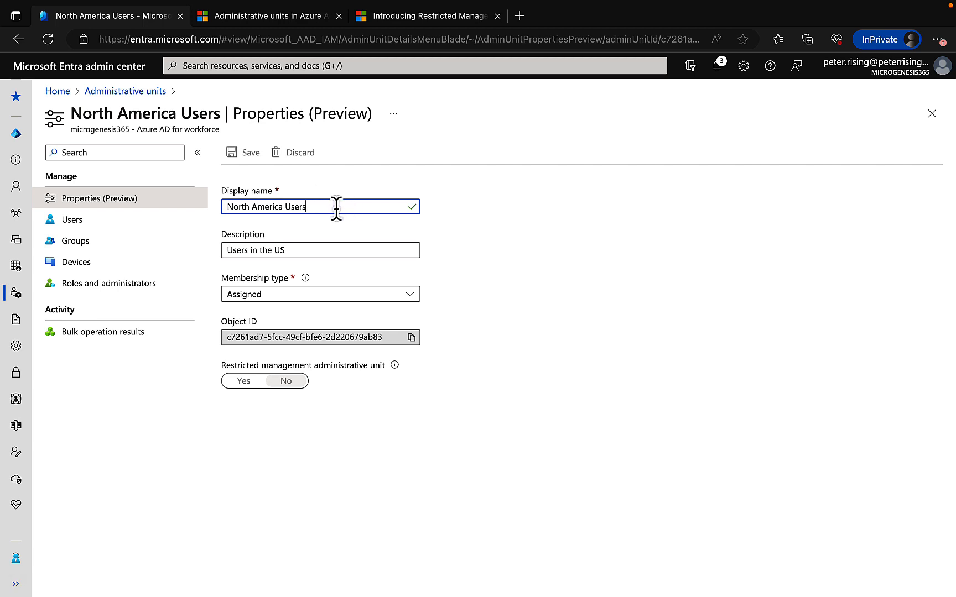
{"action": "mouse_move", "coordinate": [336, 308]}
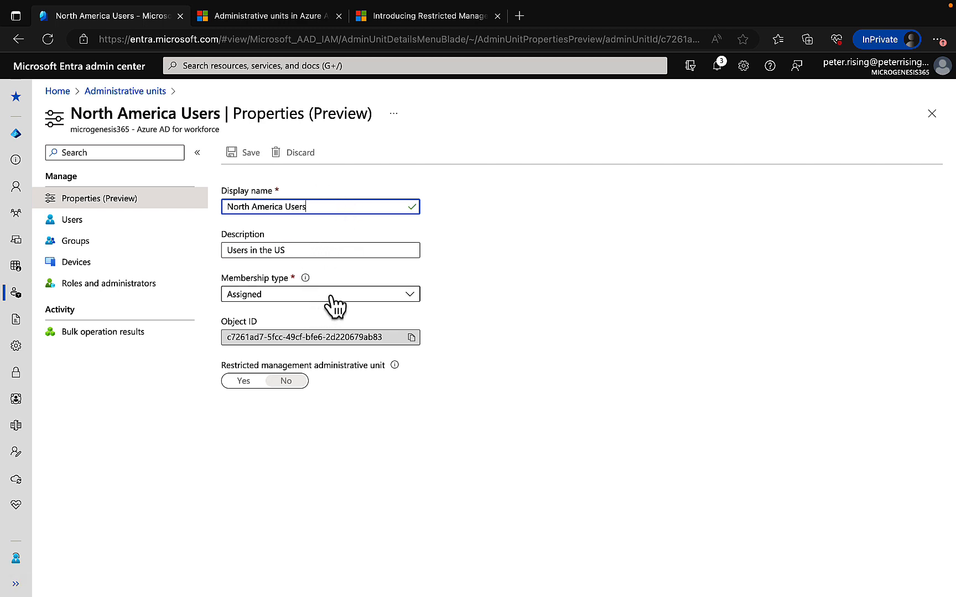
{"action": "mouse_move", "coordinate": [313, 410]}
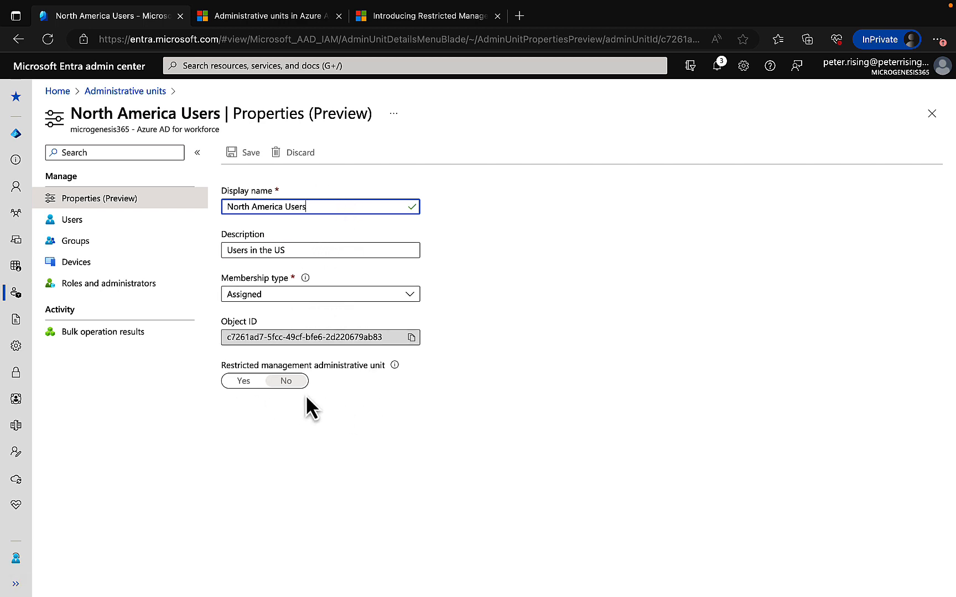
{"action": "mouse_move", "coordinate": [313, 396]}
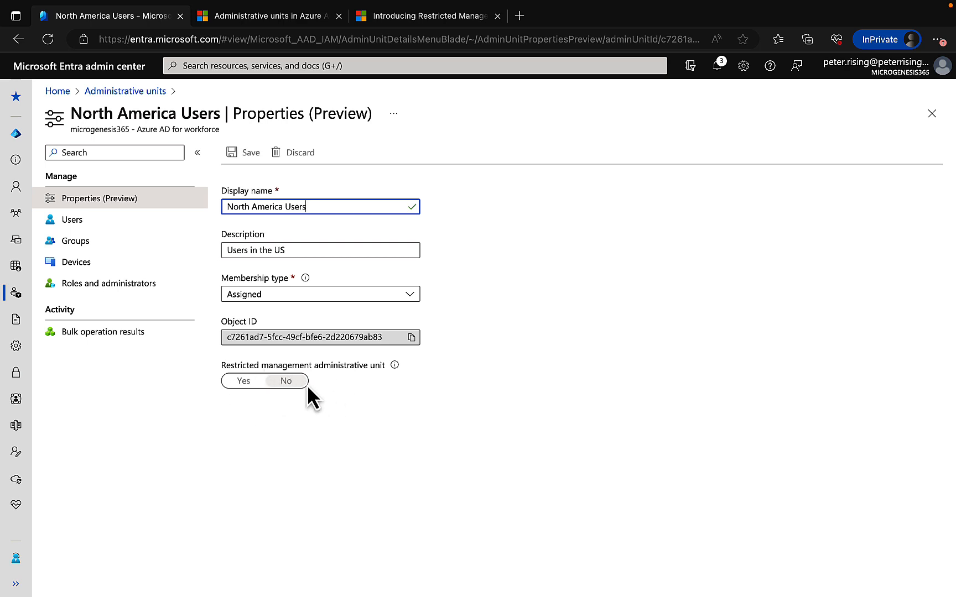
{"action": "mouse_move", "coordinate": [366, 403]}
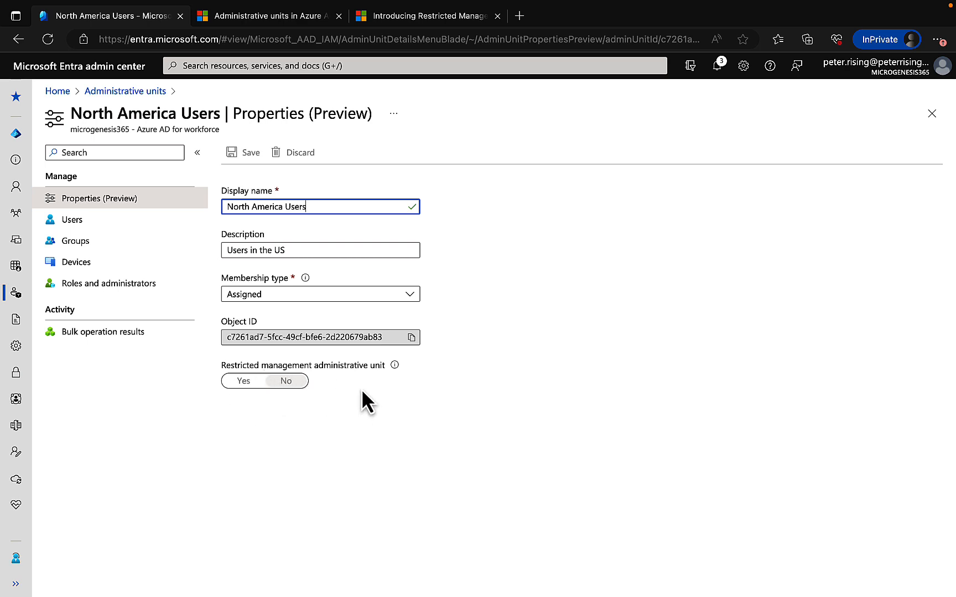
{"action": "mouse_move", "coordinate": [136, 284]}
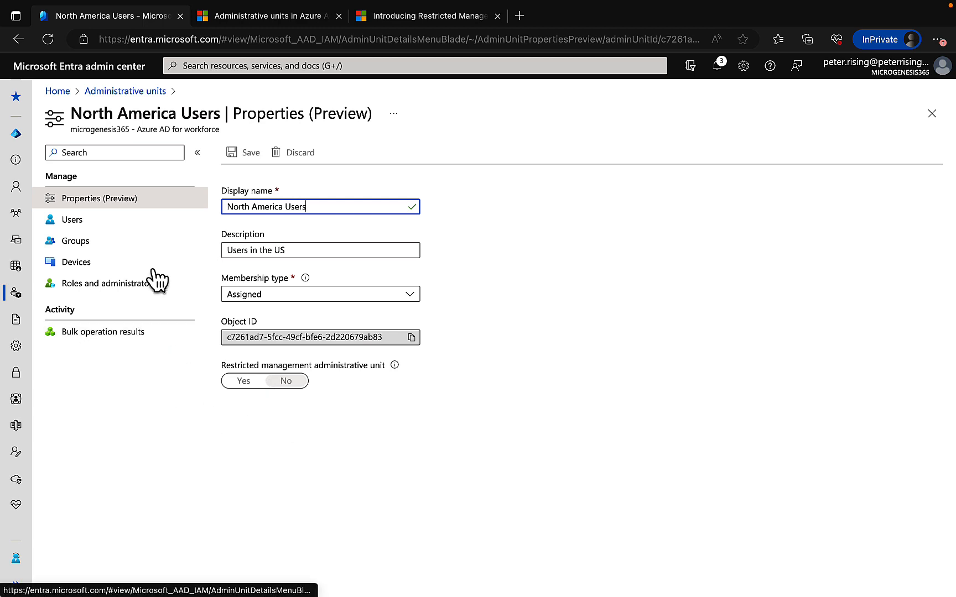
{"action": "mouse_move", "coordinate": [70, 219]}
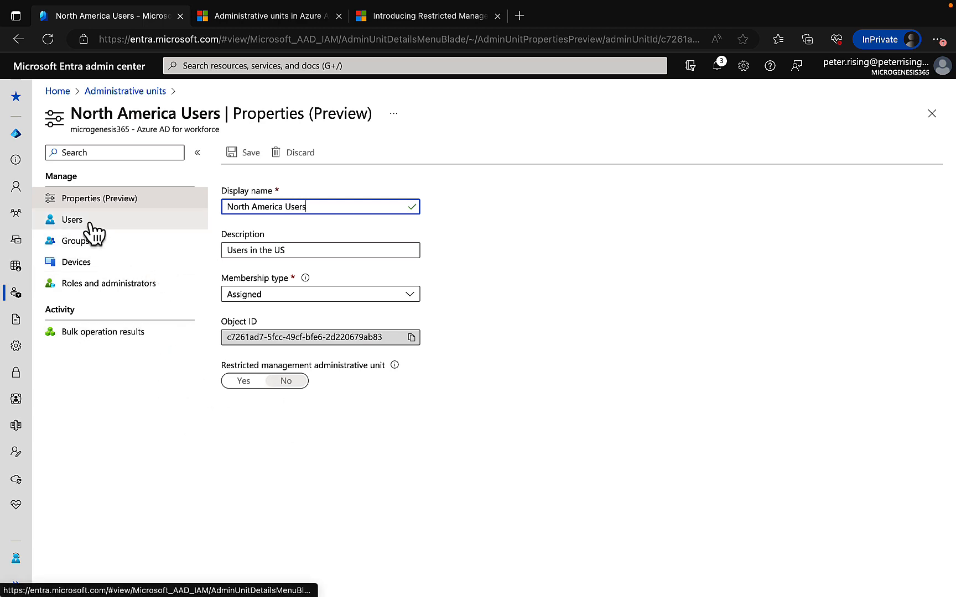
{"action": "left_click", "coordinate": [72, 219]}
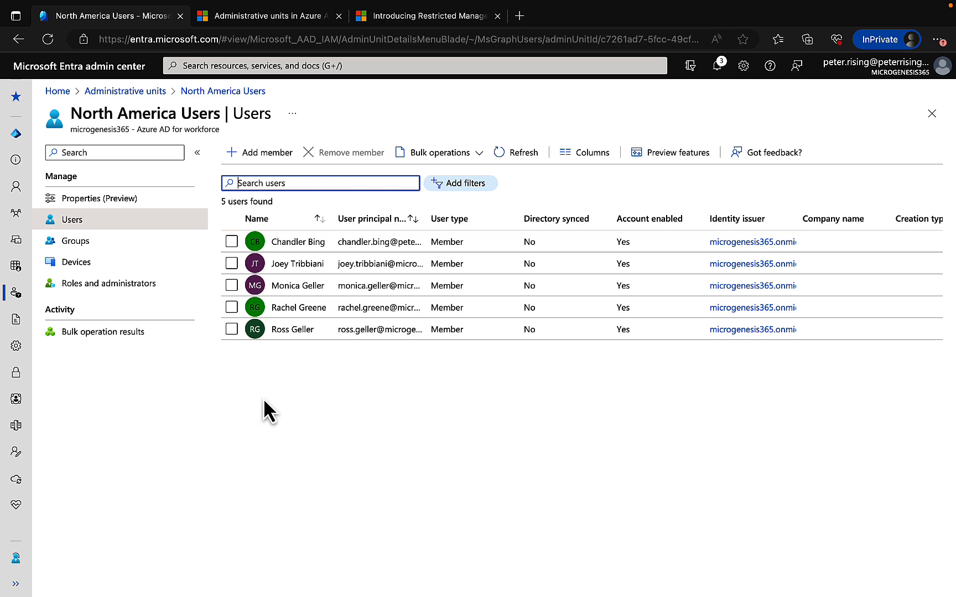
{"action": "mouse_move", "coordinate": [404, 457]}
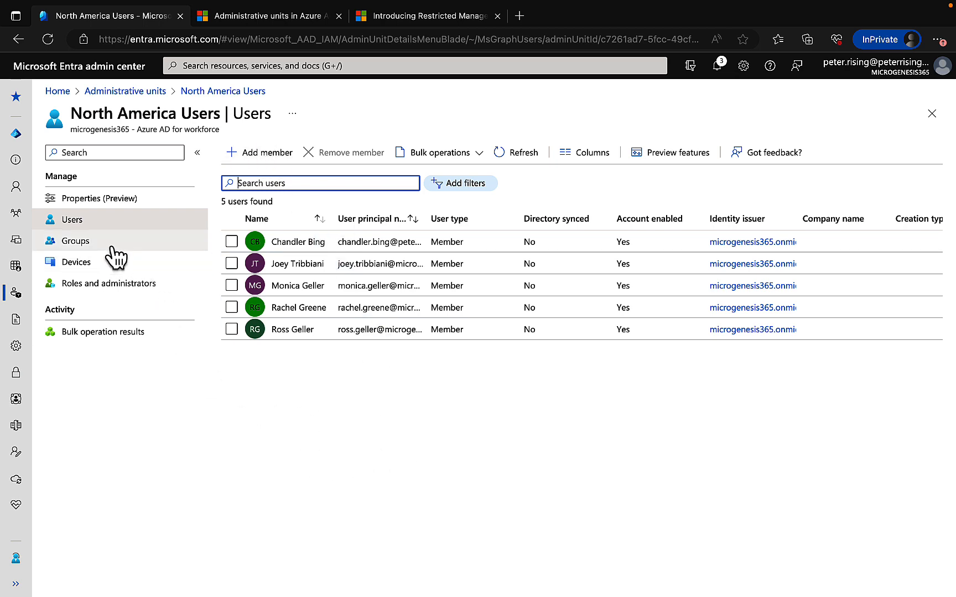
{"action": "mouse_move", "coordinate": [160, 278]}
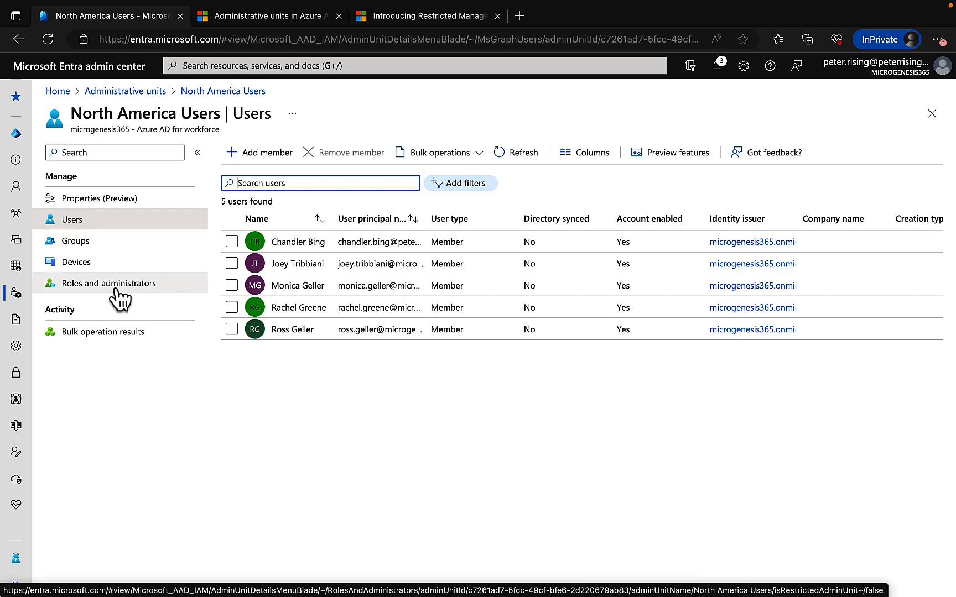
Show the User Administrator role's active assignments, Monica Geller scoped to North America Users
{"action": "left_click", "coordinate": [109, 284]}
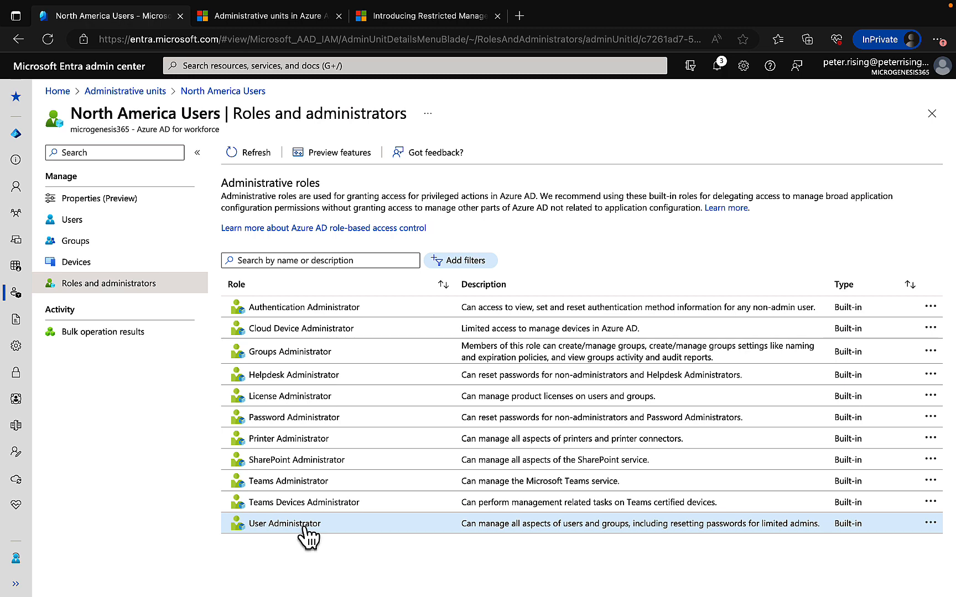
{"action": "left_click", "coordinate": [285, 523]}
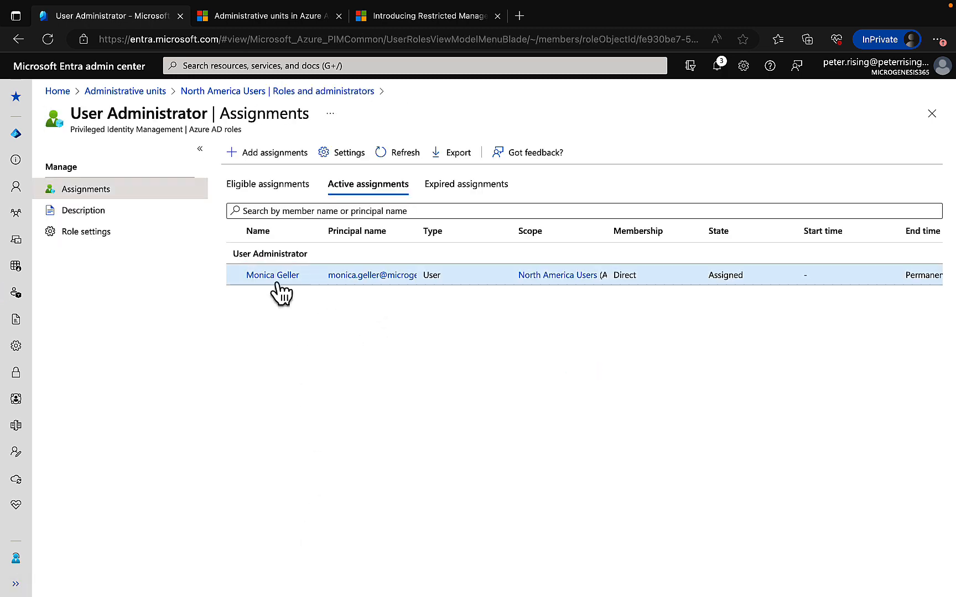
{"action": "mouse_move", "coordinate": [333, 371]}
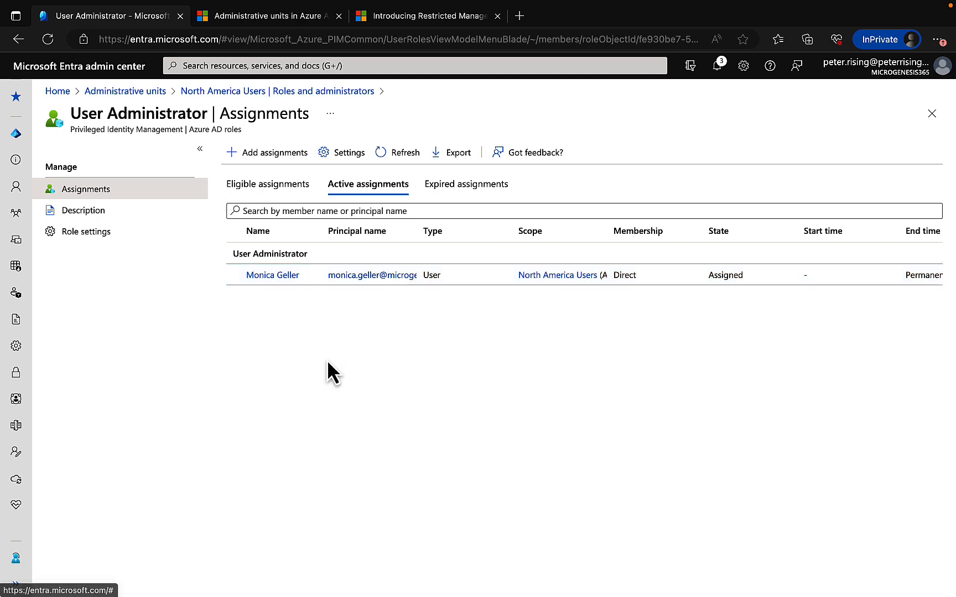
{"action": "mouse_move", "coordinate": [357, 374]}
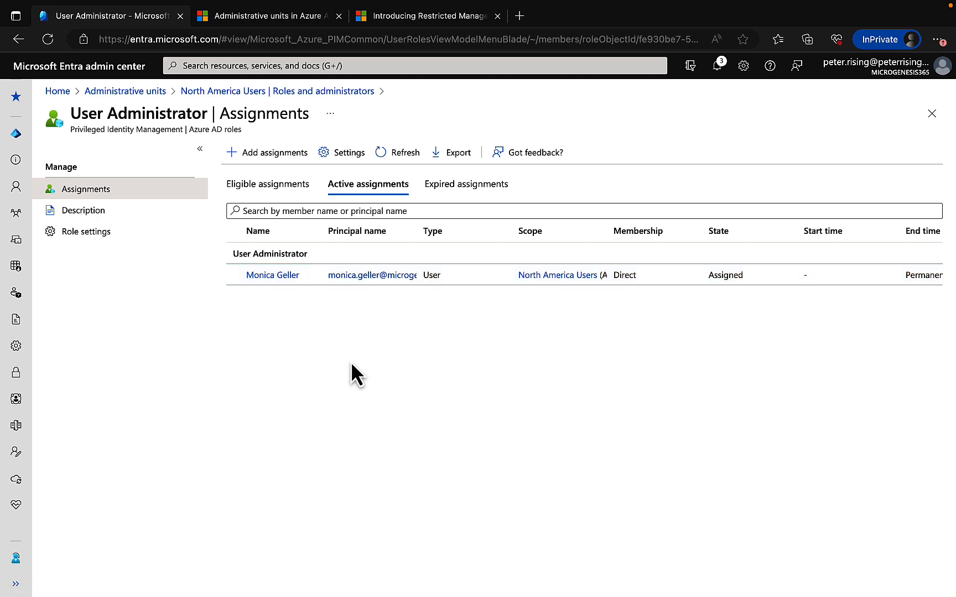
{"action": "mouse_move", "coordinate": [310, 341]}
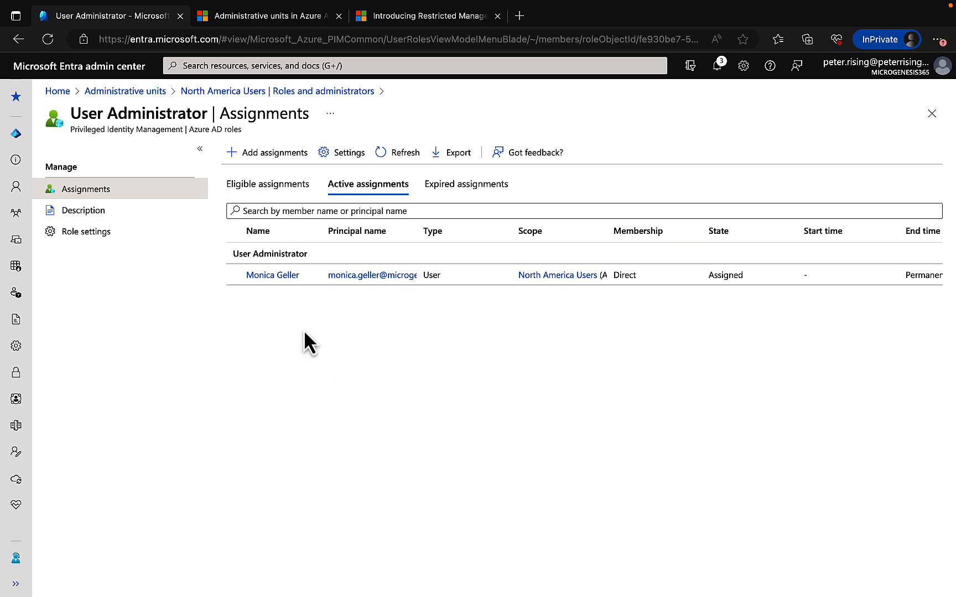
{"action": "mouse_move", "coordinate": [360, 344]}
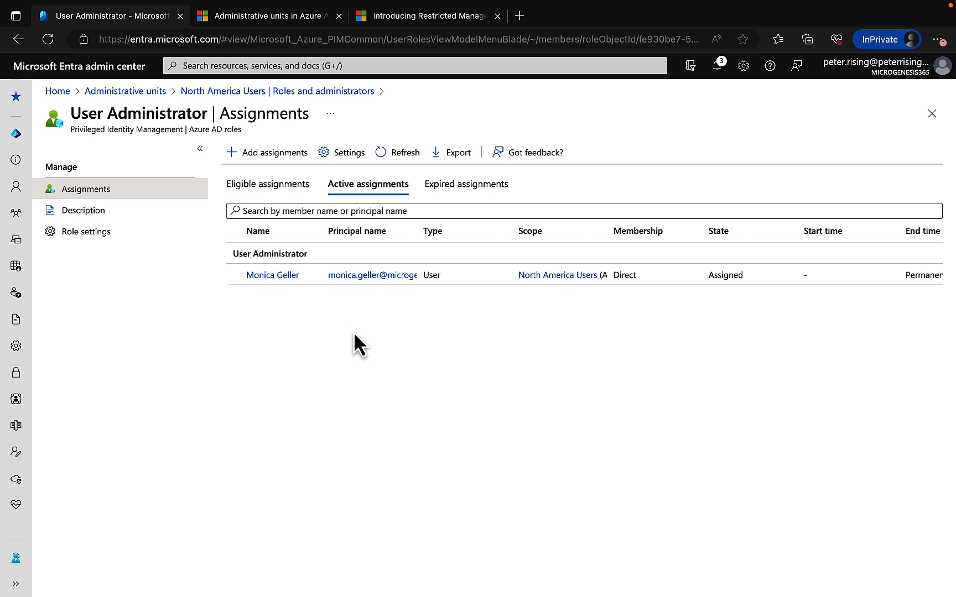
{"action": "mouse_move", "coordinate": [268, 184]}
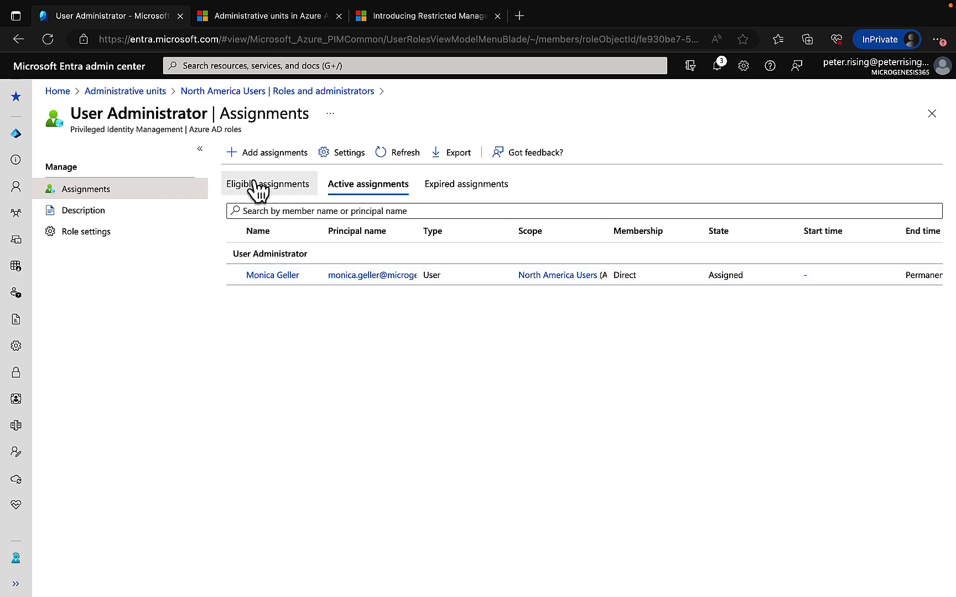
{"action": "mouse_move", "coordinate": [294, 325]}
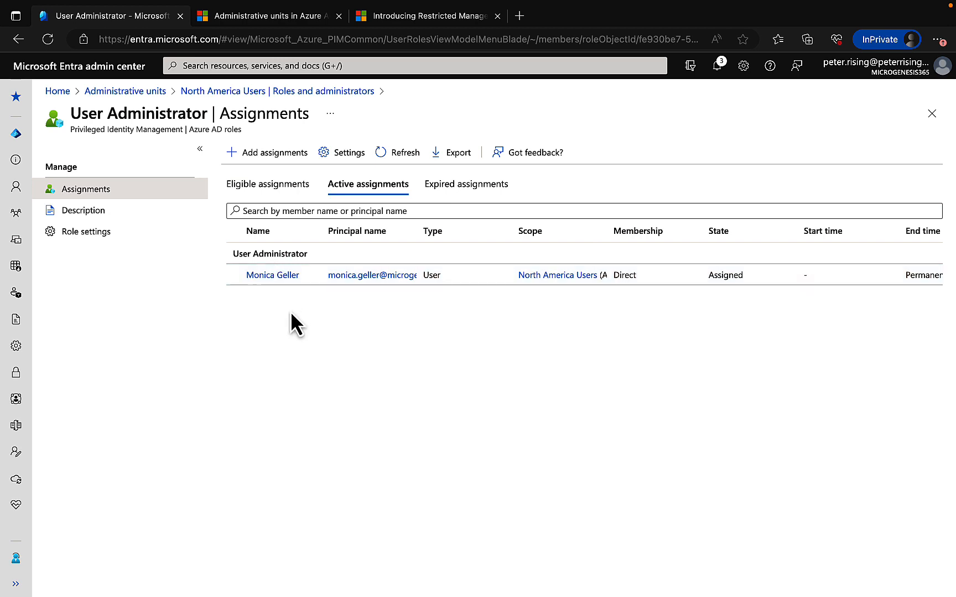
{"action": "mouse_move", "coordinate": [295, 345]}
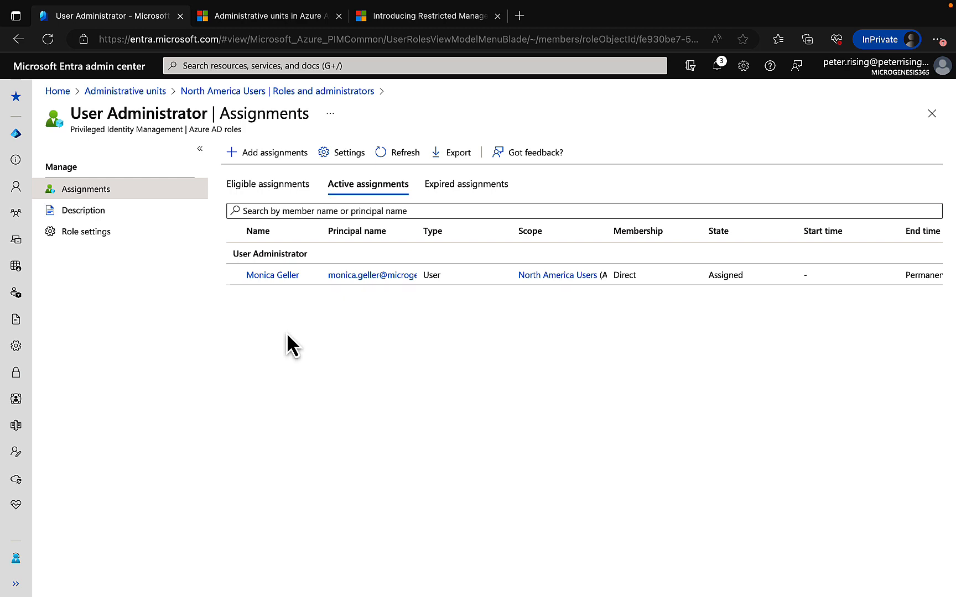
{"action": "mouse_move", "coordinate": [397, 356]}
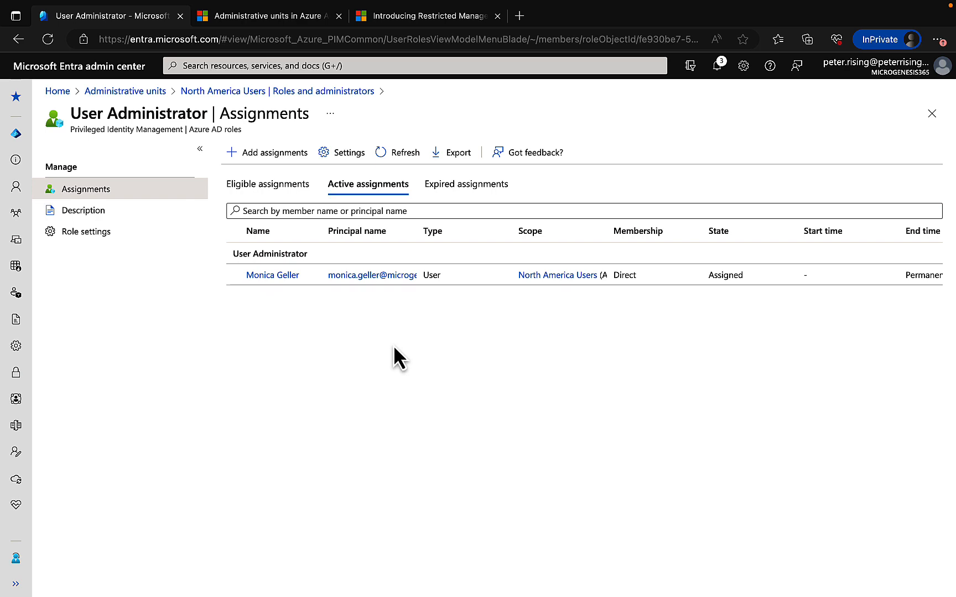
{"action": "mouse_move", "coordinate": [314, 372]}
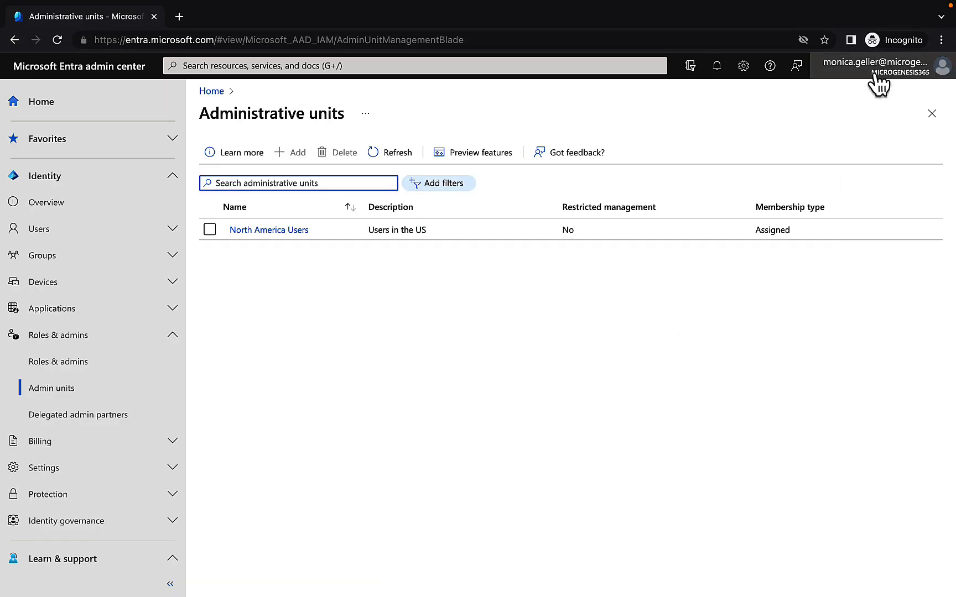
{"action": "mouse_move", "coordinate": [653, 306]}
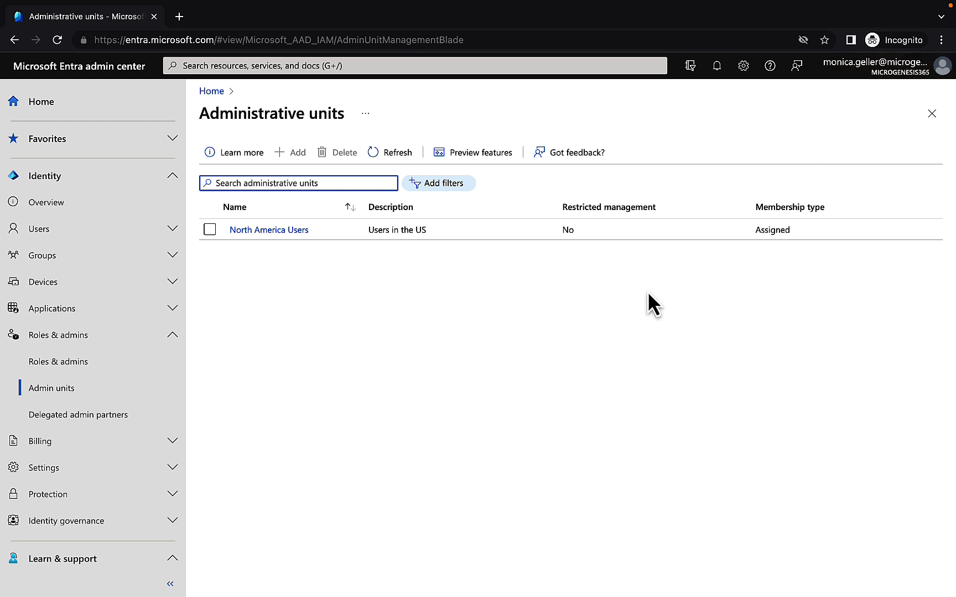
{"action": "mouse_move", "coordinate": [419, 308]}
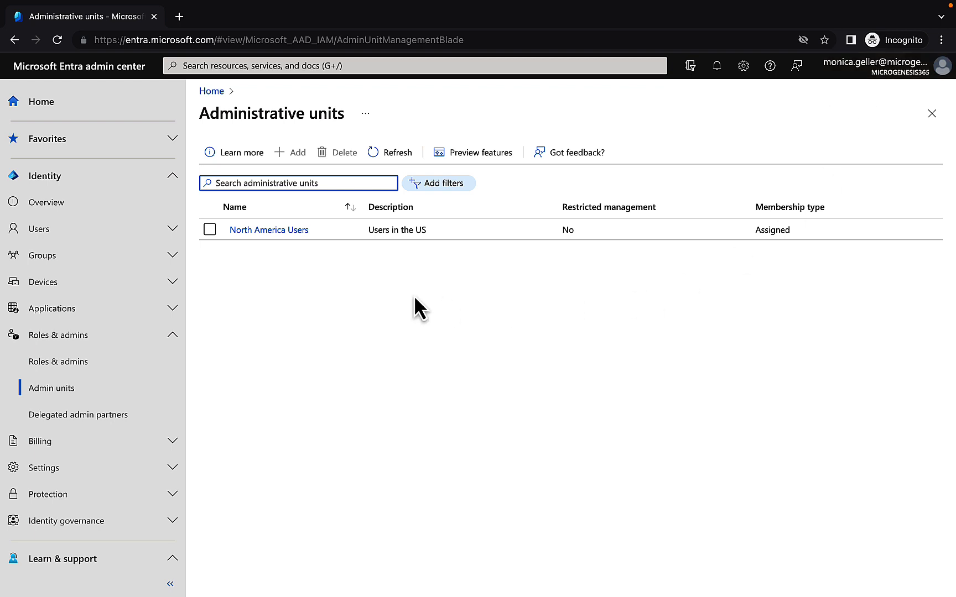
{"action": "mouse_move", "coordinate": [362, 381]}
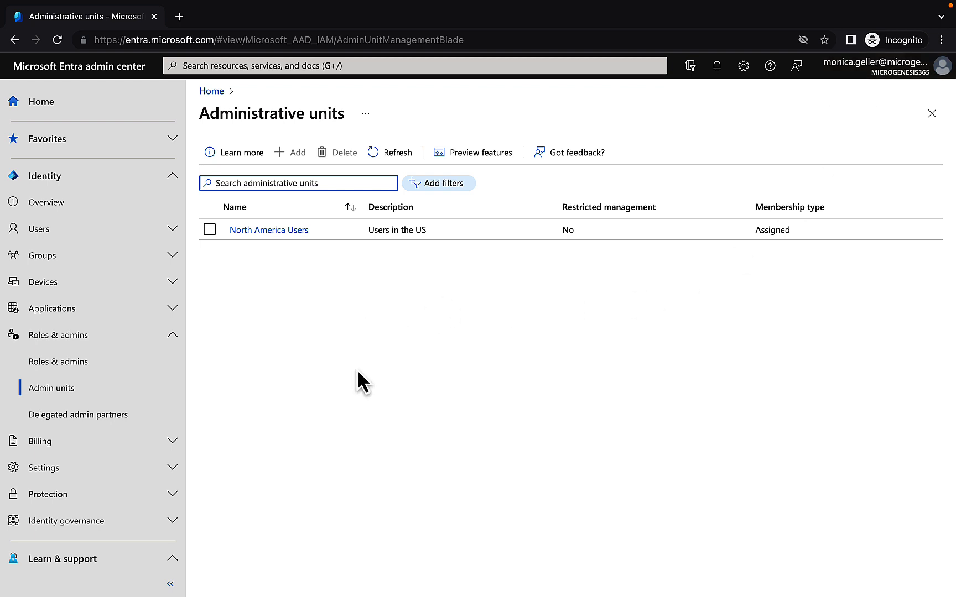
{"action": "mouse_move", "coordinate": [346, 307]}
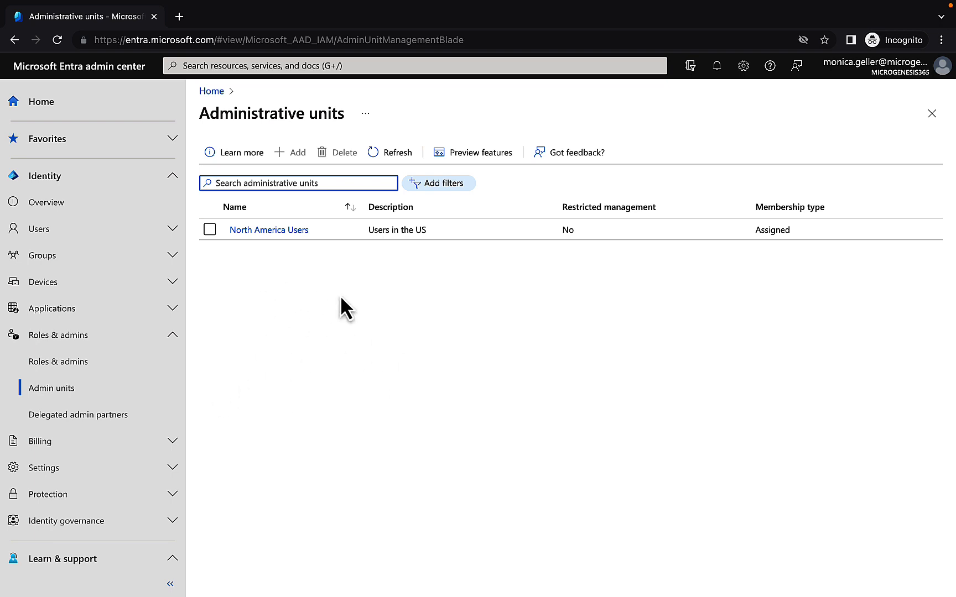
{"action": "mouse_move", "coordinate": [269, 230]}
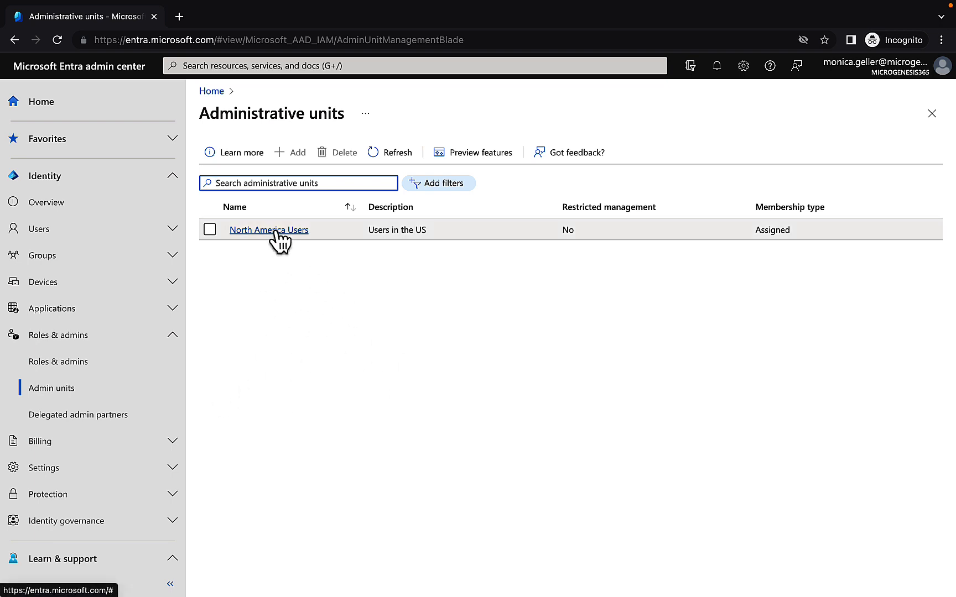
Glance at the North America Users unit, then go to the All users list
{"action": "left_click", "coordinate": [268, 230]}
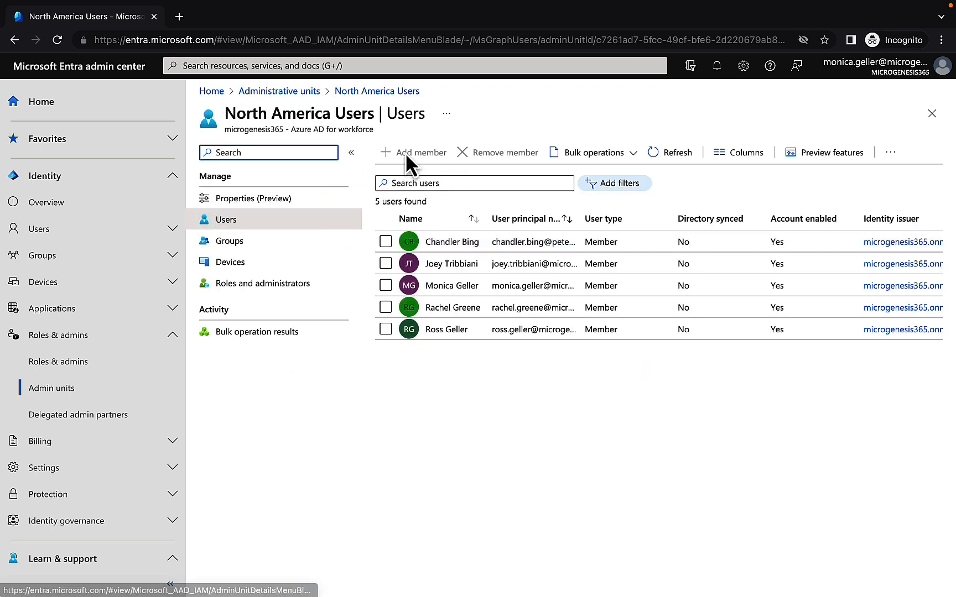
{"action": "left_click", "coordinate": [279, 91]}
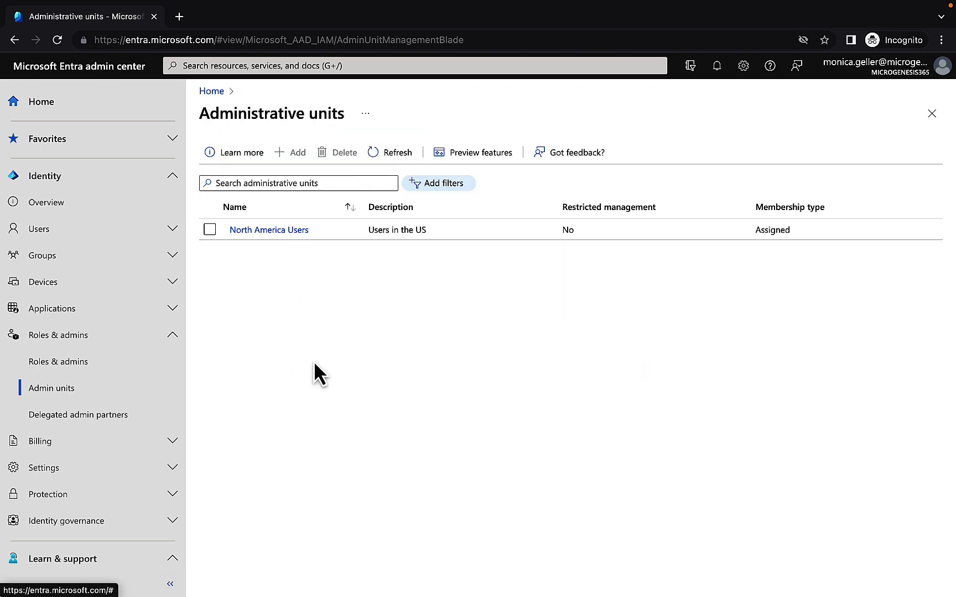
{"action": "mouse_move", "coordinate": [338, 339]}
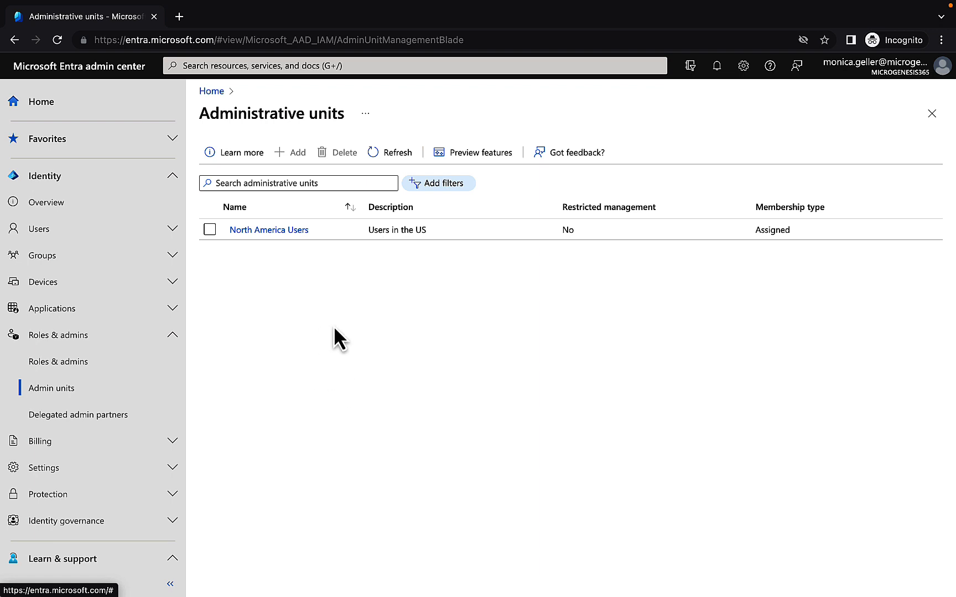
{"action": "mouse_move", "coordinate": [249, 266]}
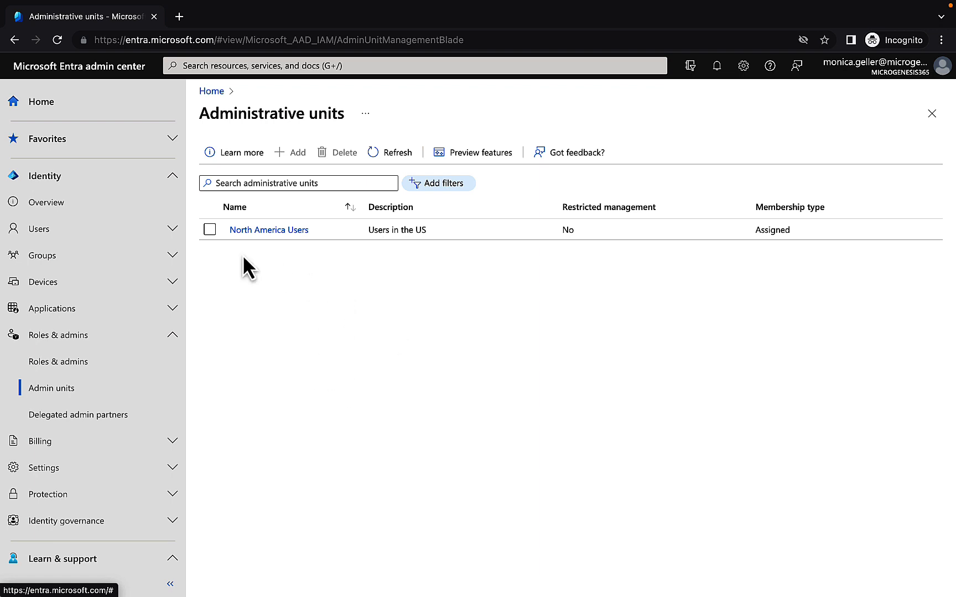
{"action": "left_click", "coordinate": [43, 229]}
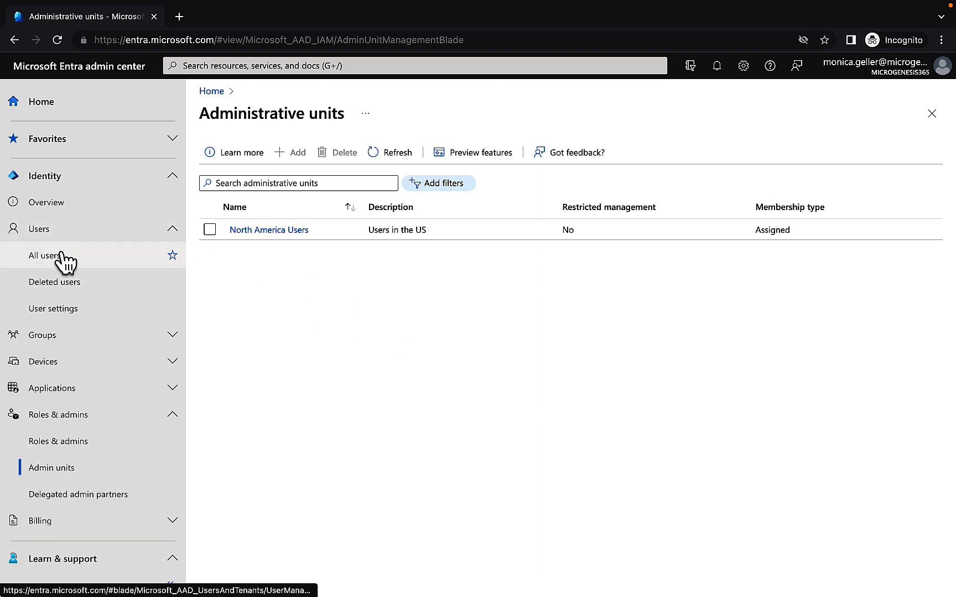
{"action": "left_click", "coordinate": [44, 255]}
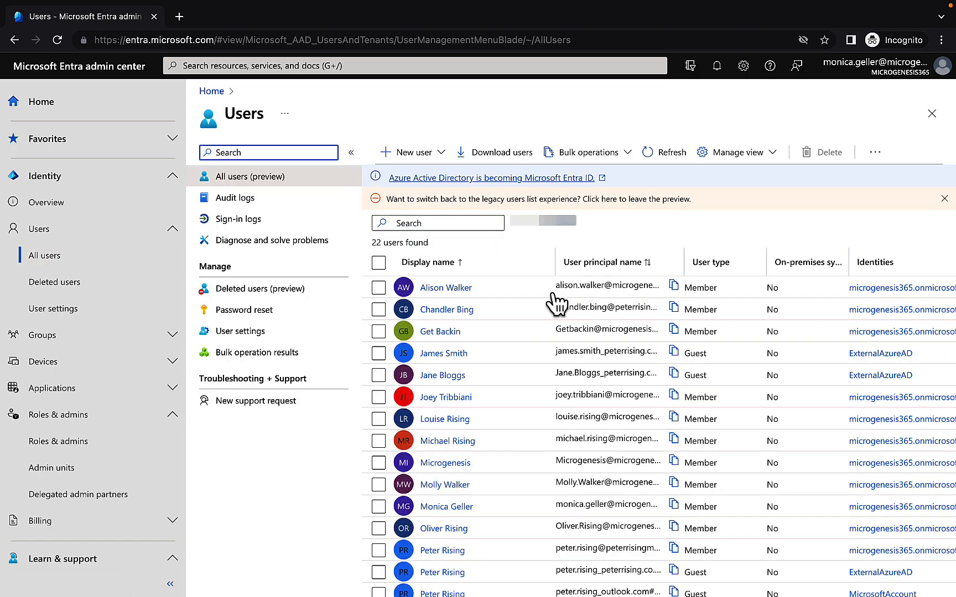
{"action": "scroll", "scroll_direction": "down", "scroll_amount": 3}
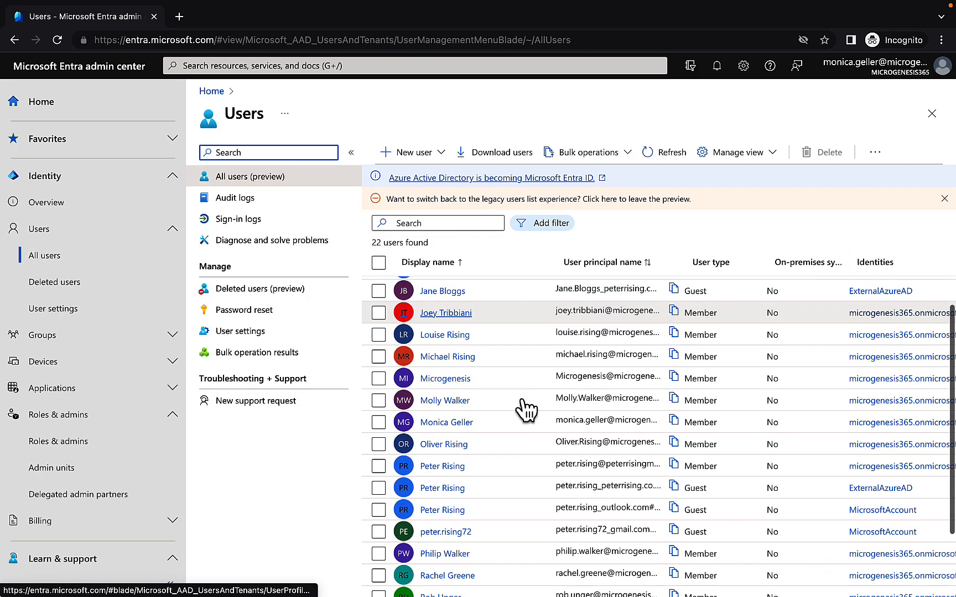
{"action": "scroll", "scroll_direction": "down", "scroll_amount": 3}
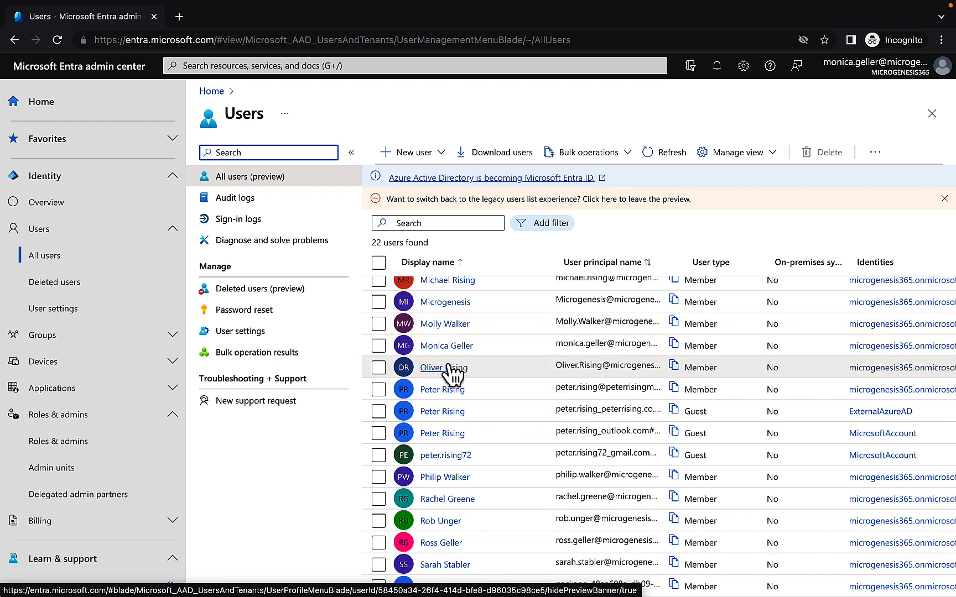
{"action": "left_click", "coordinate": [441, 368]}
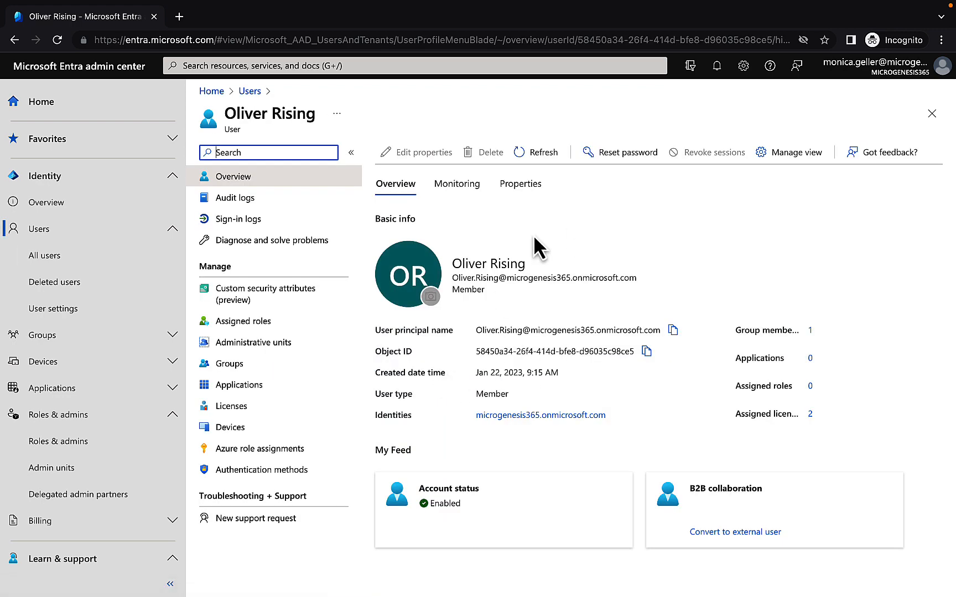
{"action": "mouse_move", "coordinate": [429, 206]}
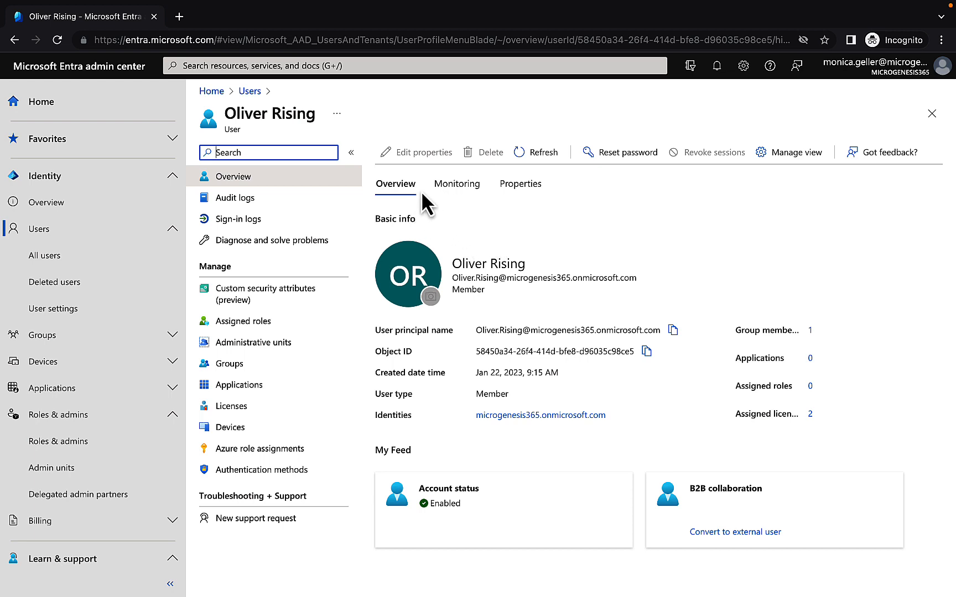
{"action": "mouse_move", "coordinate": [472, 170]}
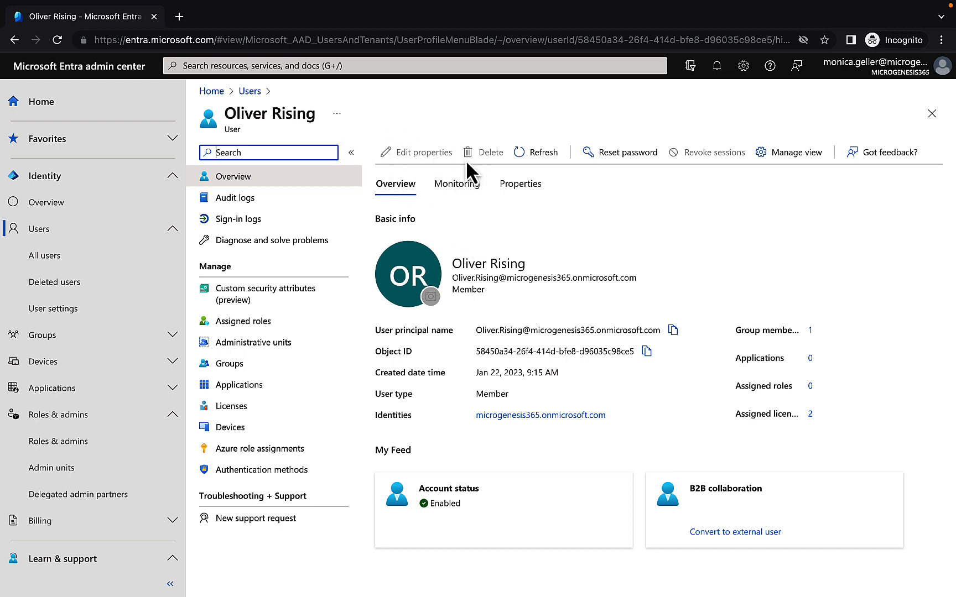
{"action": "mouse_move", "coordinate": [515, 198]}
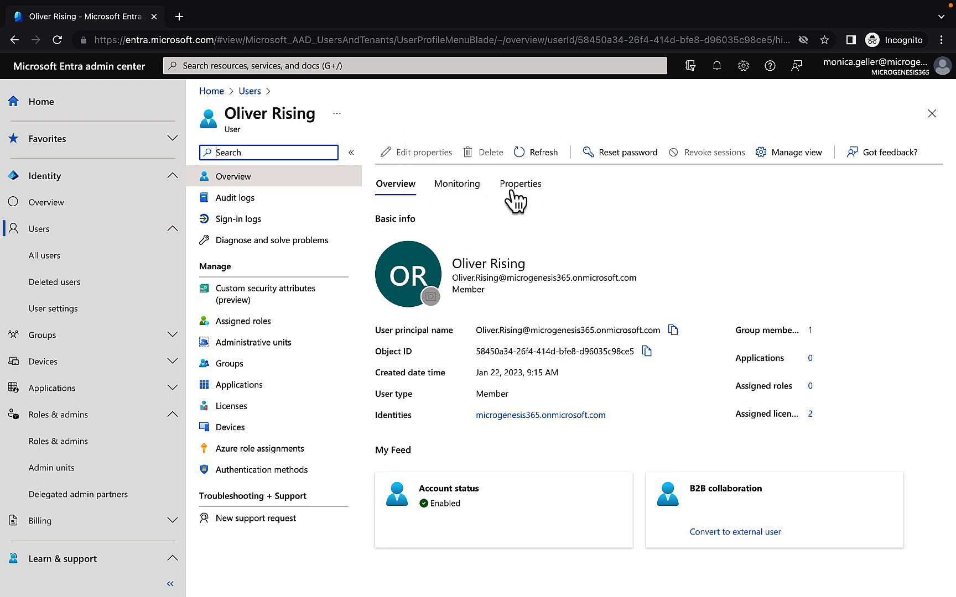
{"action": "mouse_move", "coordinate": [475, 213]}
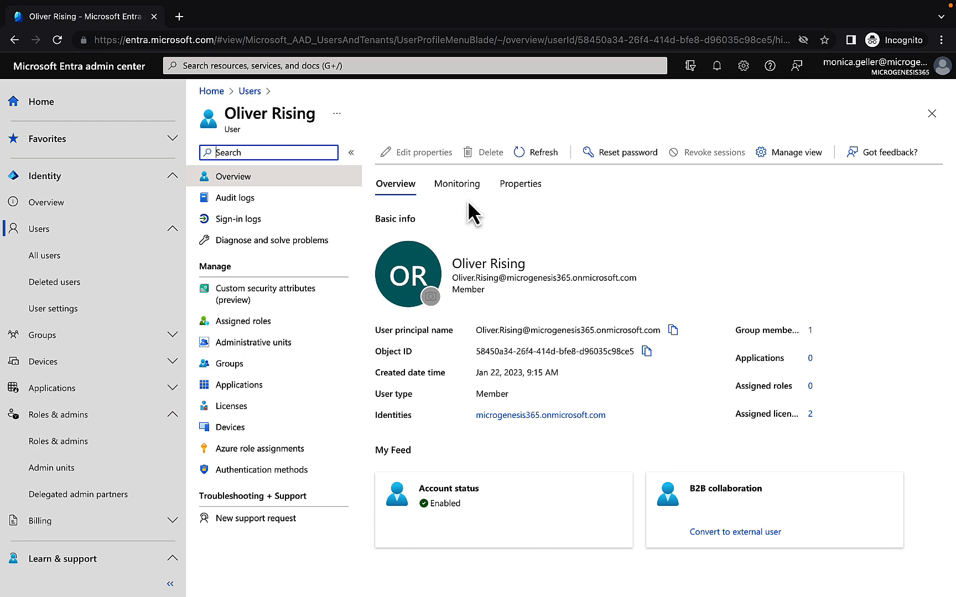
{"action": "mouse_move", "coordinate": [514, 215]}
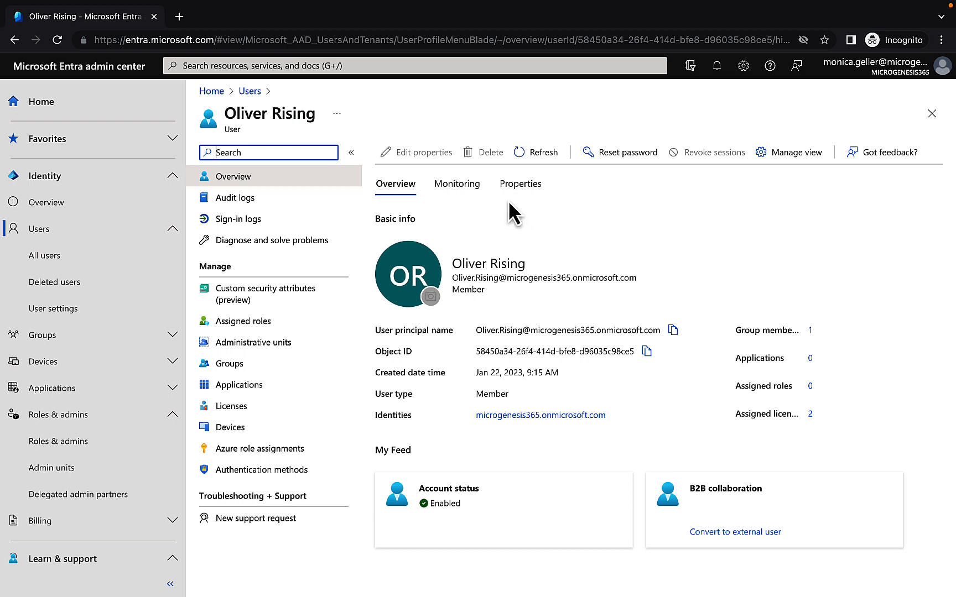
{"action": "mouse_move", "coordinate": [526, 219]}
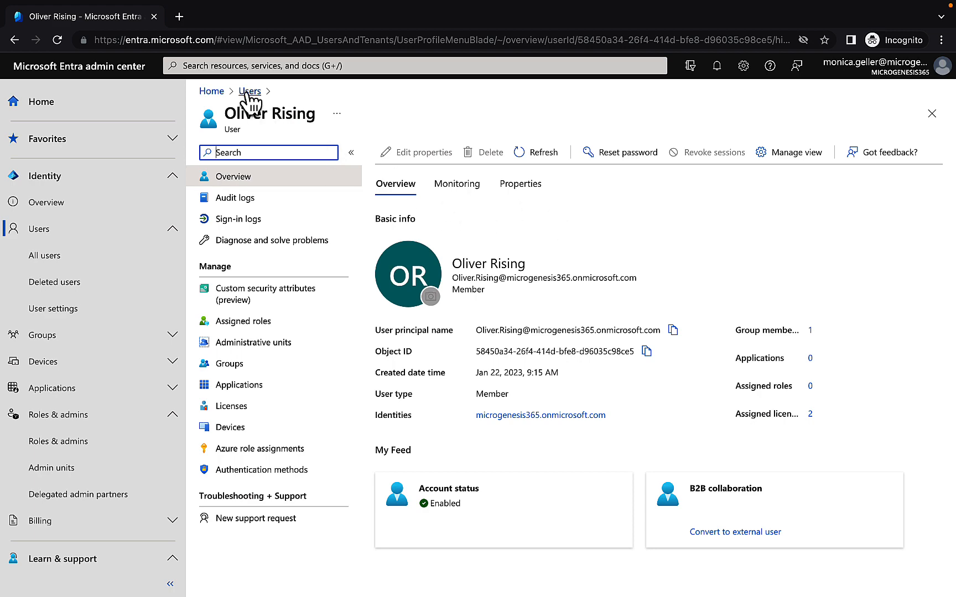
{"action": "left_click", "coordinate": [249, 91]}
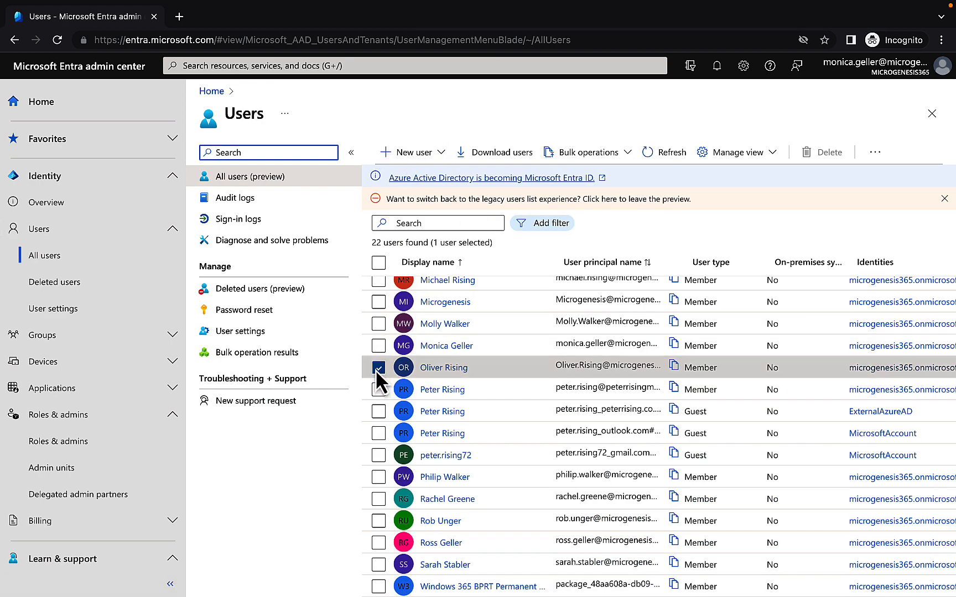
{"action": "left_click", "coordinate": [378, 367]}
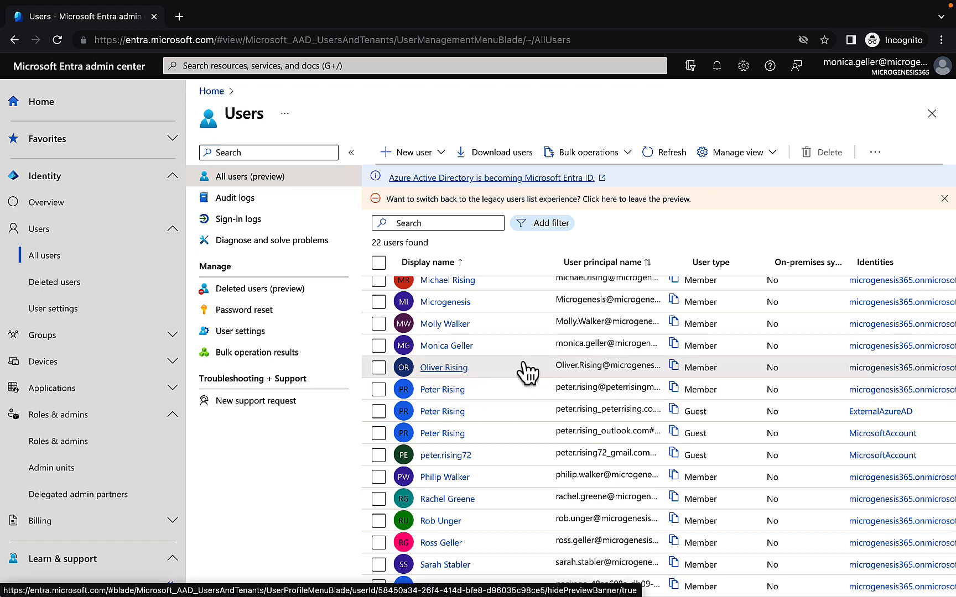
{"action": "mouse_move", "coordinate": [433, 521]}
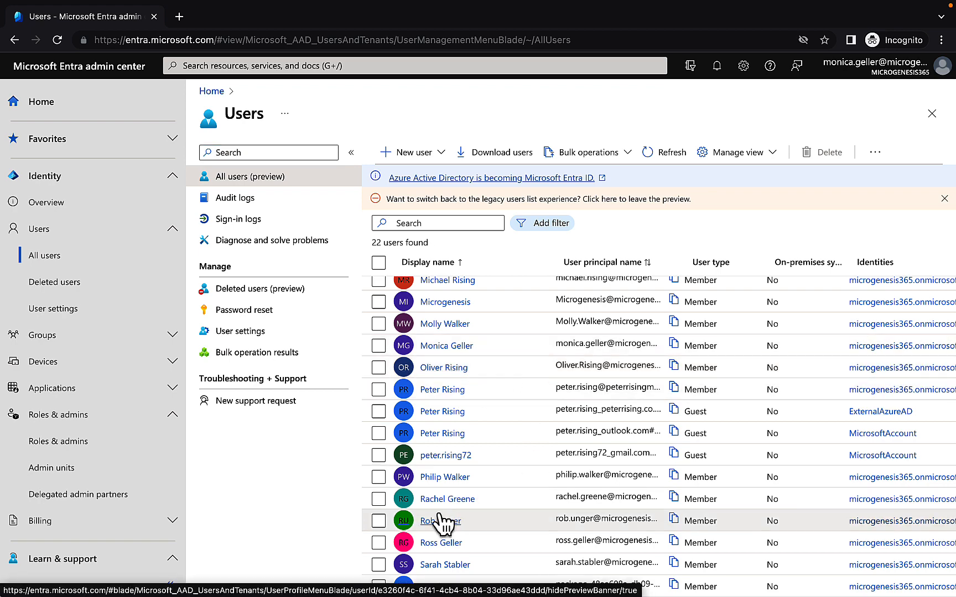
{"action": "left_click", "coordinate": [447, 499]}
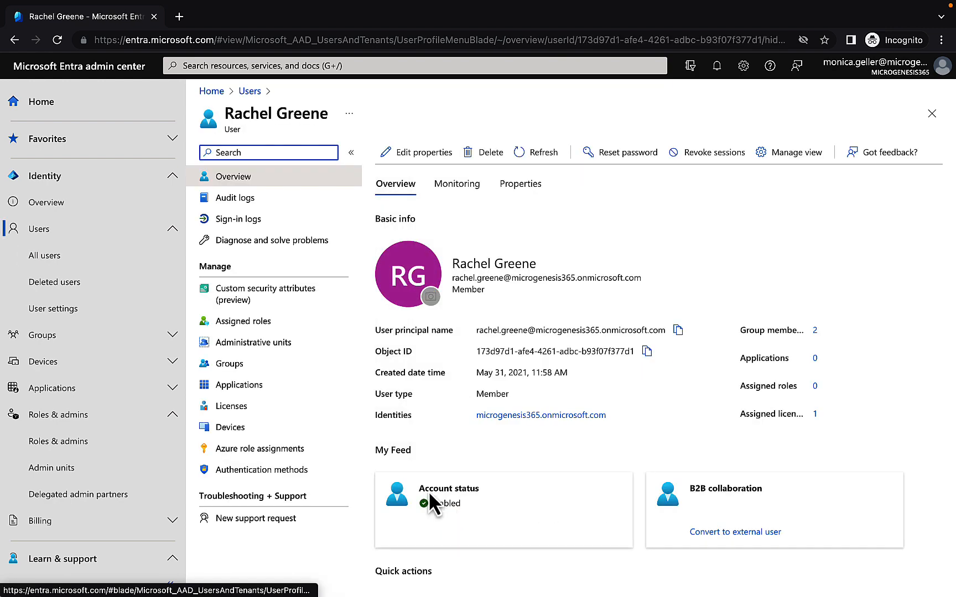
{"action": "mouse_move", "coordinate": [423, 152]}
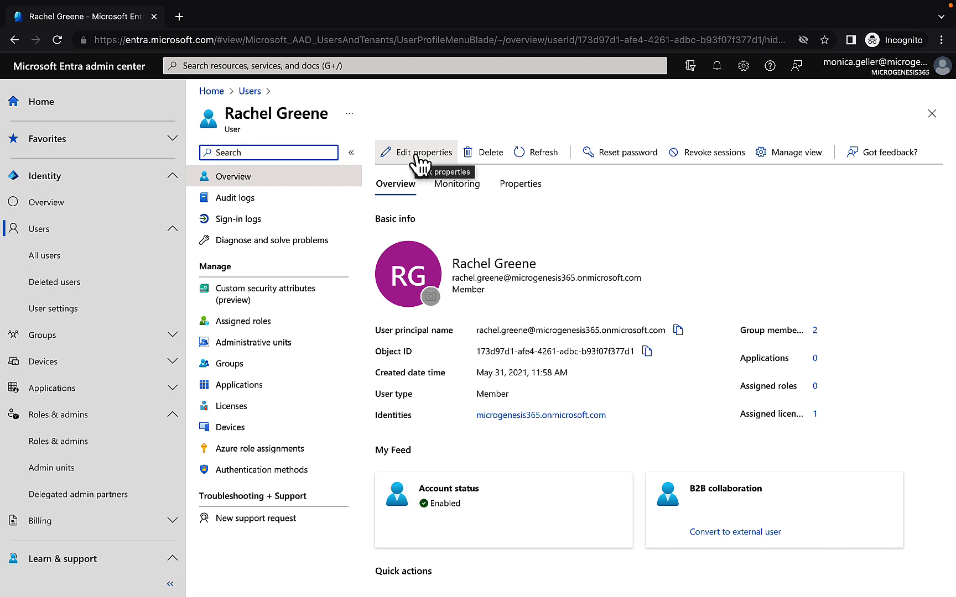
{"action": "mouse_move", "coordinate": [667, 208]}
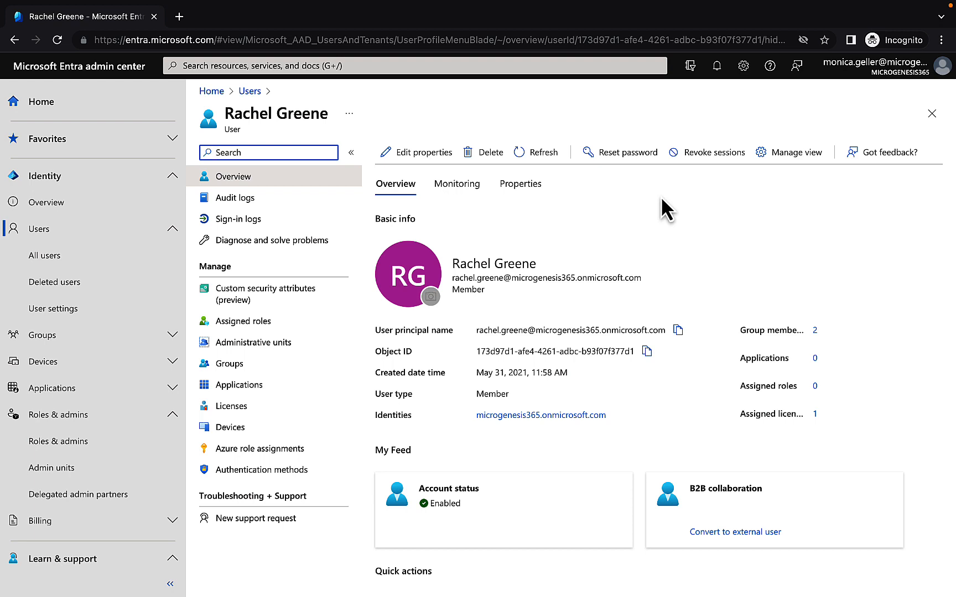
{"action": "mouse_move", "coordinate": [657, 271]}
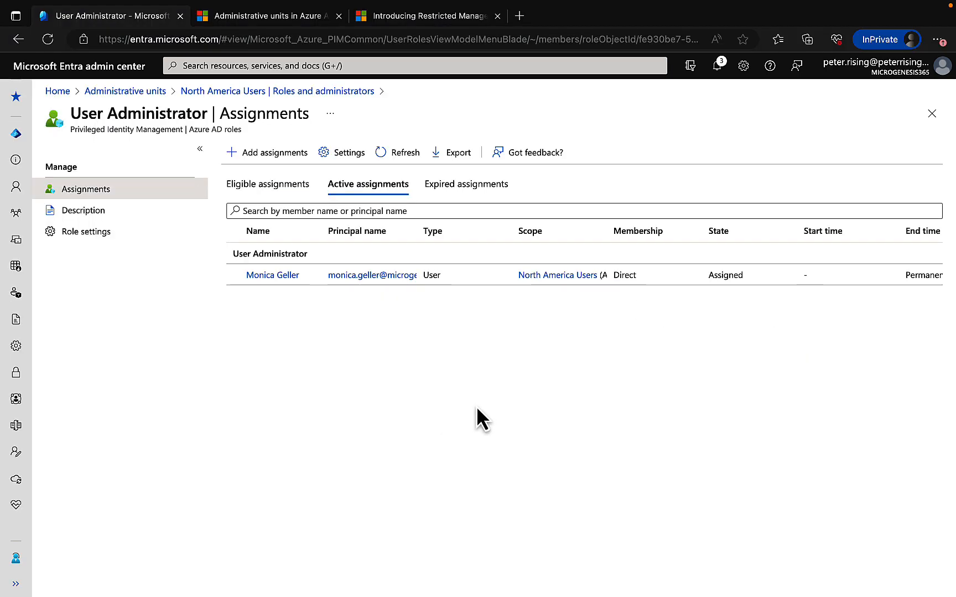
{"action": "mouse_move", "coordinate": [329, 357]}
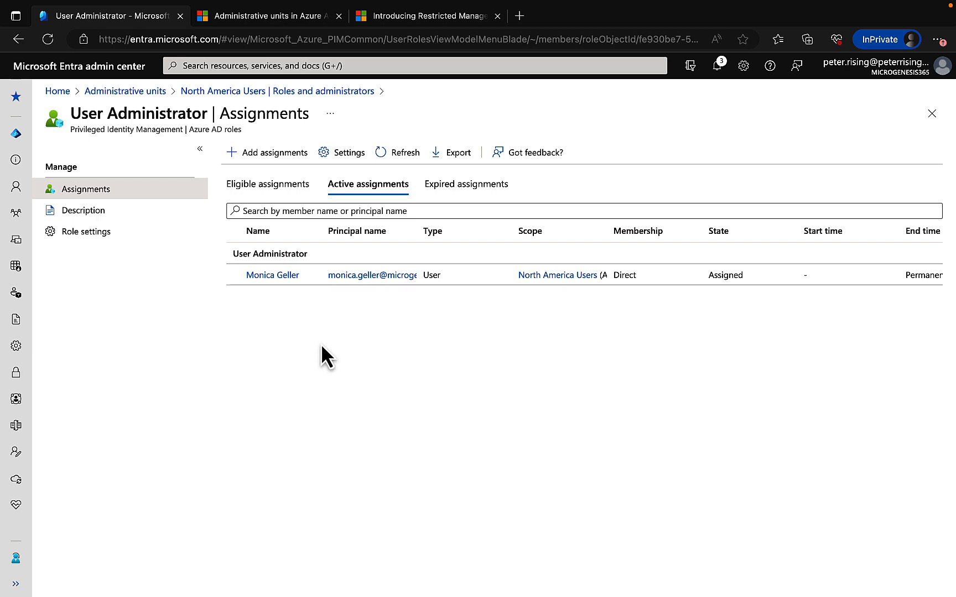
{"action": "mouse_move", "coordinate": [342, 378]}
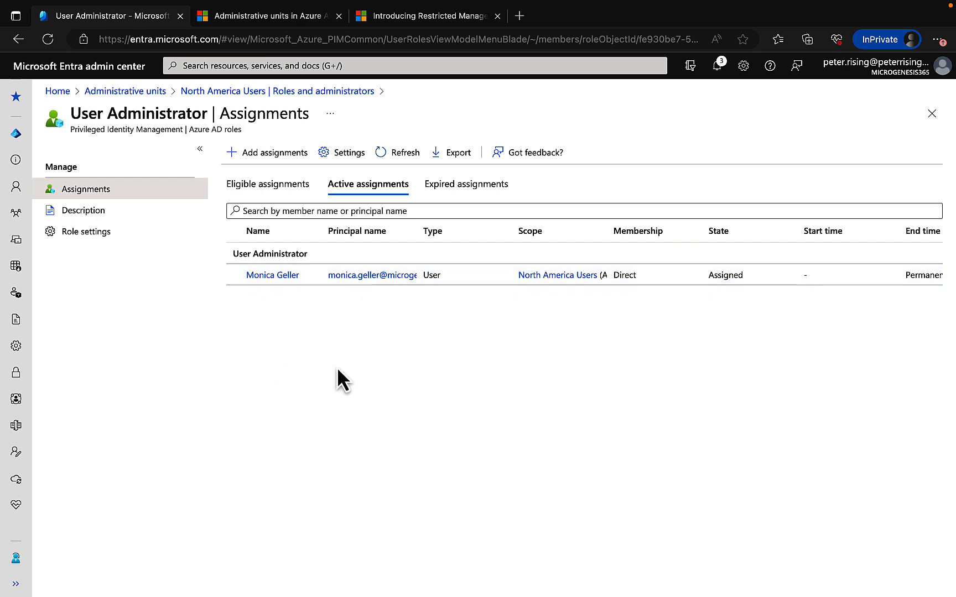
{"action": "mouse_move", "coordinate": [125, 91]}
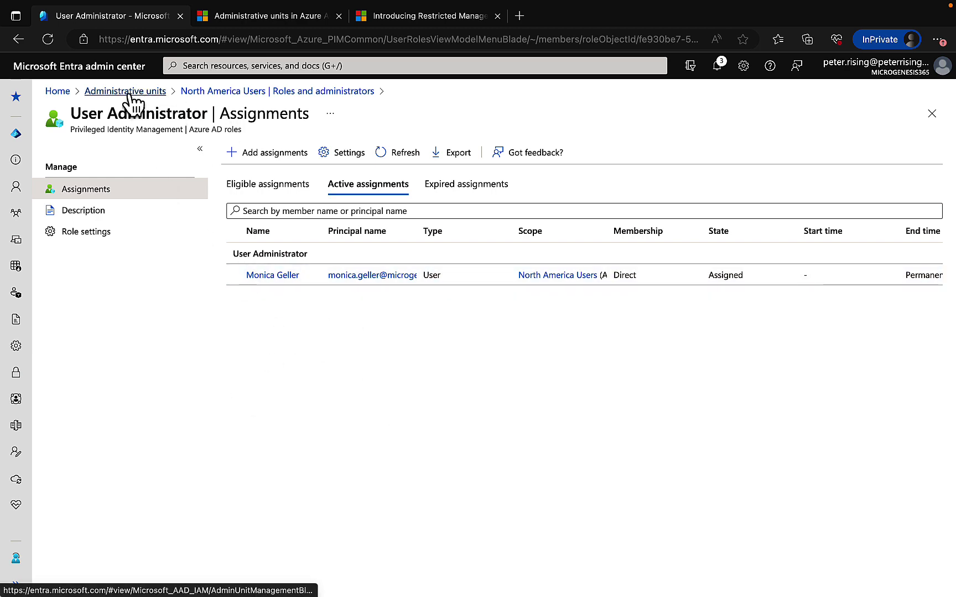
Go back to the Administrative units list via the breadcrumb
{"action": "left_click", "coordinate": [125, 91]}
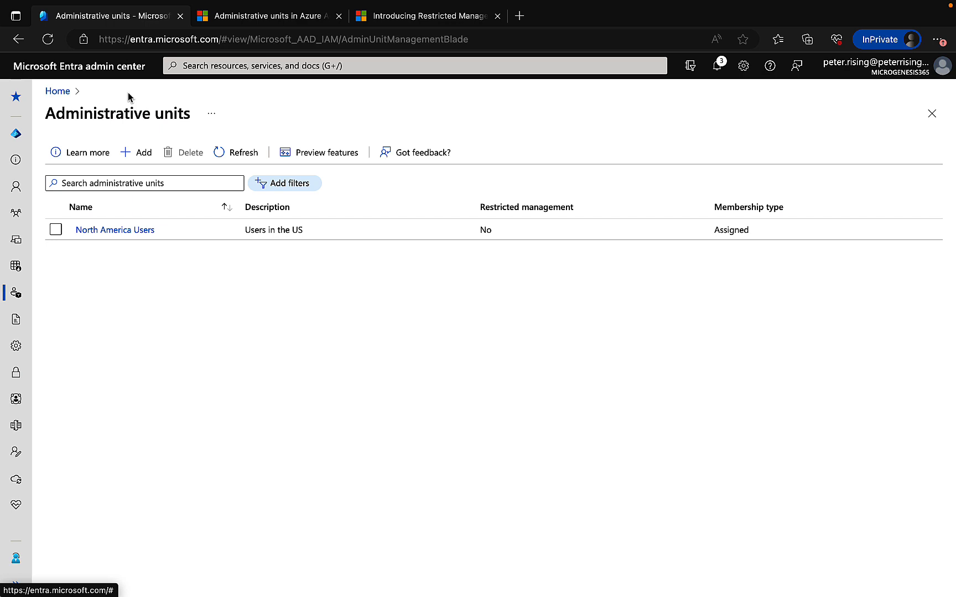
{"action": "mouse_move", "coordinate": [136, 152]}
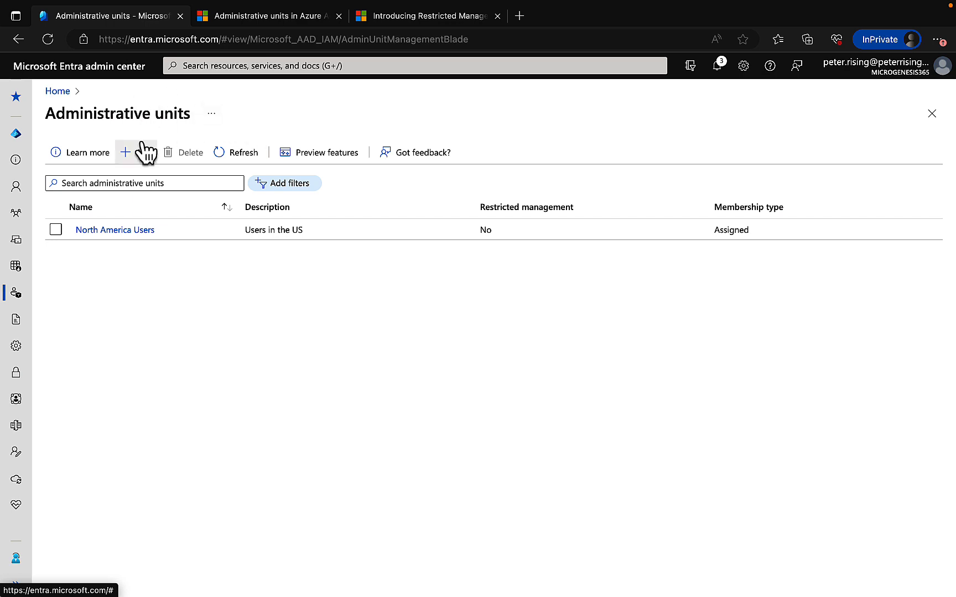
Start a new unit named 'UK Admin unit', description 'Users in the UK', with restricted management Yes
{"action": "left_click", "coordinate": [127, 153]}
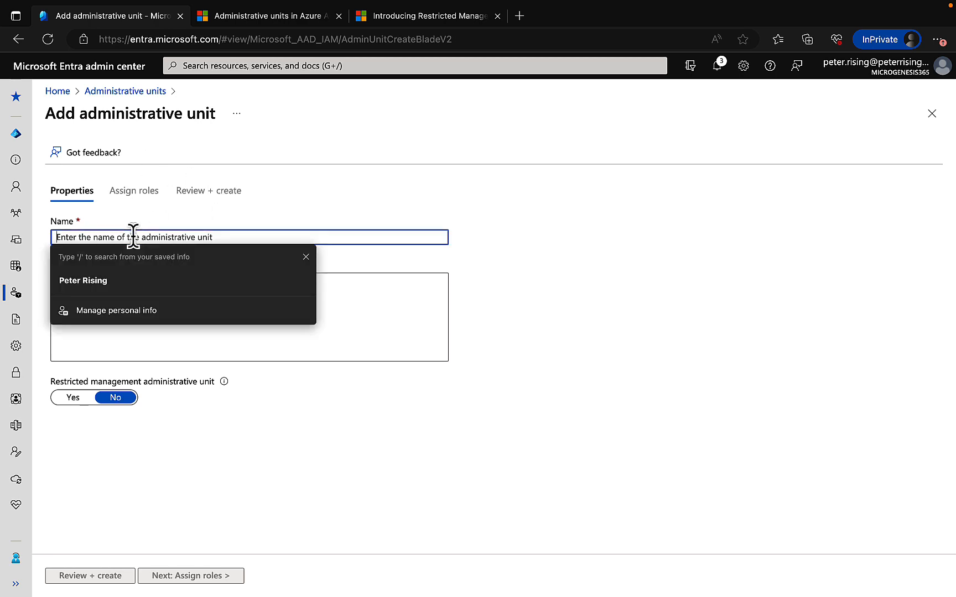
{"action": "type", "text": "U"}
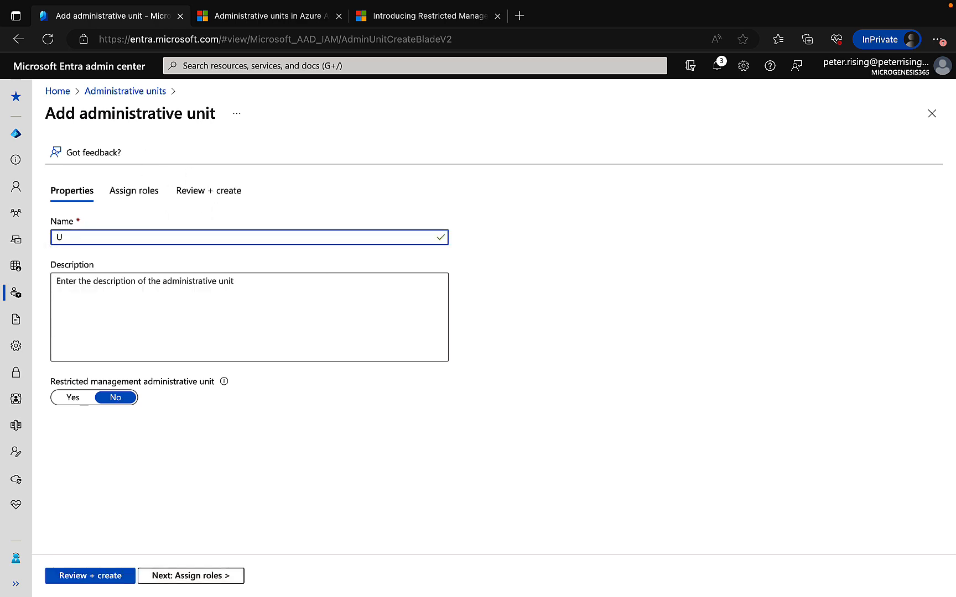
{"action": "type", "text": "K A"}
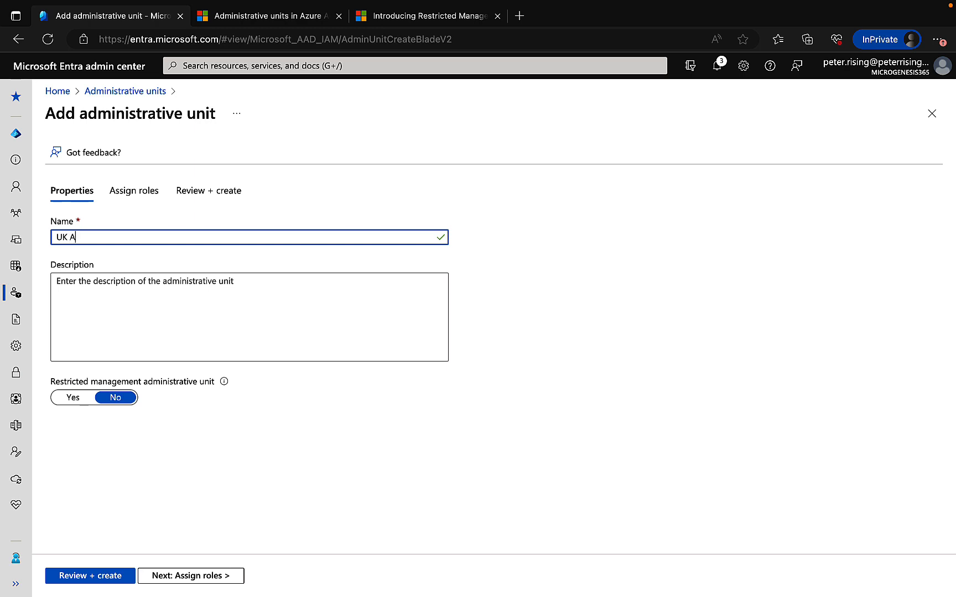
{"action": "type", "text": "dmin unit"}
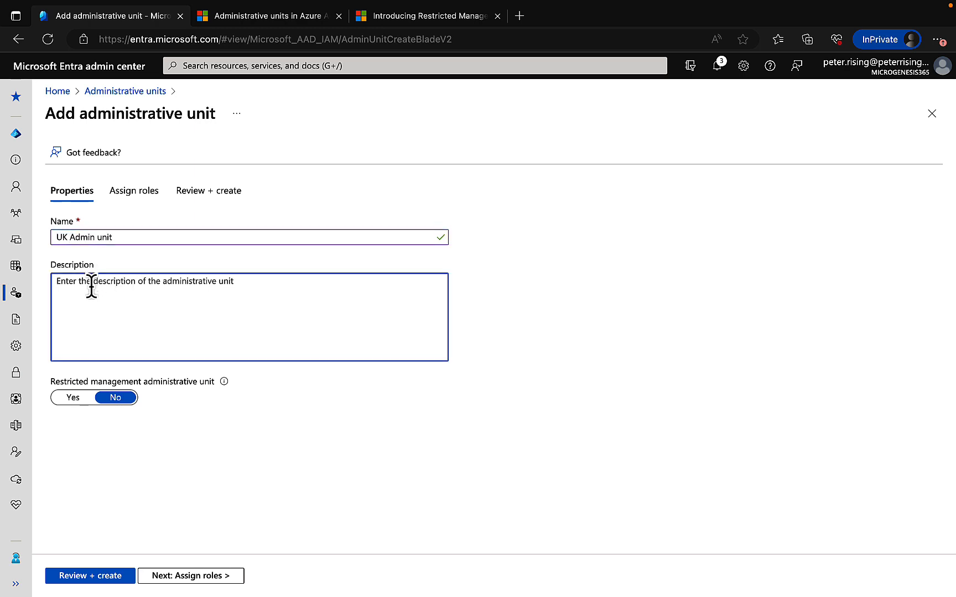
{"action": "type", "text": "Users"}
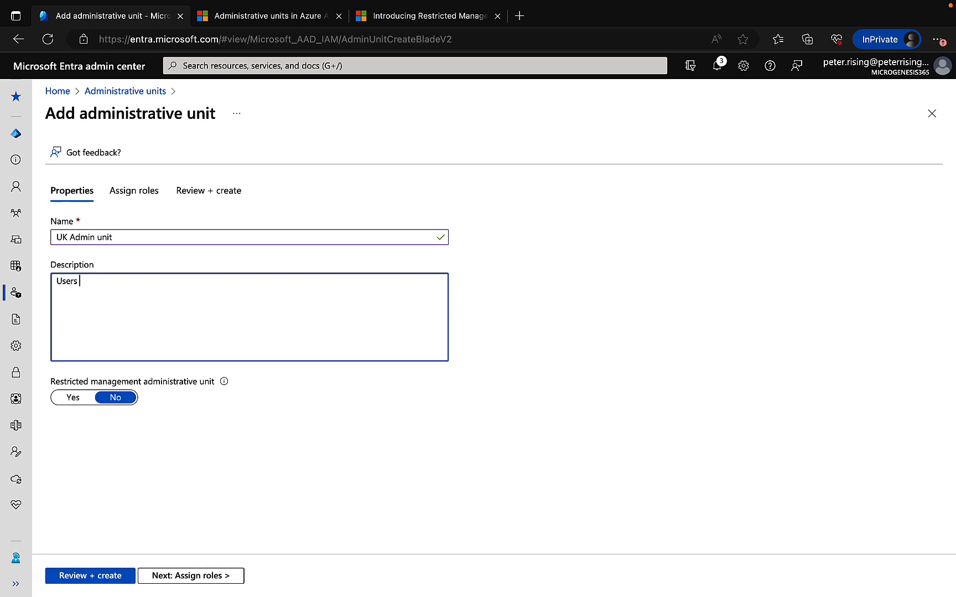
{"action": "type", "text": "in the"}
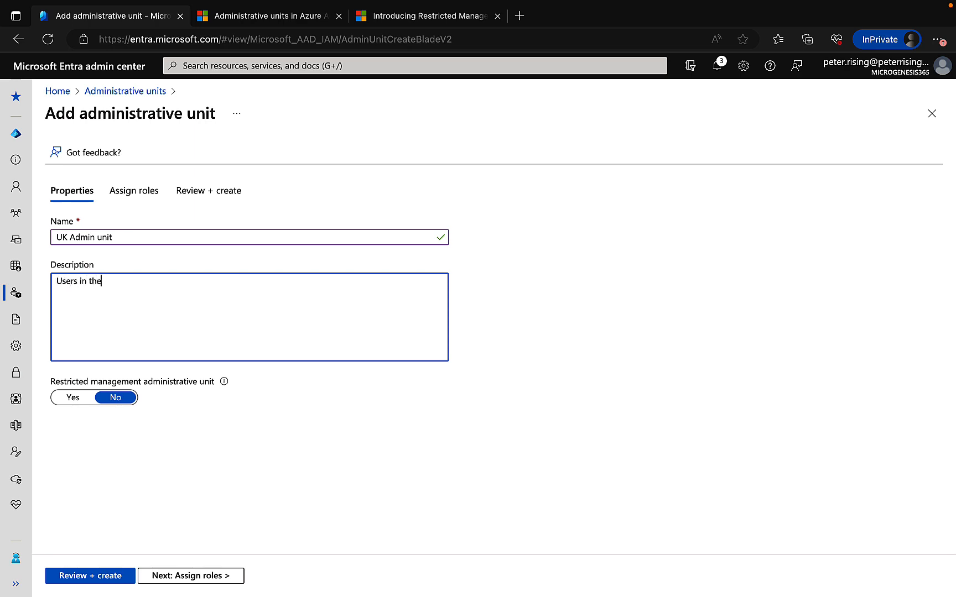
{"action": "type", "text": "UK"}
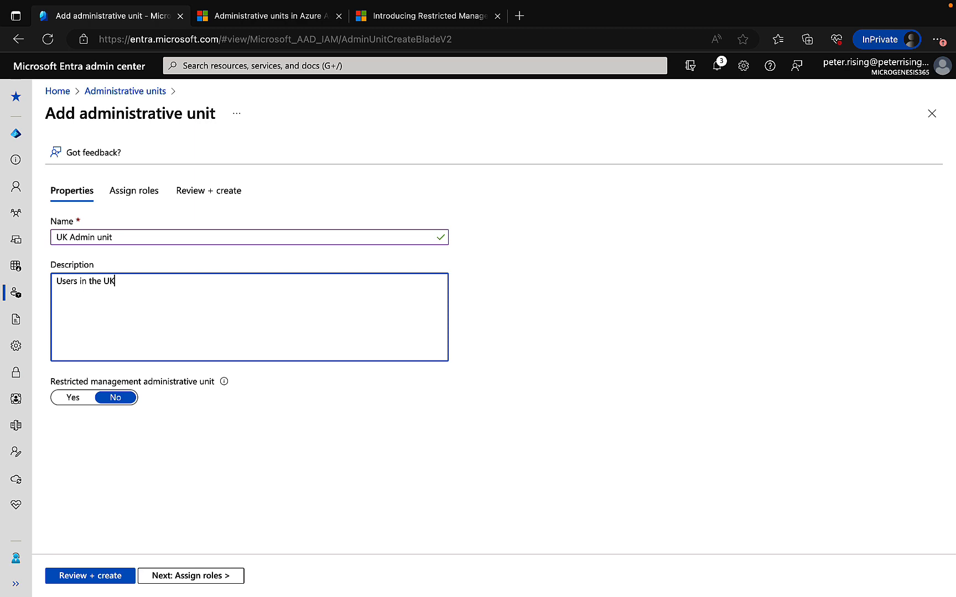
{"action": "mouse_move", "coordinate": [175, 409]}
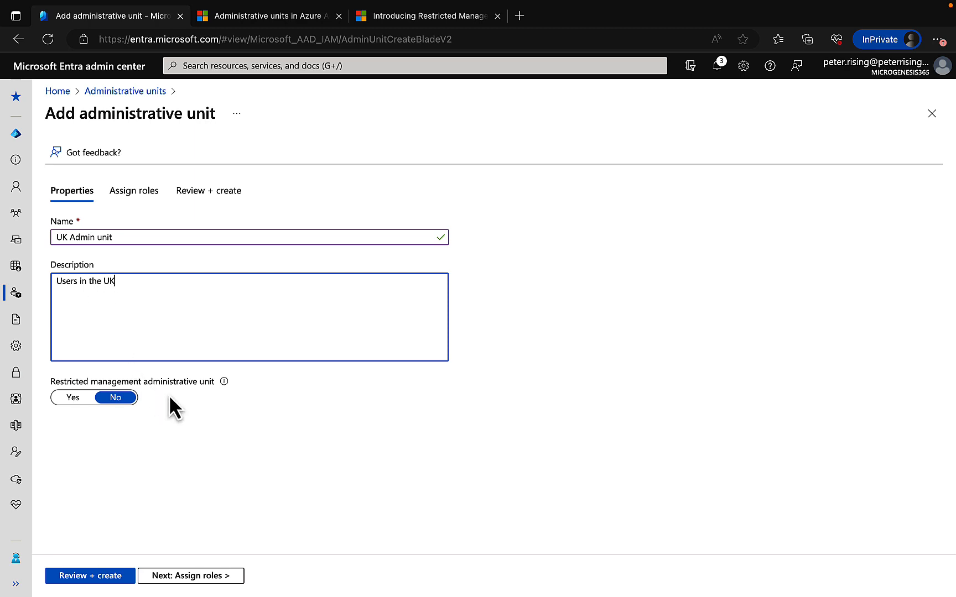
{"action": "mouse_move", "coordinate": [72, 398]}
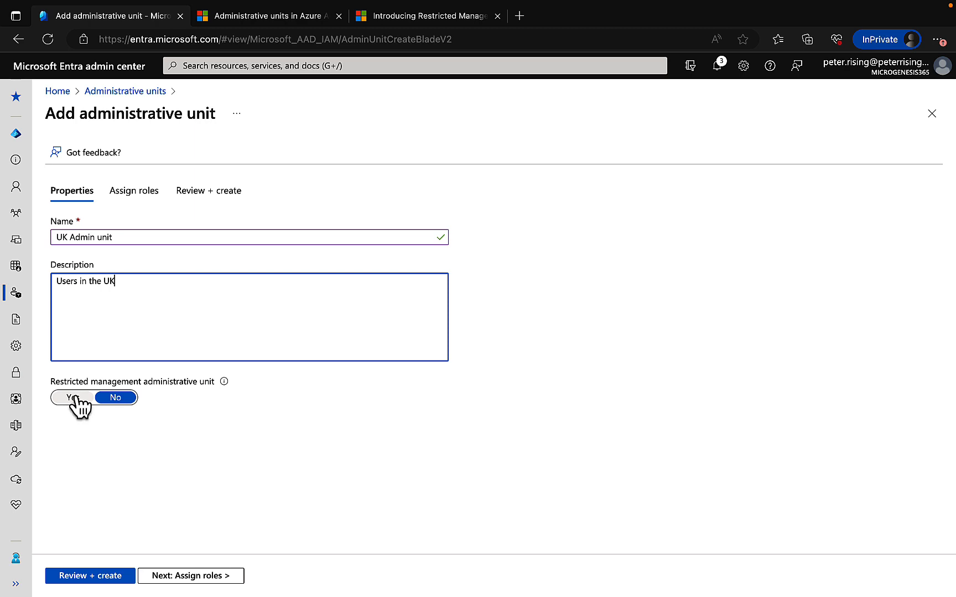
{"action": "left_click", "coordinate": [71, 398]}
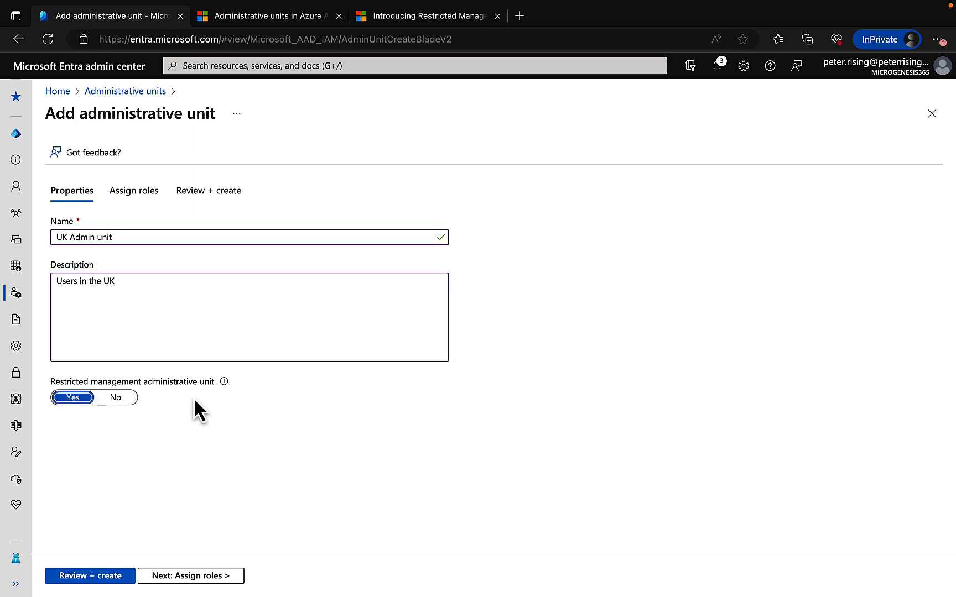
{"action": "mouse_move", "coordinate": [246, 432]}
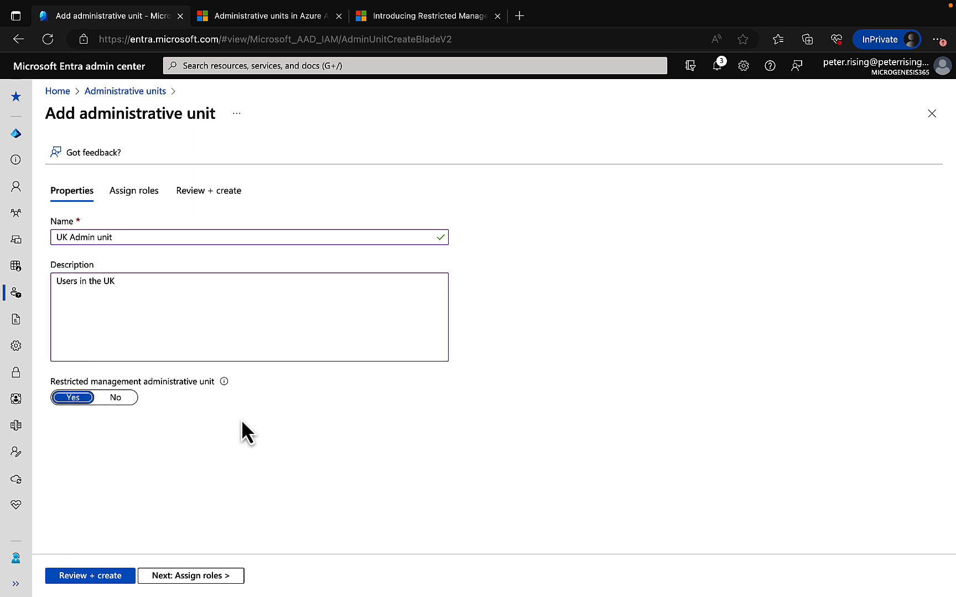
{"action": "mouse_move", "coordinate": [206, 577]}
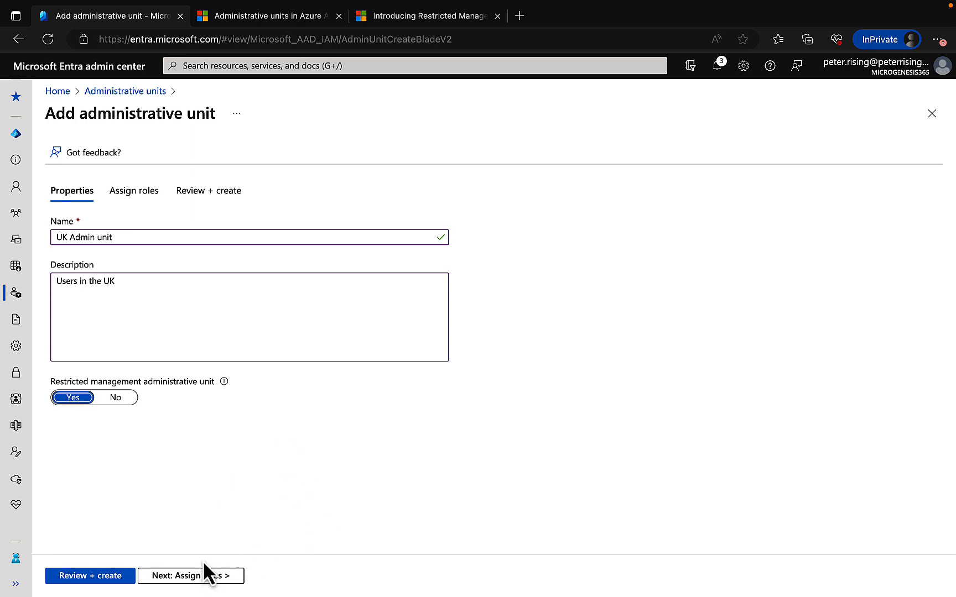
Proceed to Assign roles and choose the Helpdesk Administrator role
{"action": "left_click", "coordinate": [191, 575]}
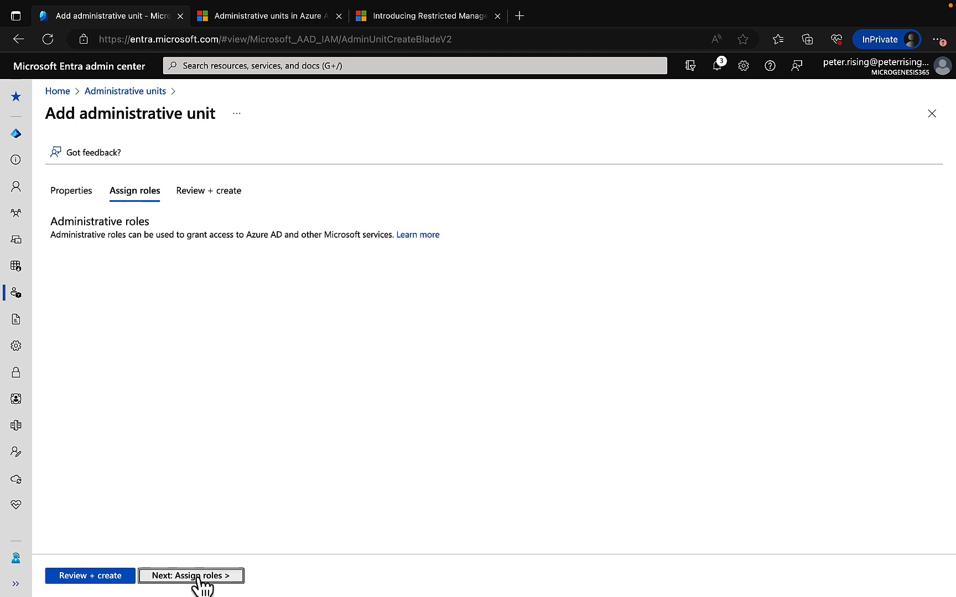
{"action": "left_click", "coordinate": [190, 575]}
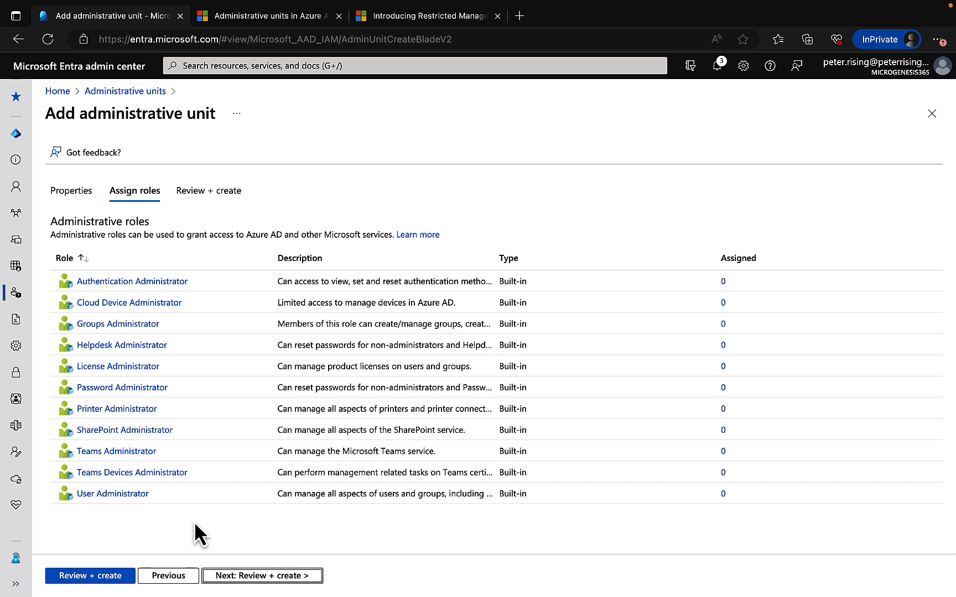
{"action": "mouse_move", "coordinate": [156, 529]}
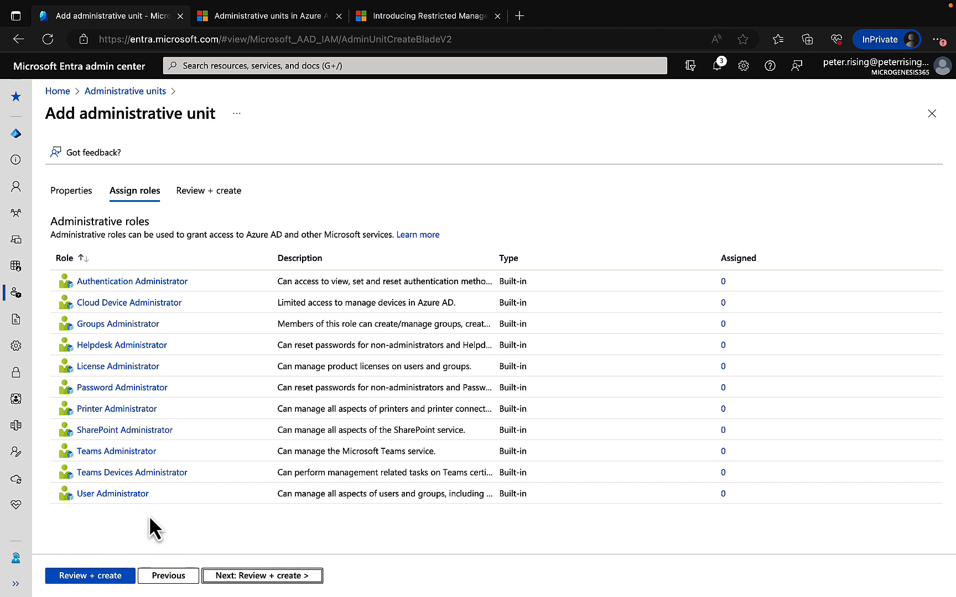
{"action": "left_click", "coordinate": [122, 346]}
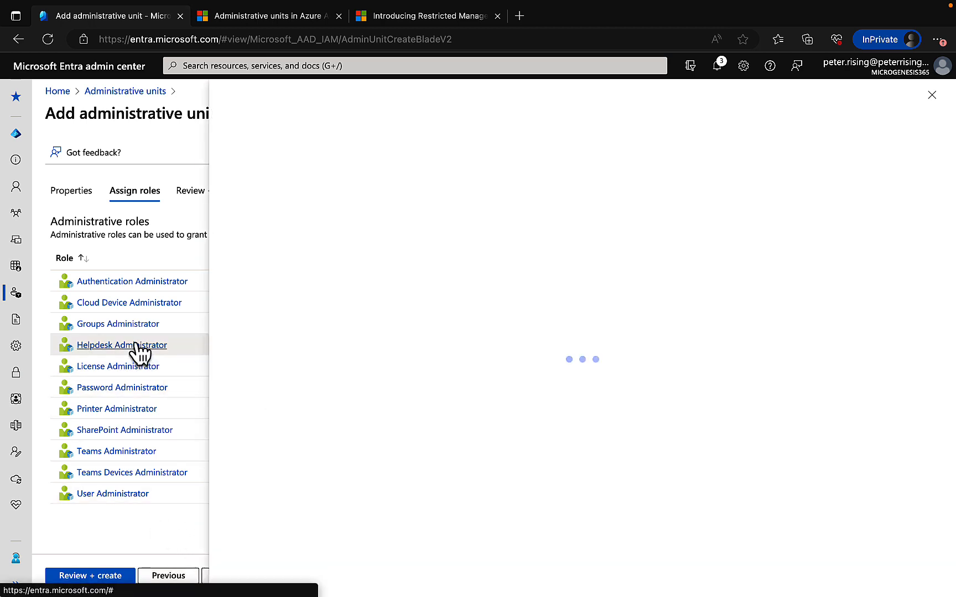
{"action": "left_click", "coordinate": [121, 345]}
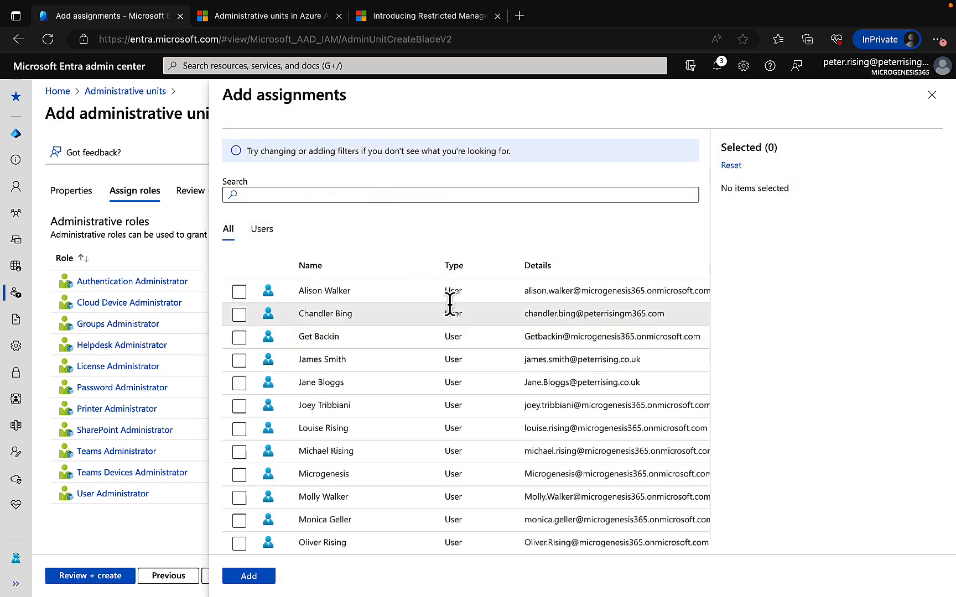
{"action": "scroll", "scroll_direction": "down", "scroll_amount": 3}
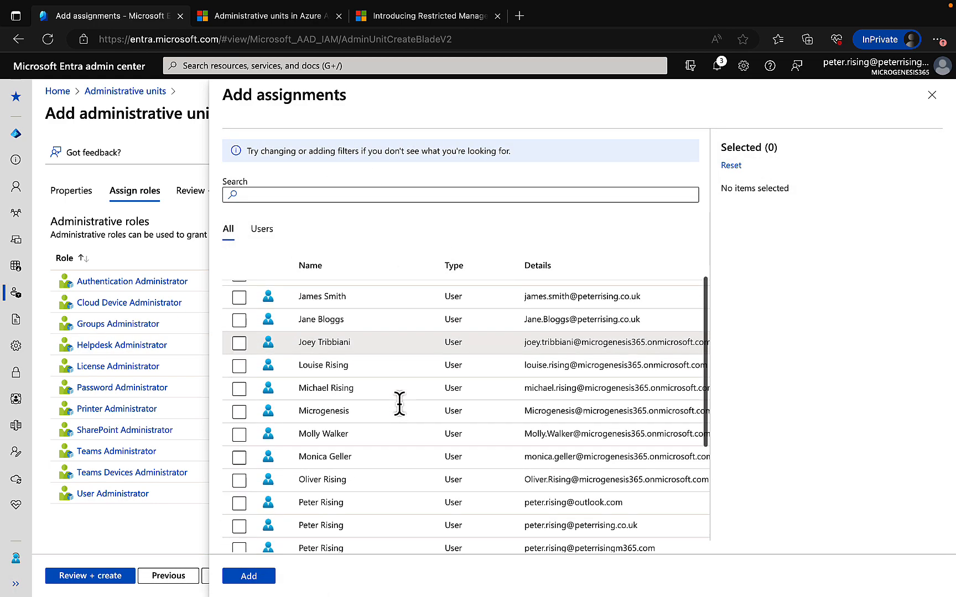
{"action": "scroll", "scroll_direction": "down", "scroll_amount": 3}
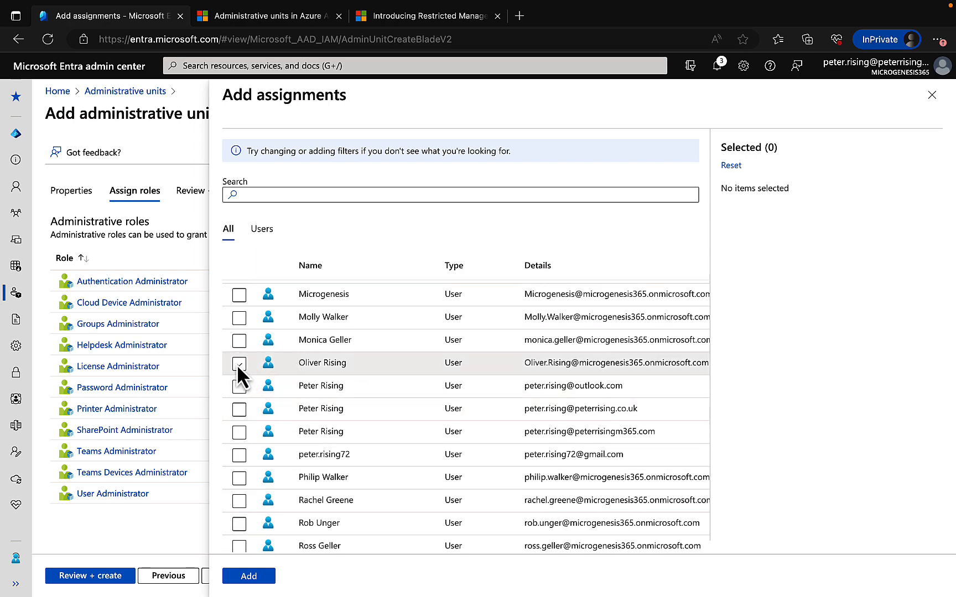
{"action": "left_click", "coordinate": [238, 363]}
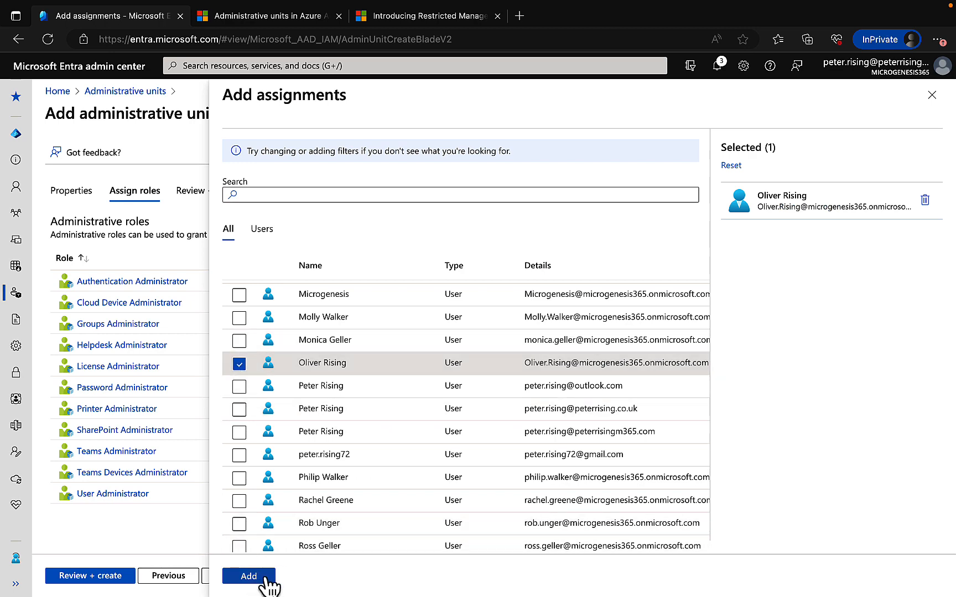
{"action": "left_click", "coordinate": [248, 576]}
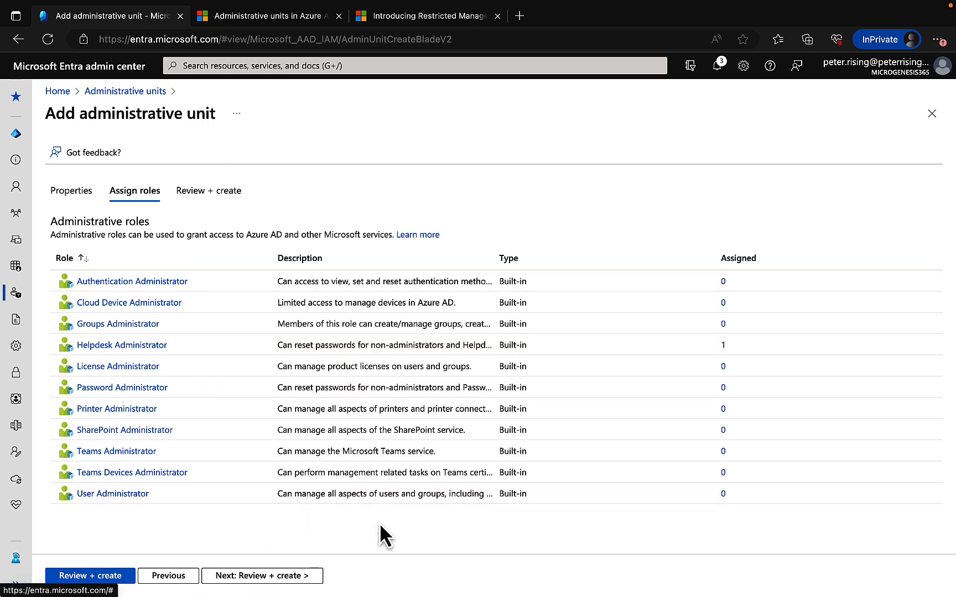
{"action": "mouse_move", "coordinate": [289, 497]}
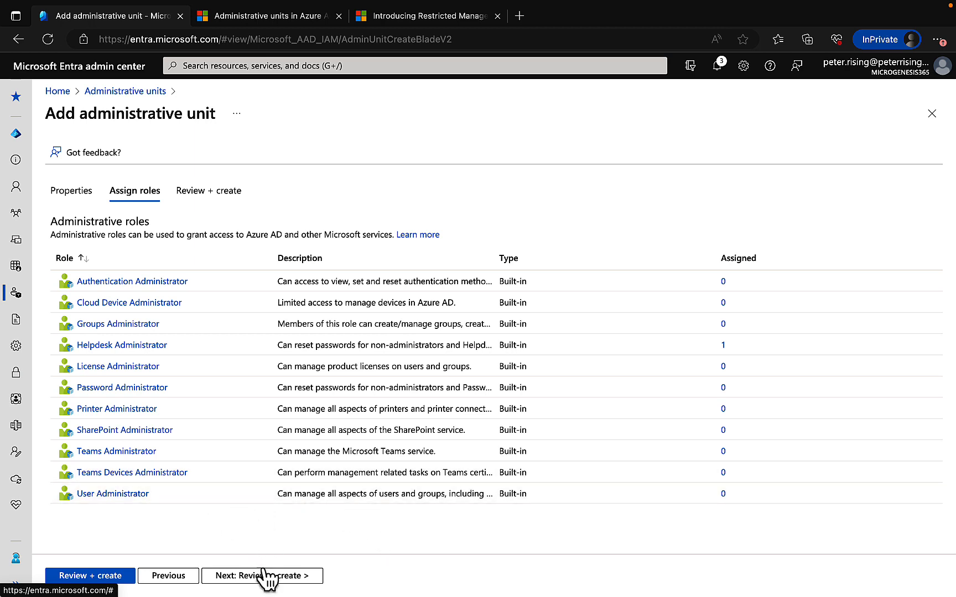
Review and create the UK Admin unit so it lists as restricted beside North America Users
{"action": "left_click", "coordinate": [261, 575]}
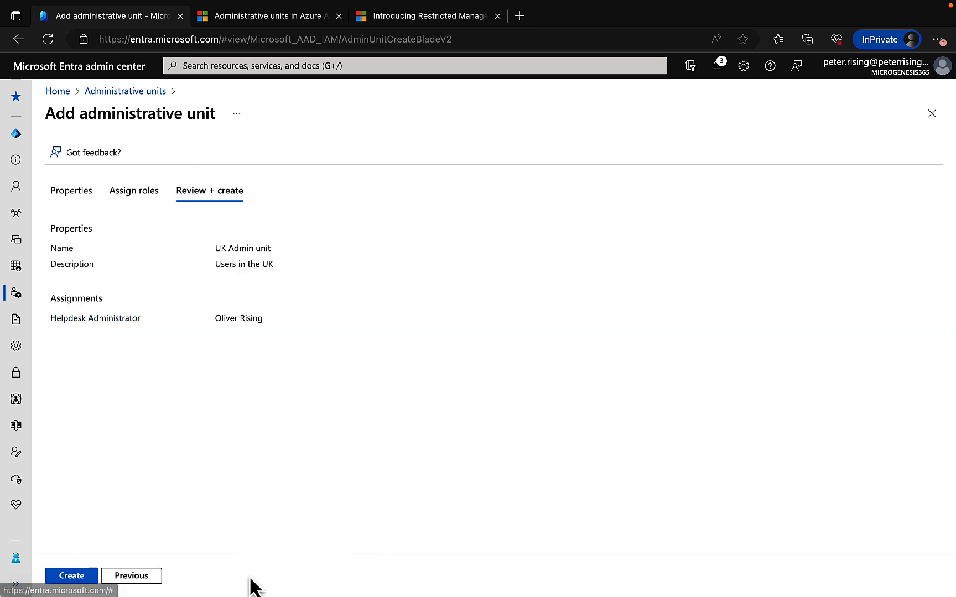
{"action": "mouse_move", "coordinate": [278, 335]}
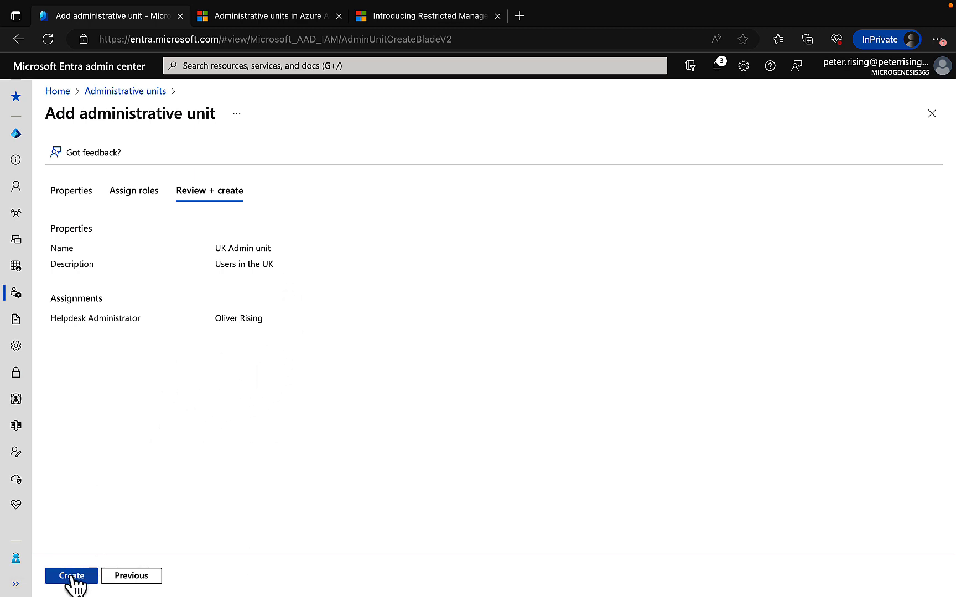
{"action": "left_click", "coordinate": [71, 576]}
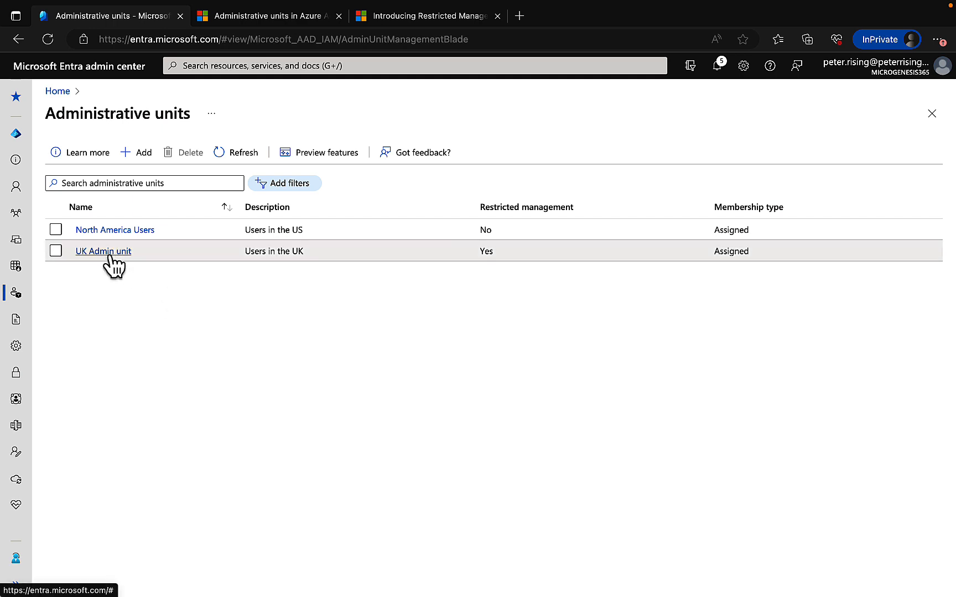
{"action": "left_click", "coordinate": [103, 251]}
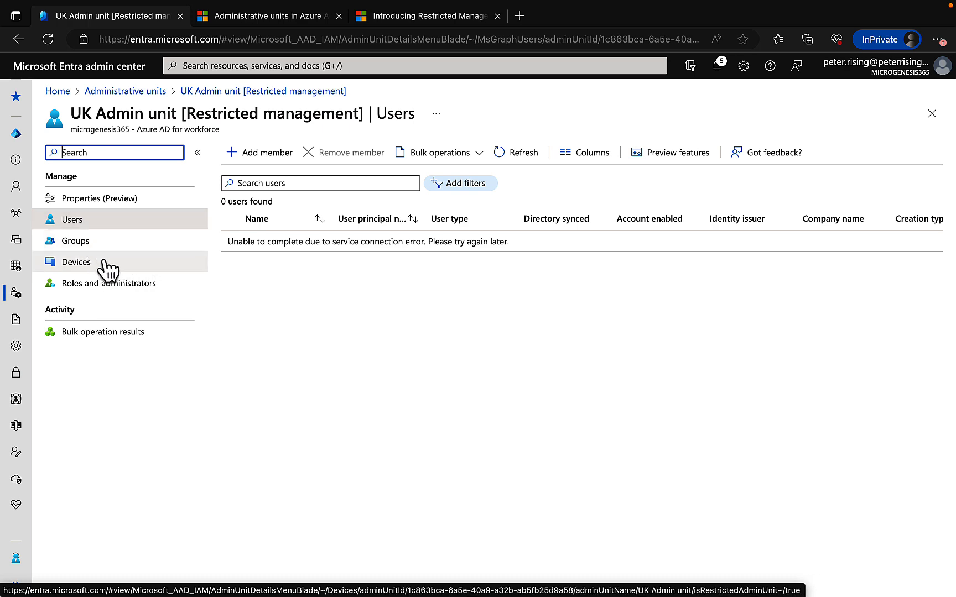
{"action": "mouse_move", "coordinate": [237, 320]}
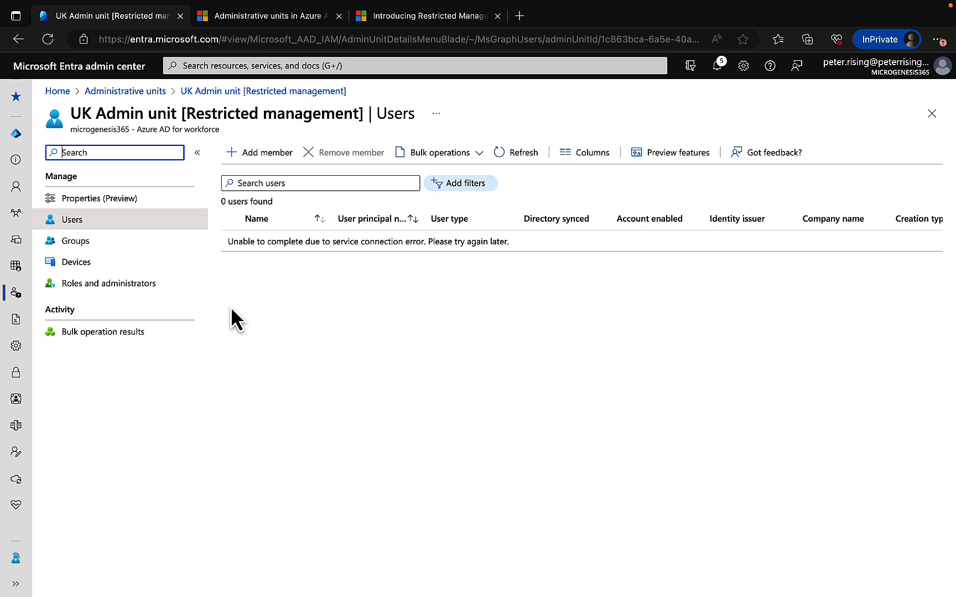
{"action": "mouse_move", "coordinate": [381, 390]}
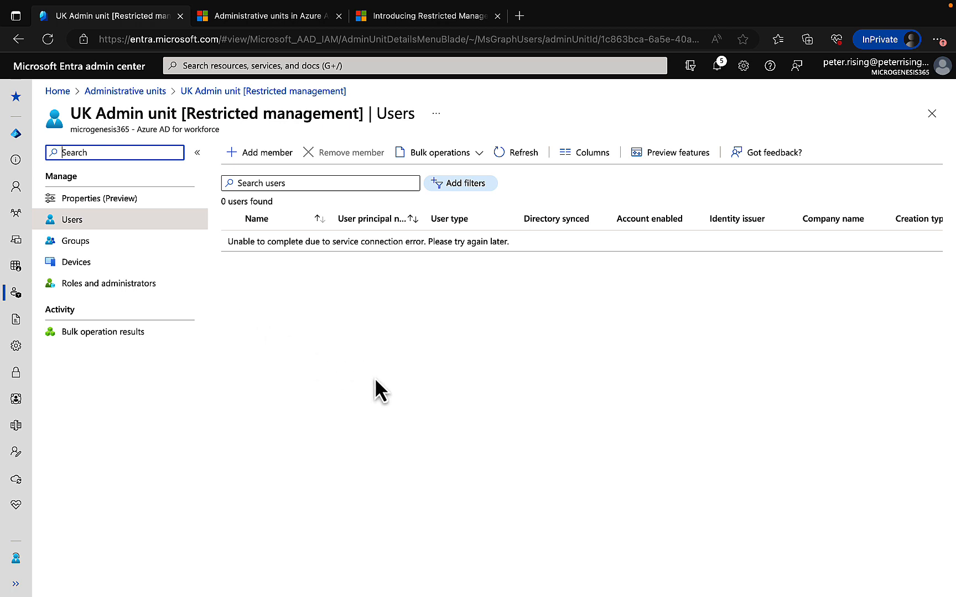
{"action": "mouse_move", "coordinate": [262, 151]}
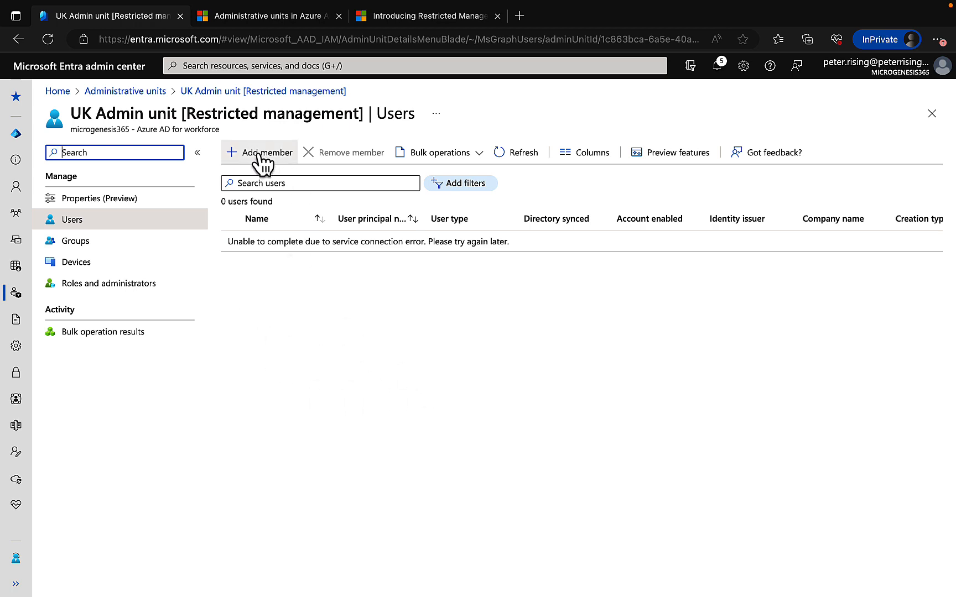
{"action": "mouse_move", "coordinate": [266, 152]}
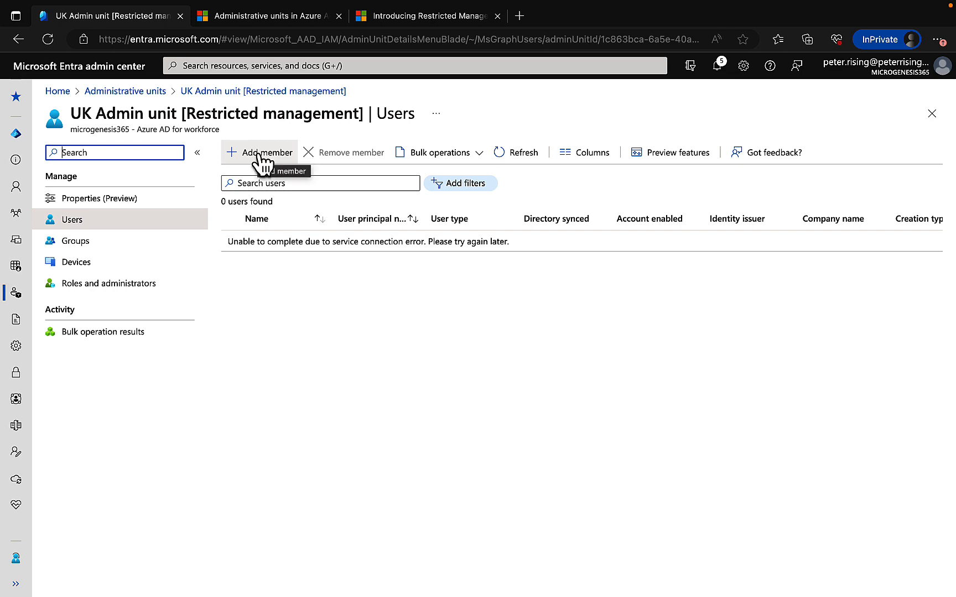
{"action": "left_click", "coordinate": [259, 151]}
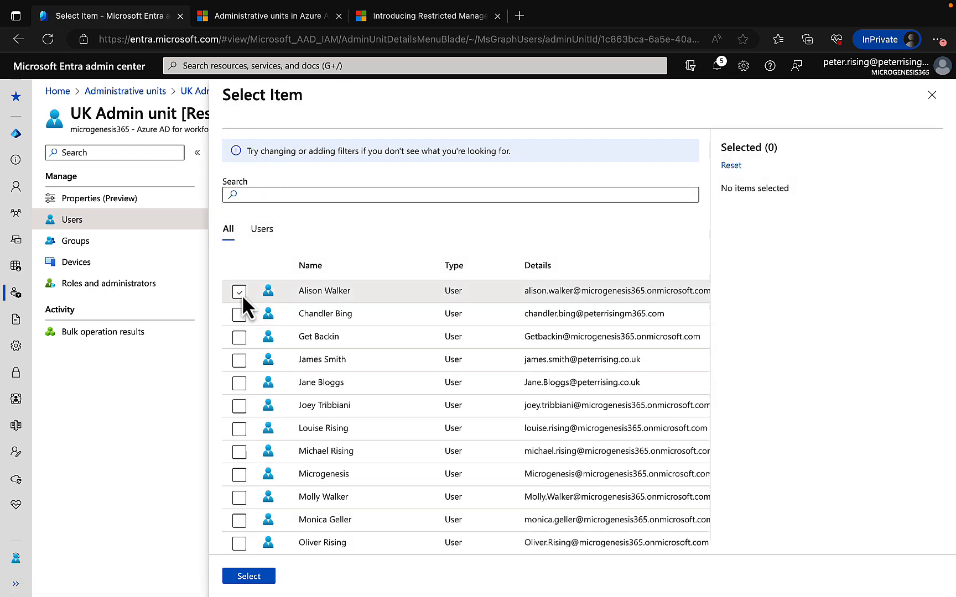
{"action": "left_click", "coordinate": [238, 291]}
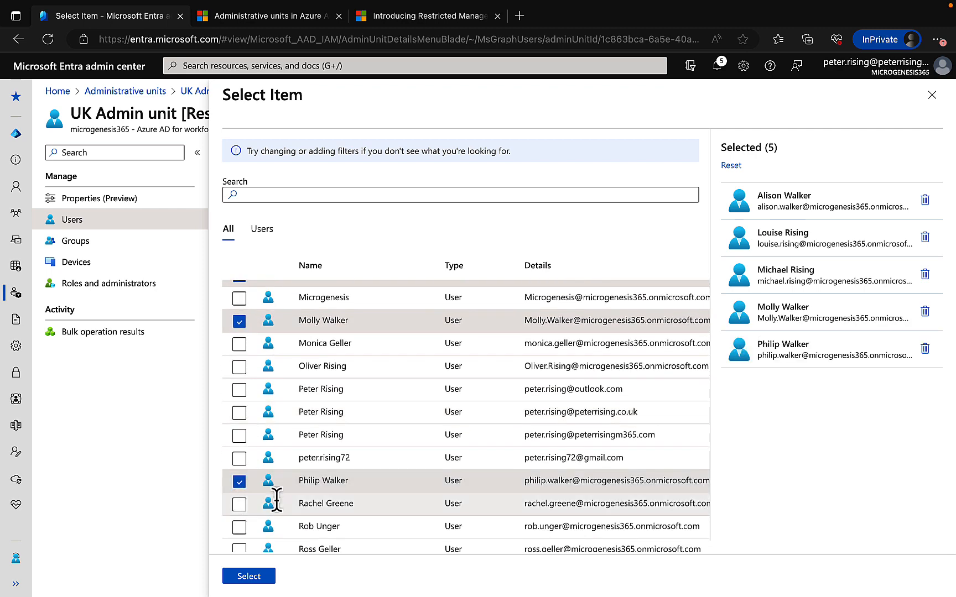
{"action": "left_click", "coordinate": [248, 576]}
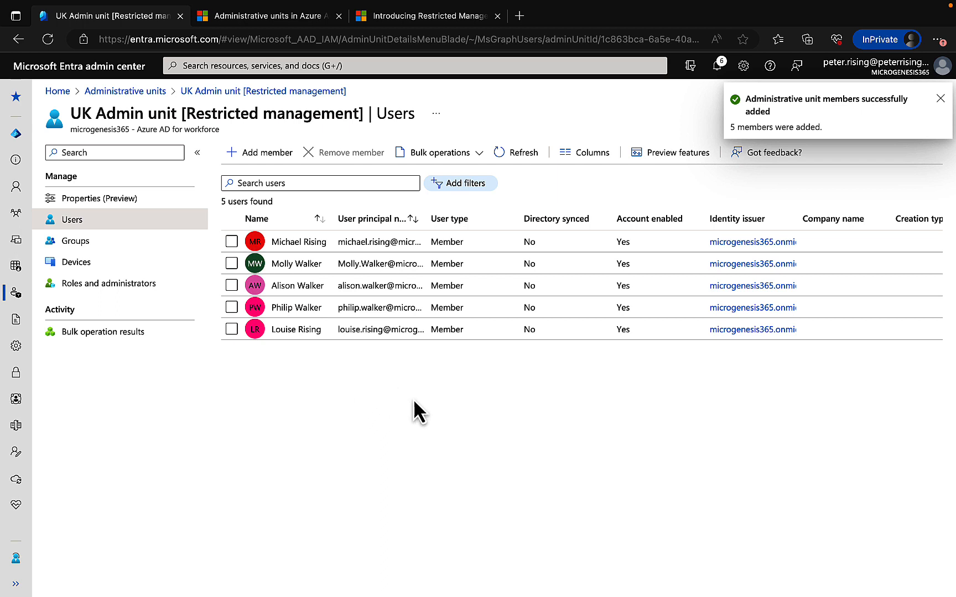
{"action": "mouse_move", "coordinate": [332, 393]}
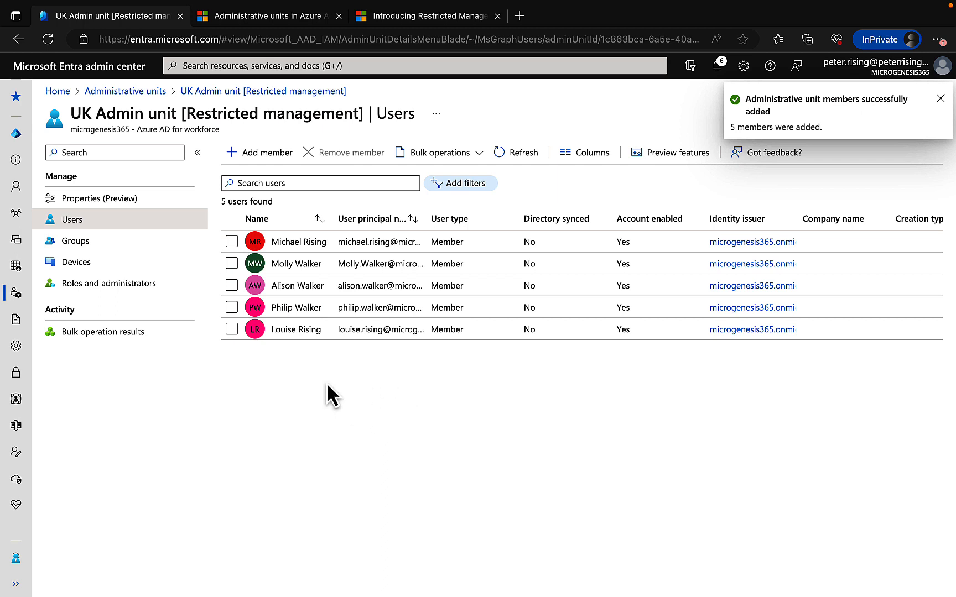
{"action": "left_click", "coordinate": [940, 99]}
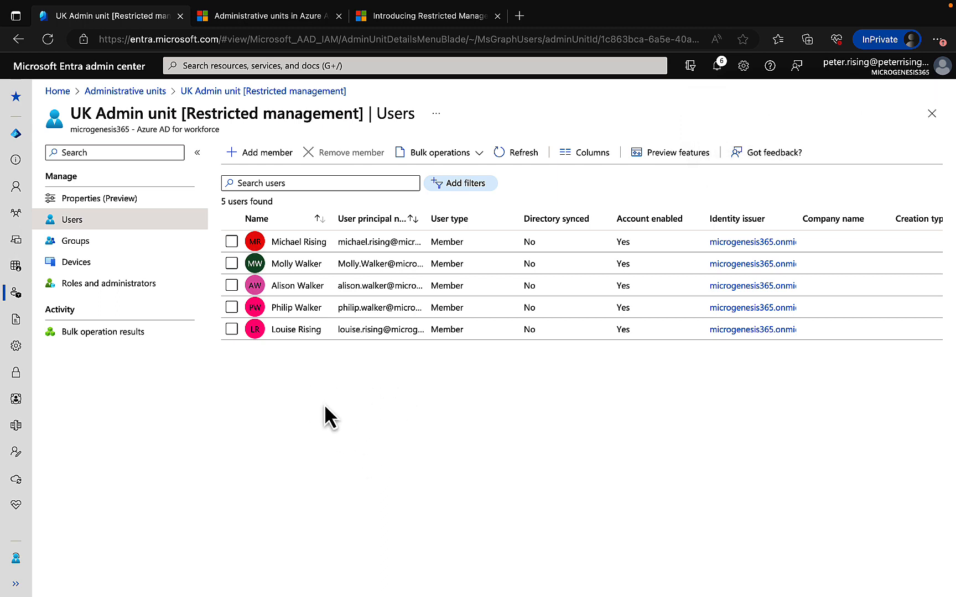
{"action": "mouse_move", "coordinate": [382, 477]}
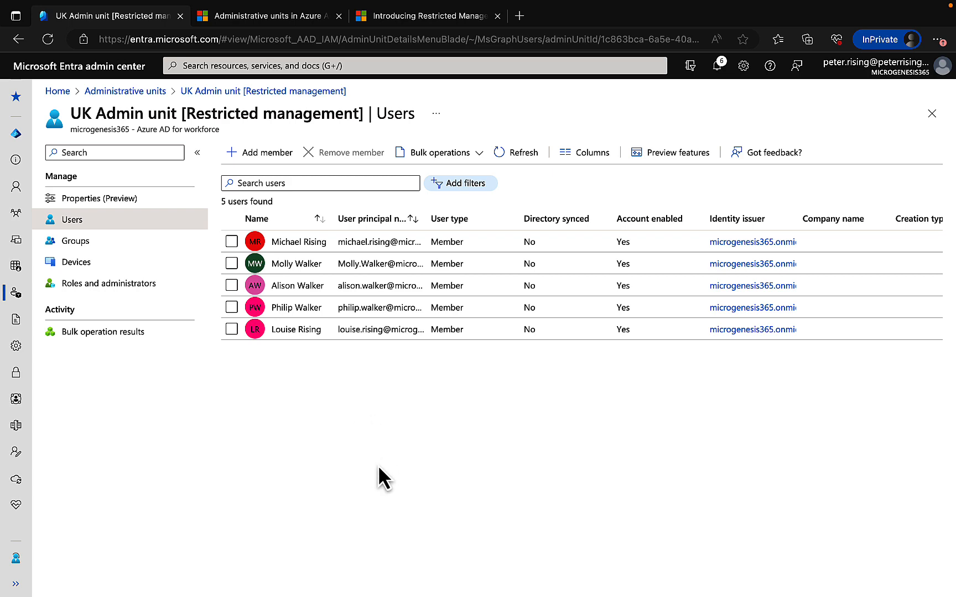
{"action": "mouse_move", "coordinate": [126, 90]}
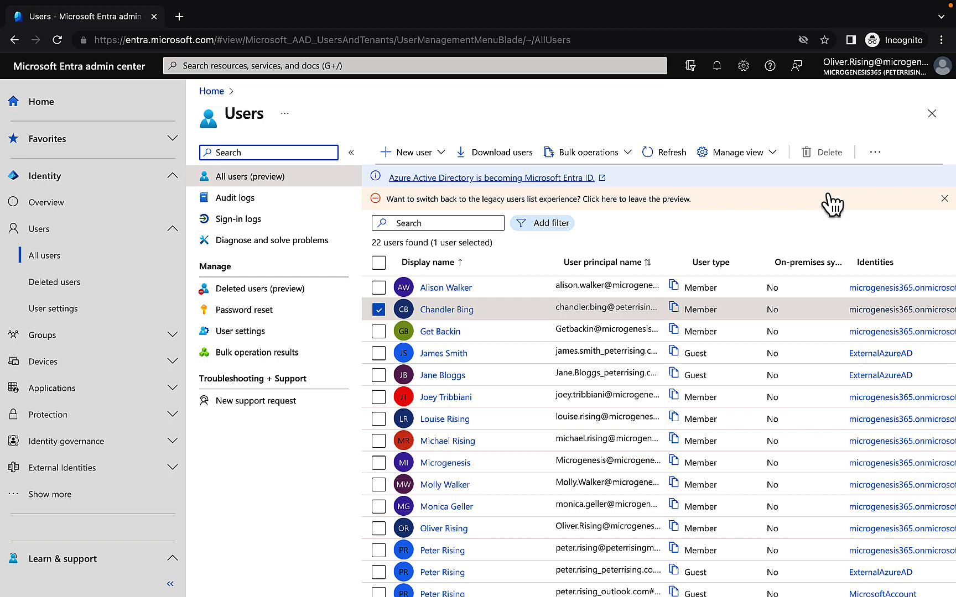
{"action": "mouse_move", "coordinate": [482, 318]}
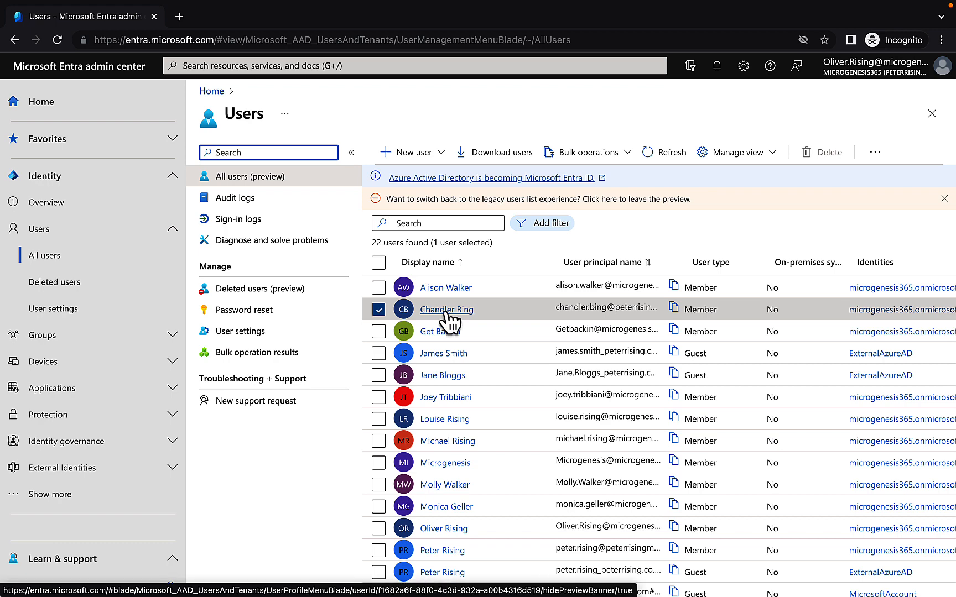
{"action": "left_click", "coordinate": [446, 310]}
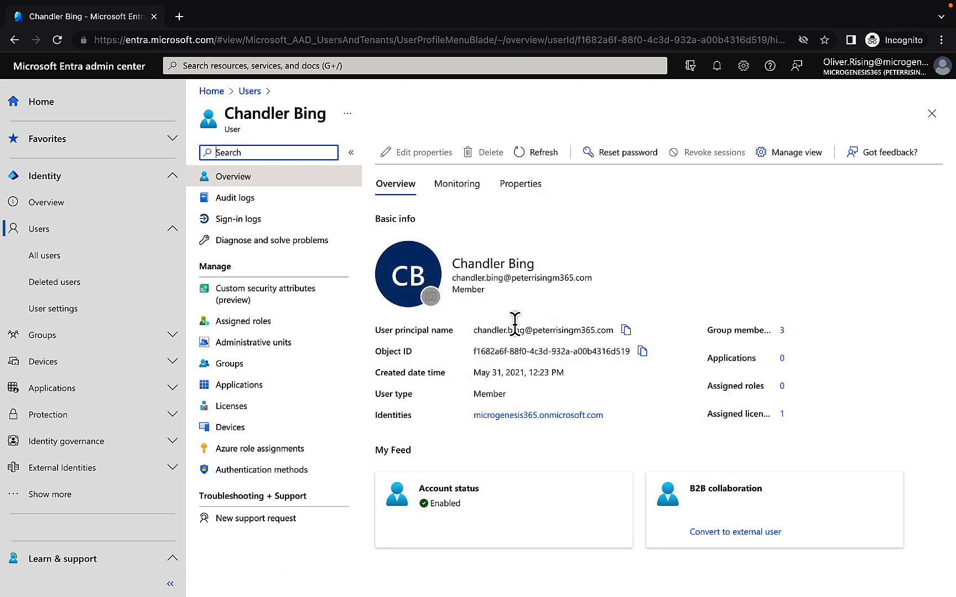
{"action": "mouse_move", "coordinate": [427, 166]}
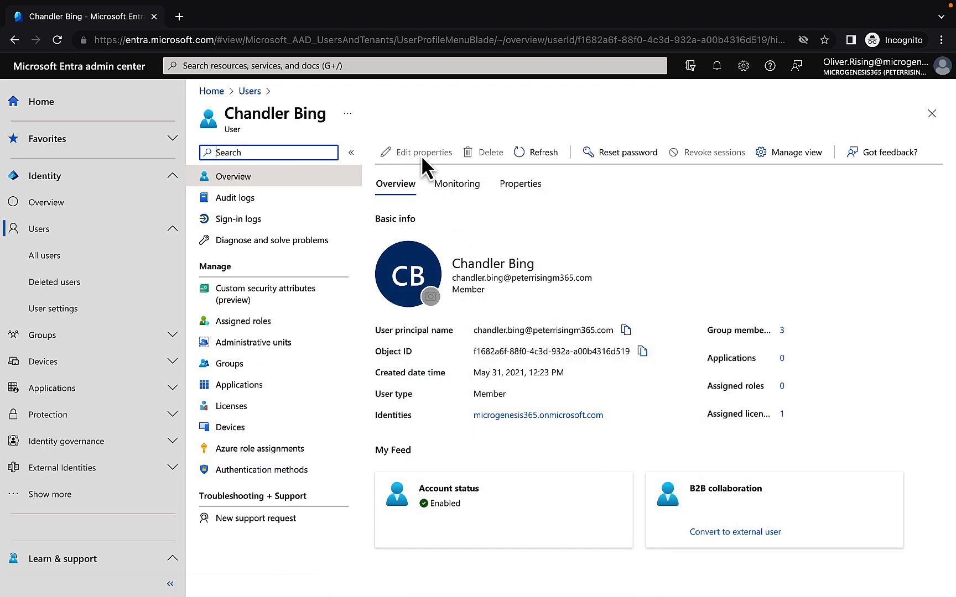
{"action": "mouse_move", "coordinate": [425, 162]}
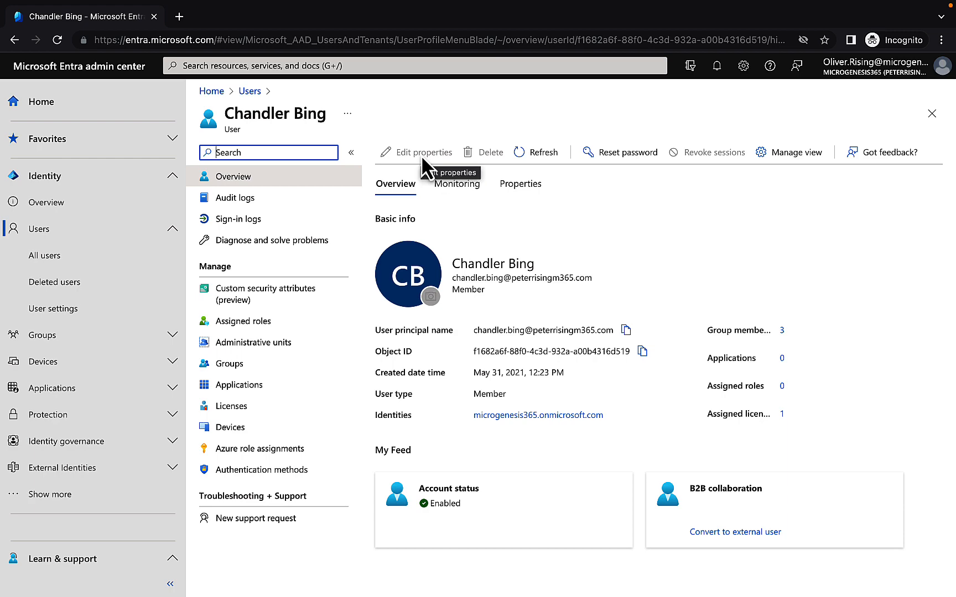
{"action": "mouse_move", "coordinate": [296, 97]}
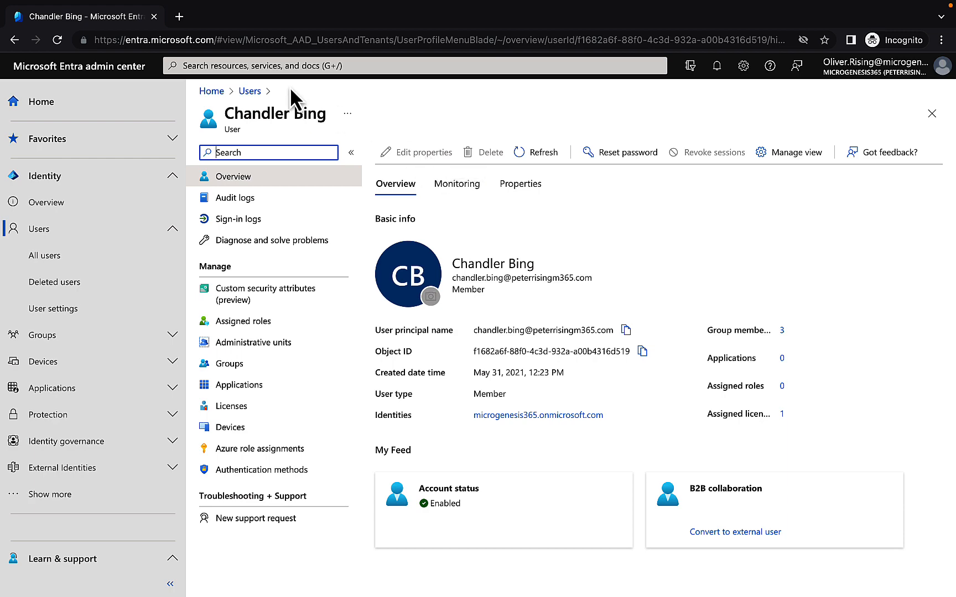
{"action": "left_click", "coordinate": [249, 91]}
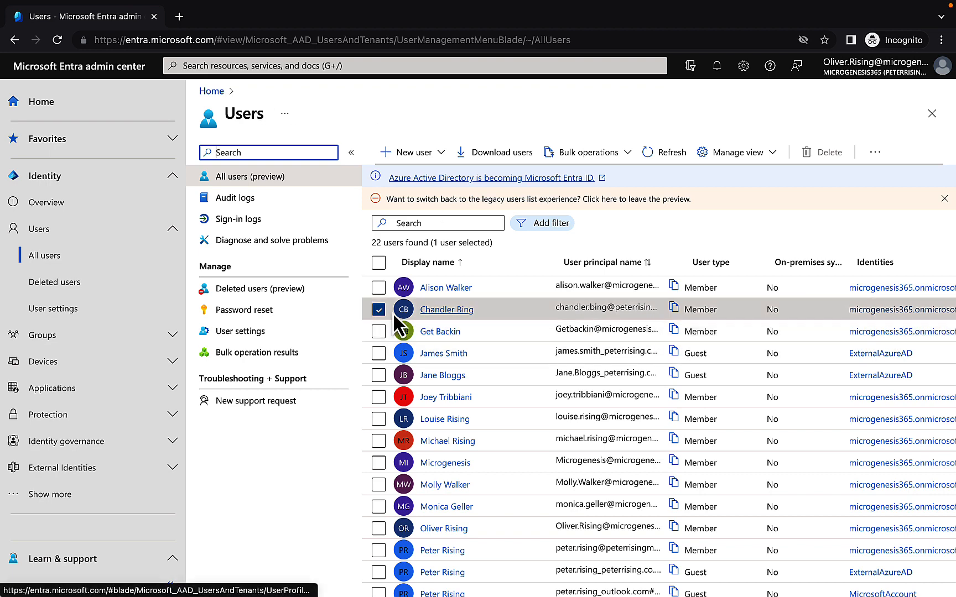
{"action": "scroll", "scroll_direction": "down", "scroll_amount": 3}
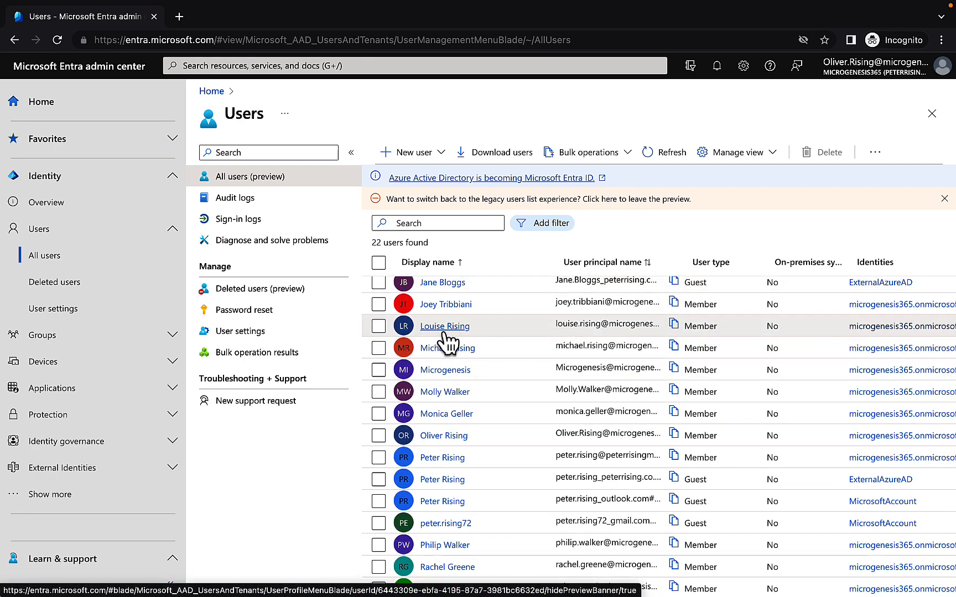
{"action": "mouse_move", "coordinate": [445, 326]}
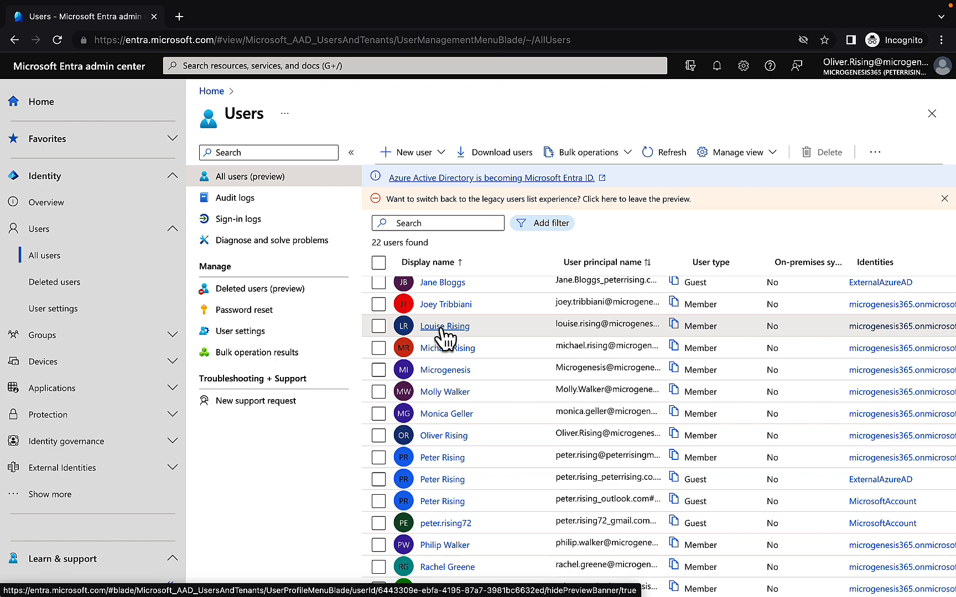
{"action": "left_click", "coordinate": [445, 326]}
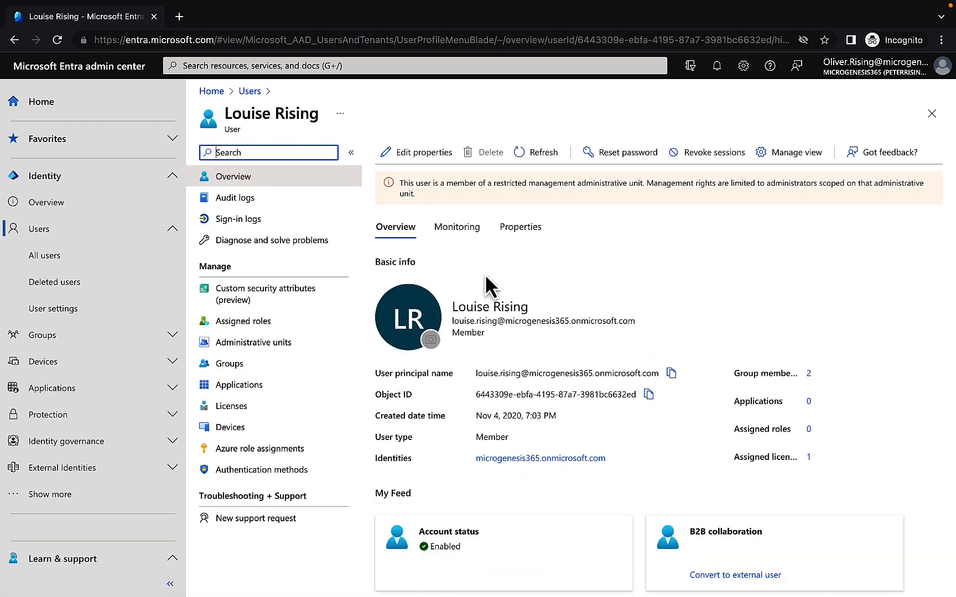
{"action": "mouse_move", "coordinate": [474, 230]}
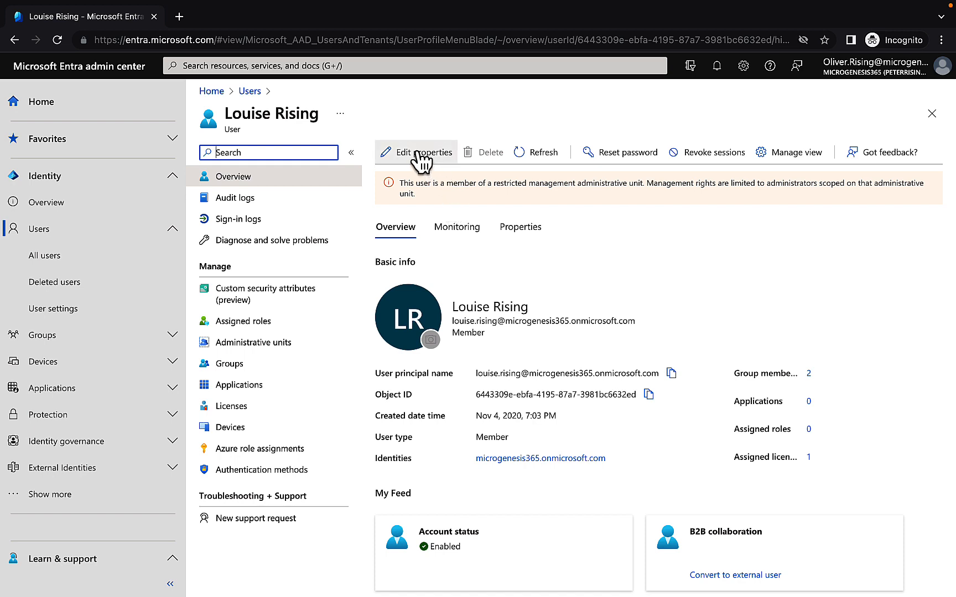
{"action": "mouse_move", "coordinate": [494, 210]}
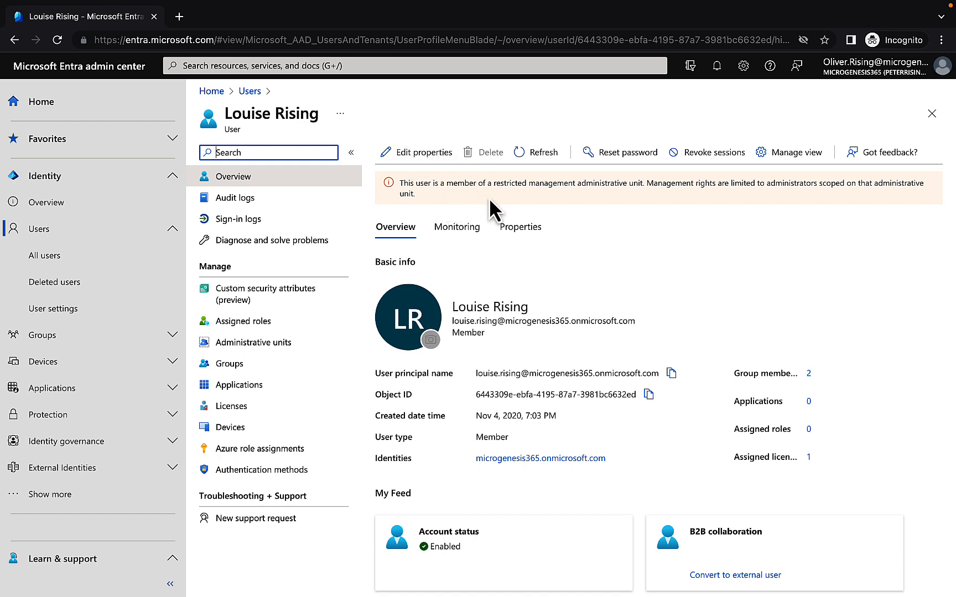
{"action": "mouse_move", "coordinate": [655, 287]}
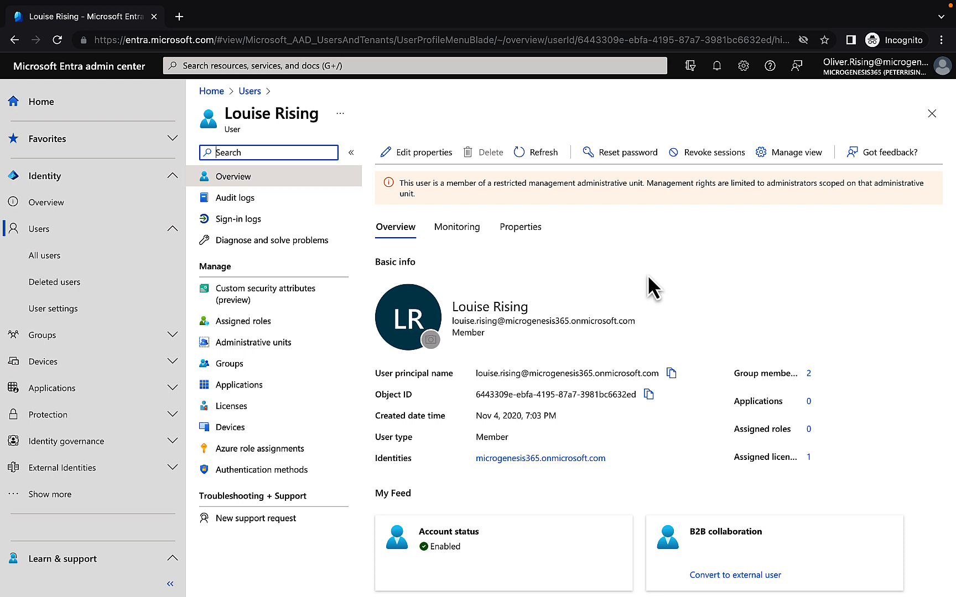
{"action": "mouse_move", "coordinate": [436, 204]}
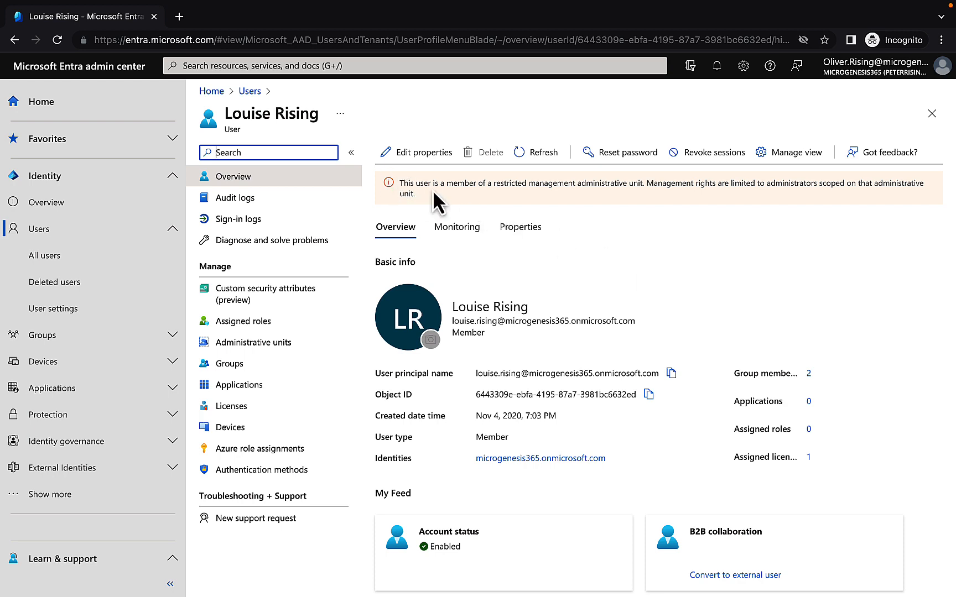
{"action": "mouse_move", "coordinate": [445, 206]}
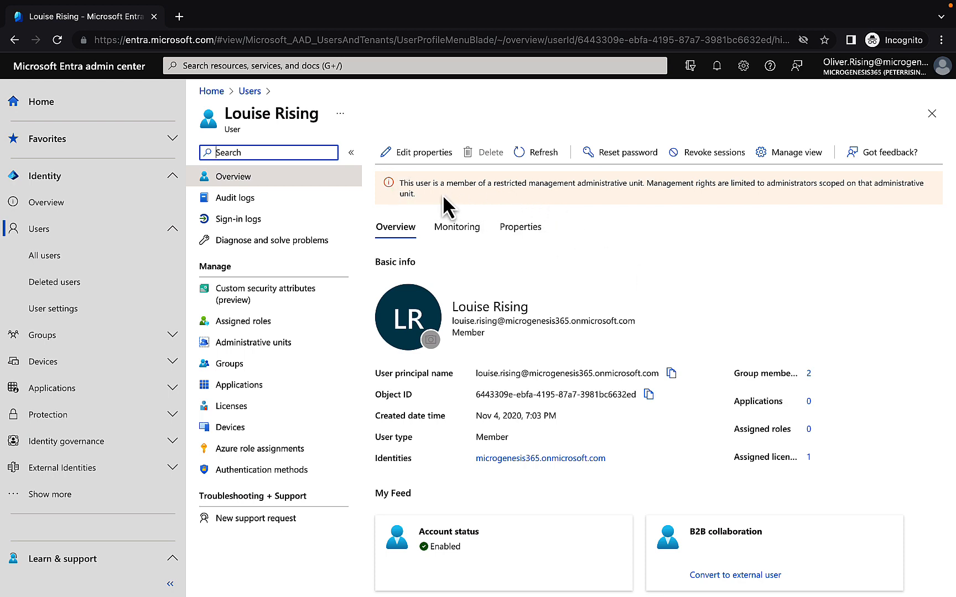
{"action": "mouse_move", "coordinate": [645, 230]}
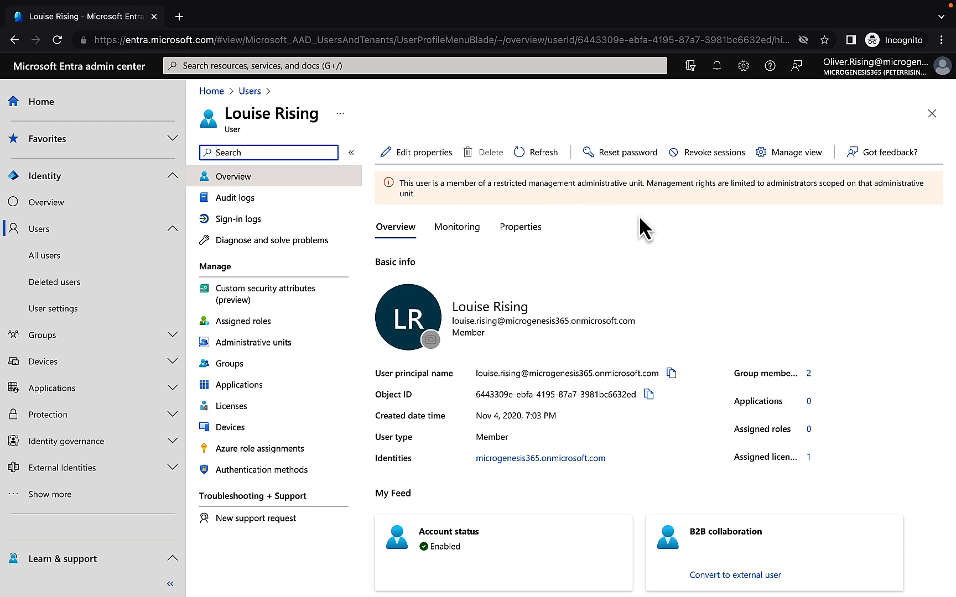
{"action": "mouse_move", "coordinate": [755, 238]}
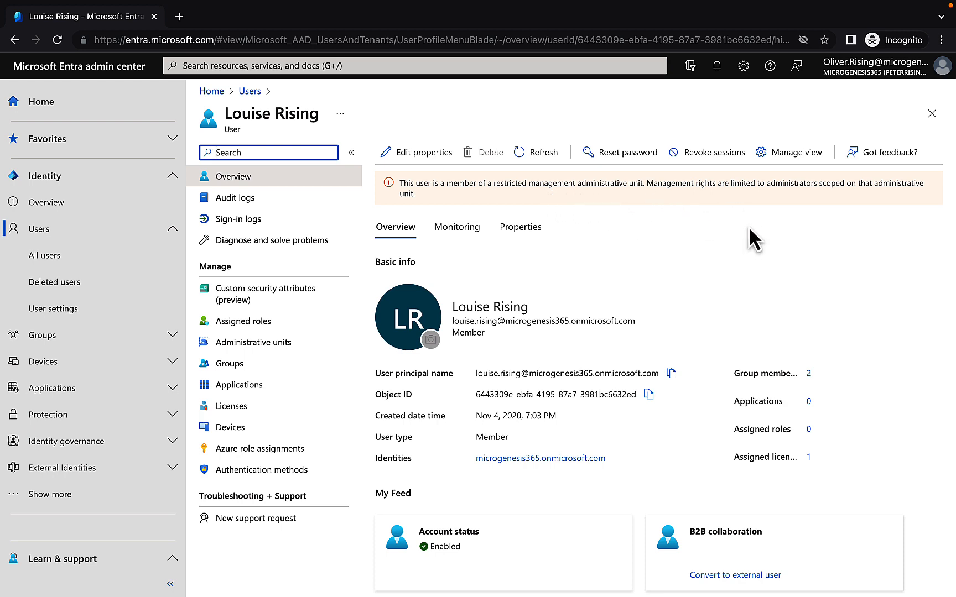
{"action": "mouse_move", "coordinate": [850, 220]}
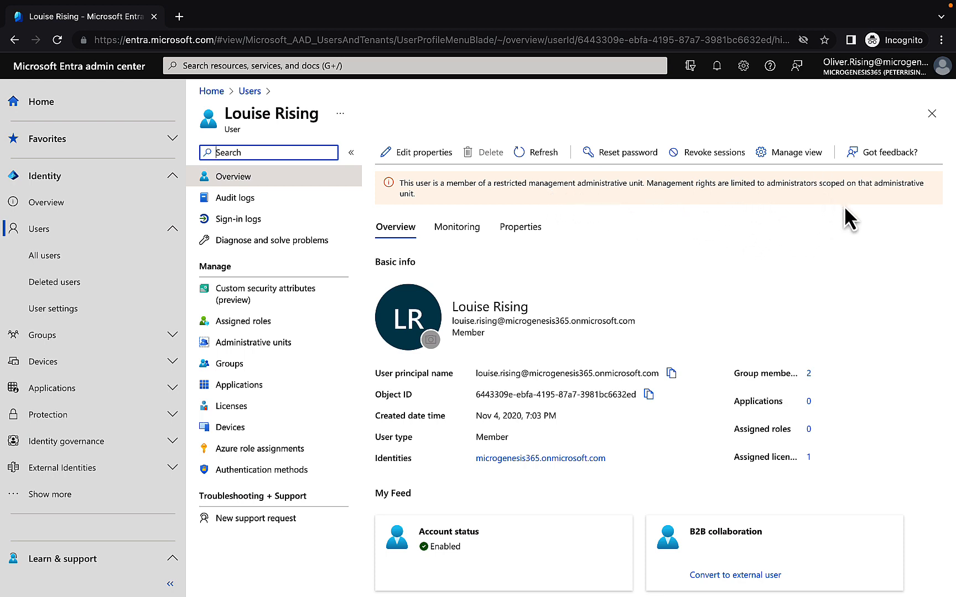
{"action": "mouse_move", "coordinate": [864, 230]}
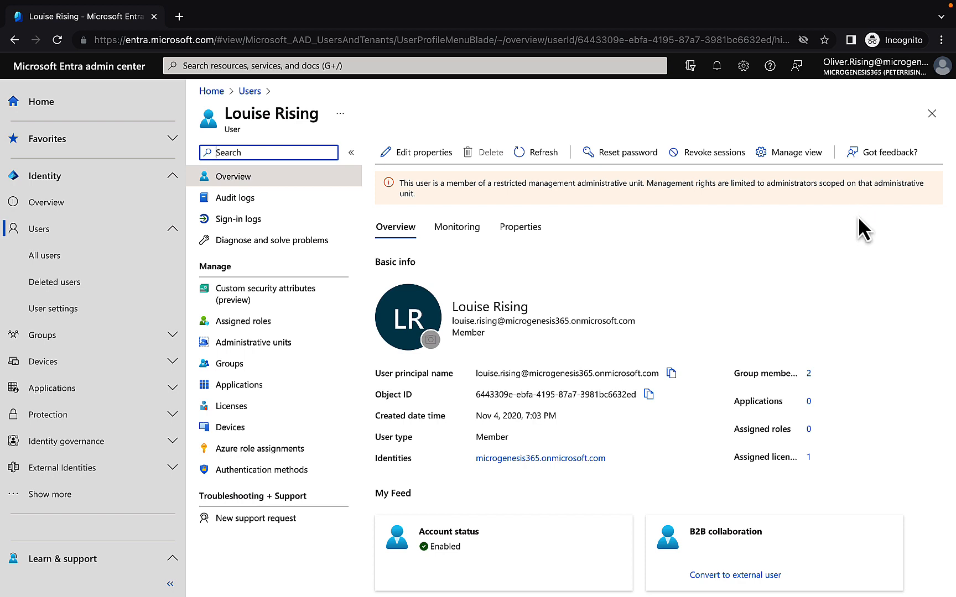
{"action": "mouse_move", "coordinate": [579, 222]}
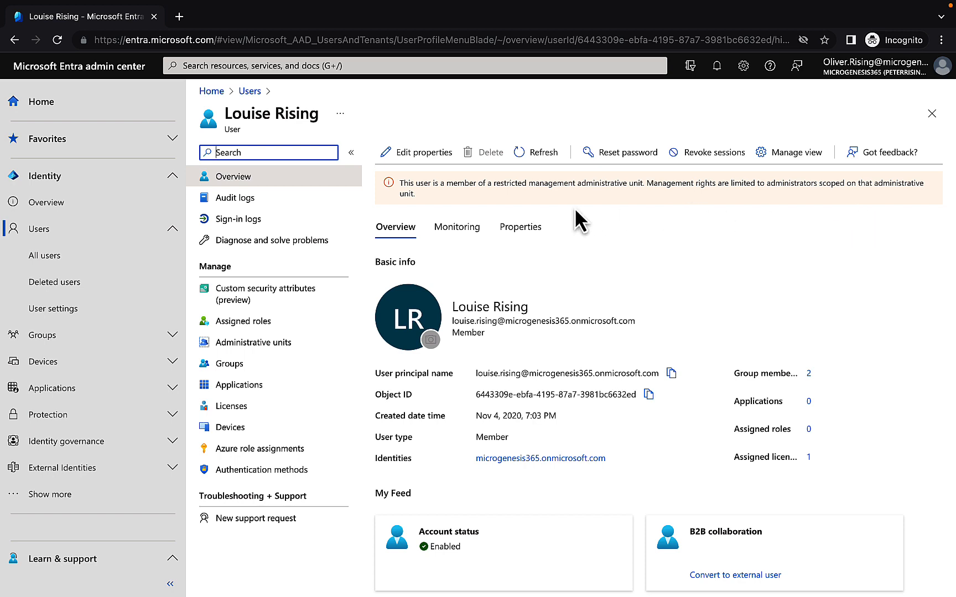
{"action": "mouse_move", "coordinate": [594, 238]}
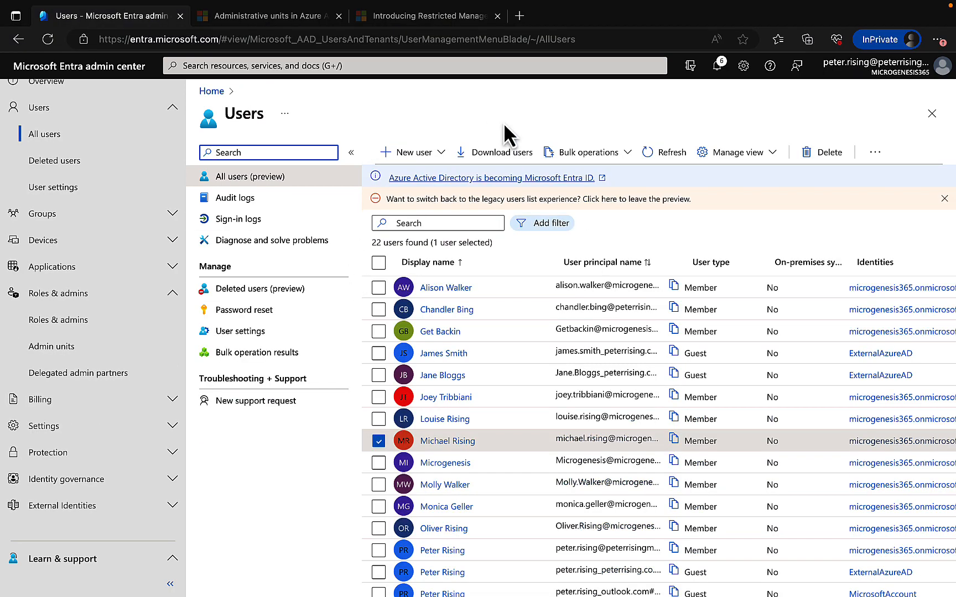
{"action": "mouse_move", "coordinate": [560, 127]}
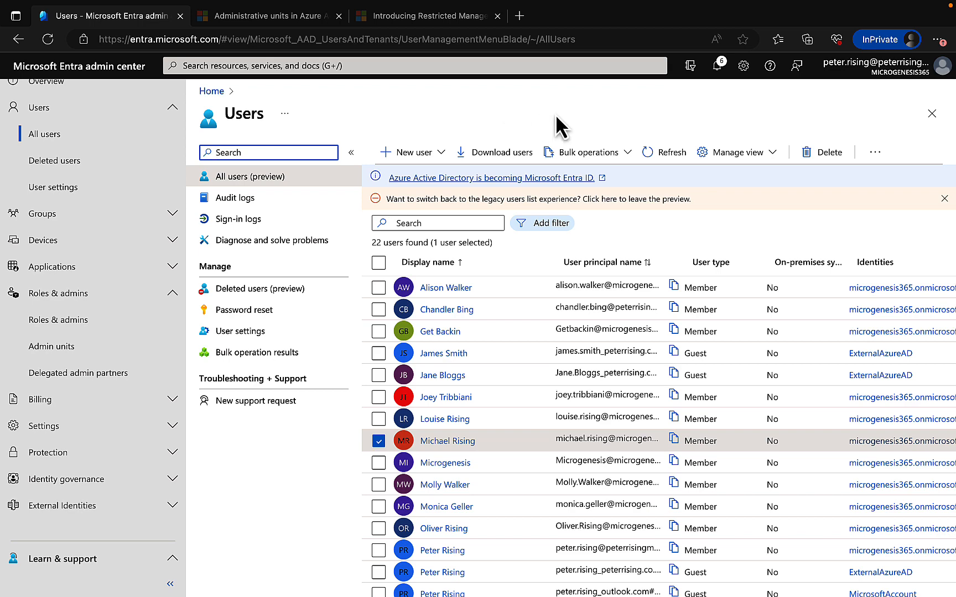
{"action": "mouse_move", "coordinate": [481, 142]}
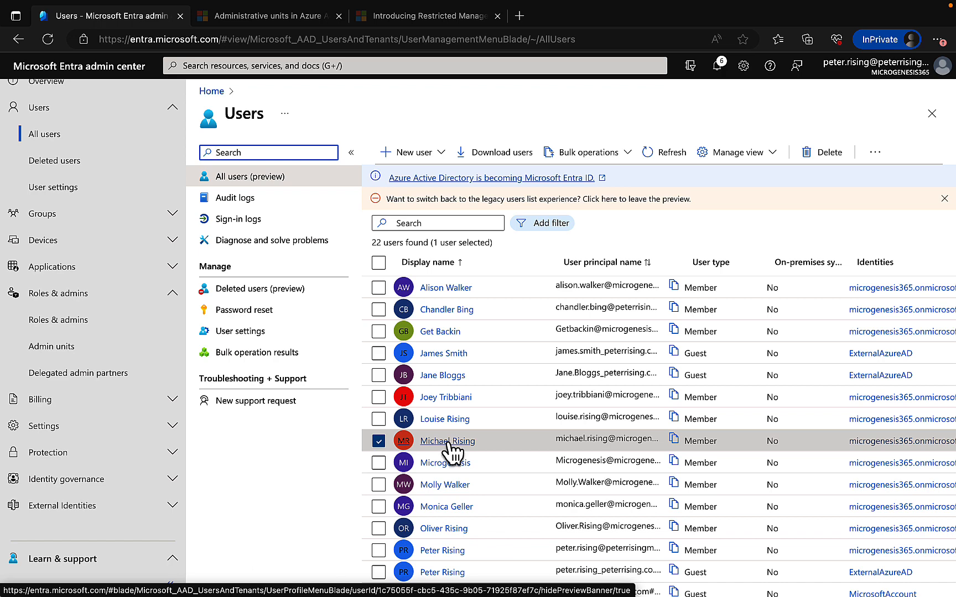
{"action": "left_click", "coordinate": [447, 441]}
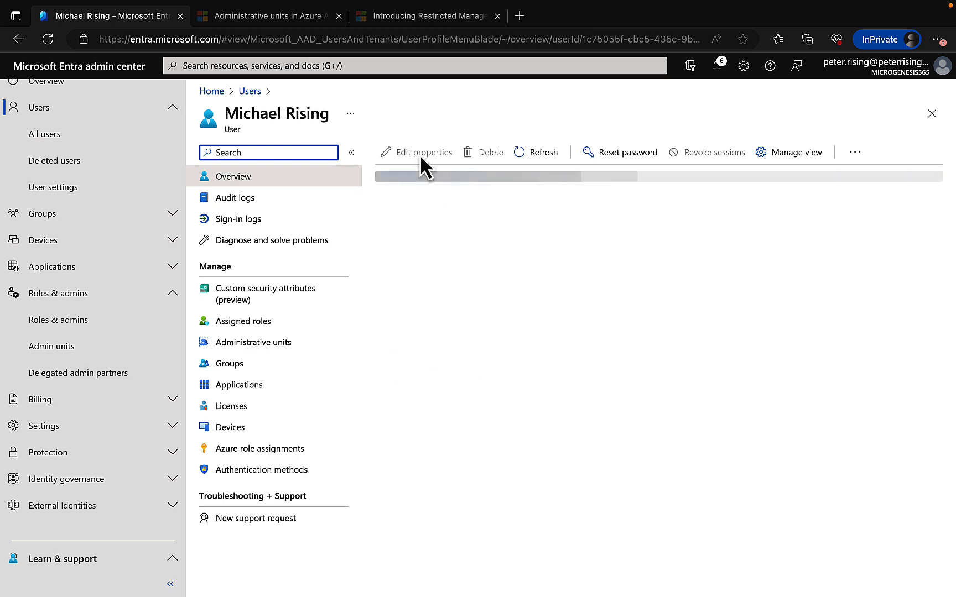
{"action": "mouse_move", "coordinate": [425, 162]}
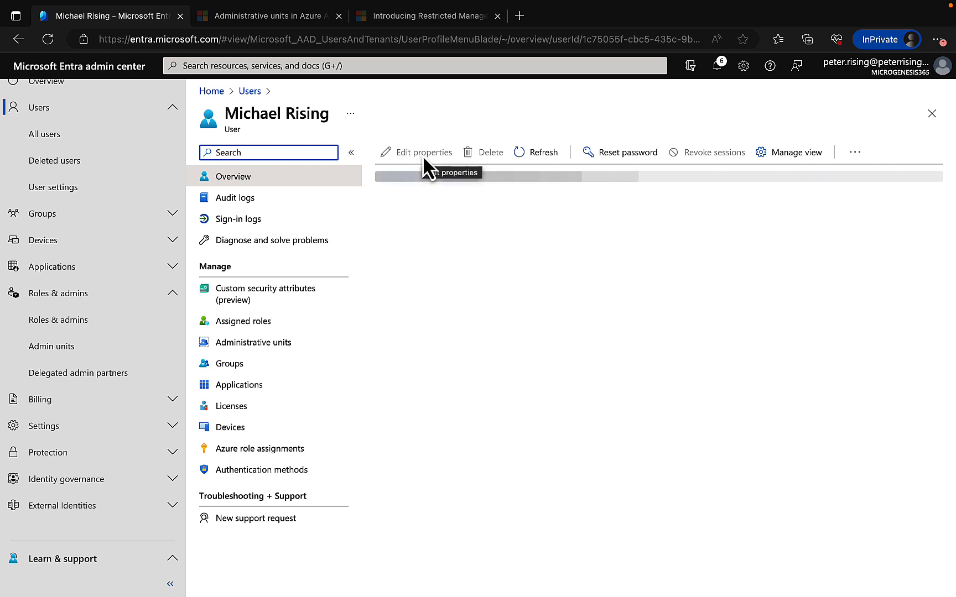
{"action": "mouse_move", "coordinate": [456, 244]}
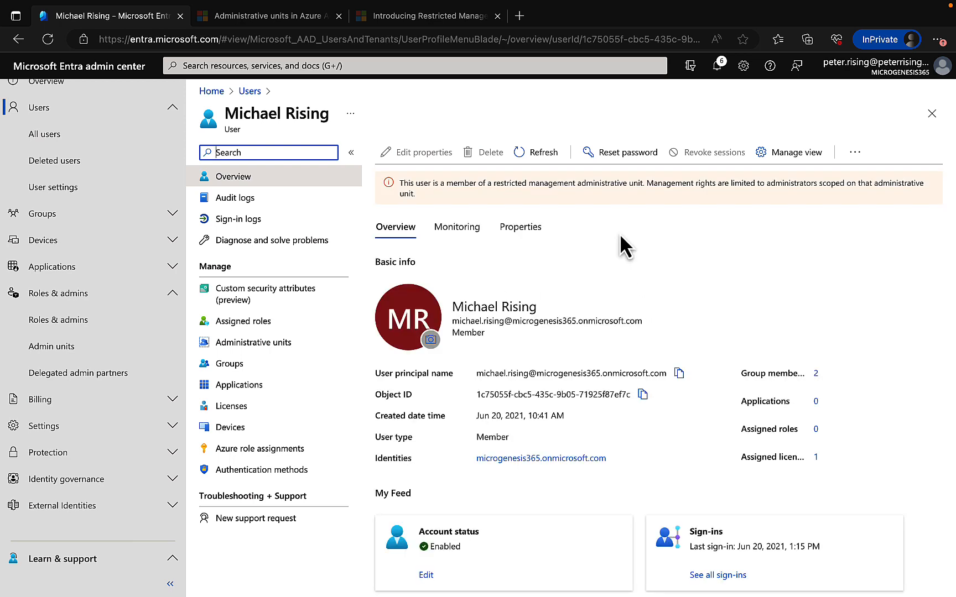
{"action": "mouse_move", "coordinate": [439, 202]}
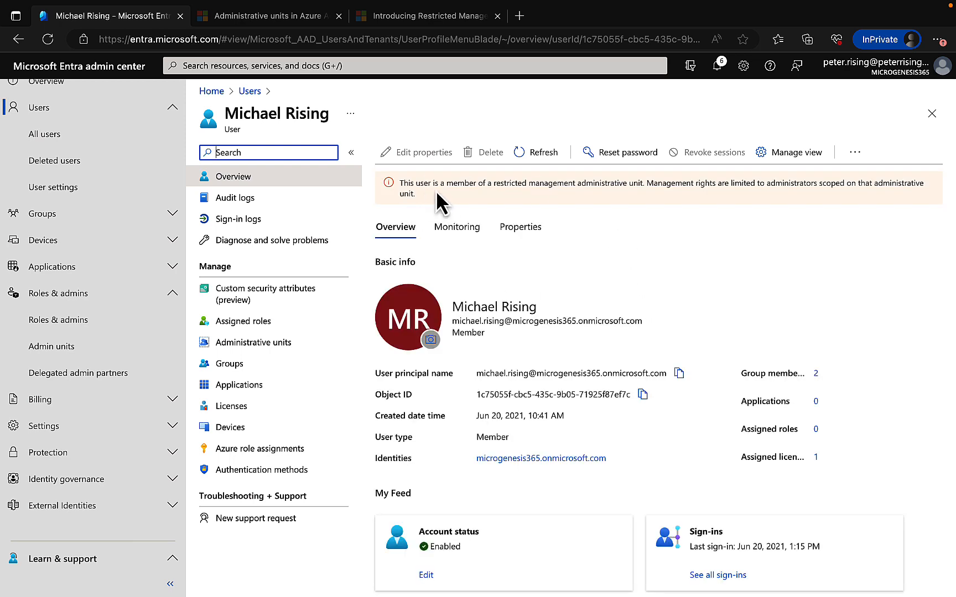
{"action": "mouse_move", "coordinate": [465, 205]}
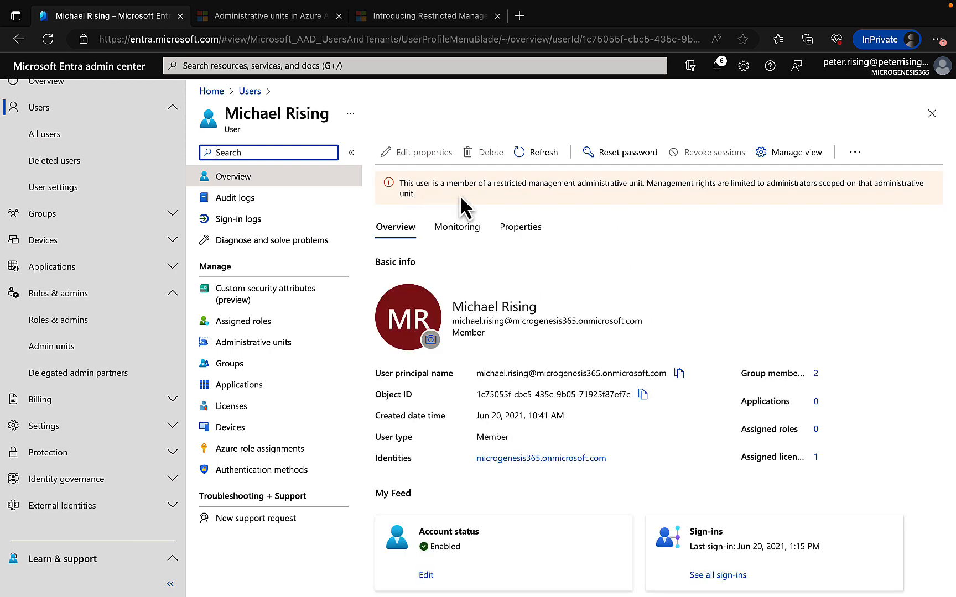
{"action": "mouse_move", "coordinate": [637, 223]}
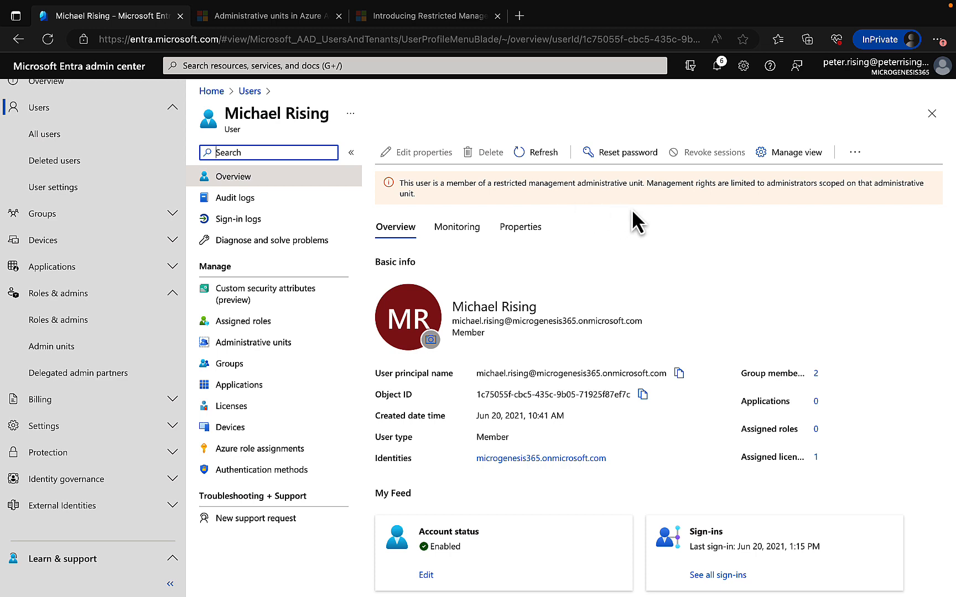